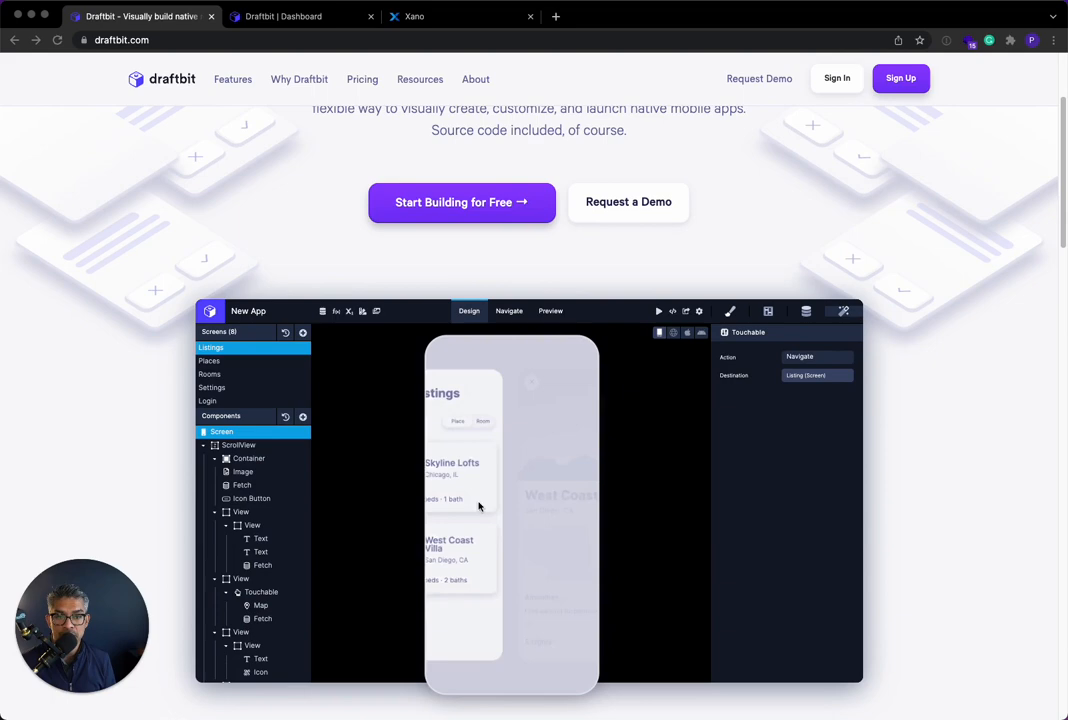
Open the Xano Database and view the products table records
left_click(449, 543)
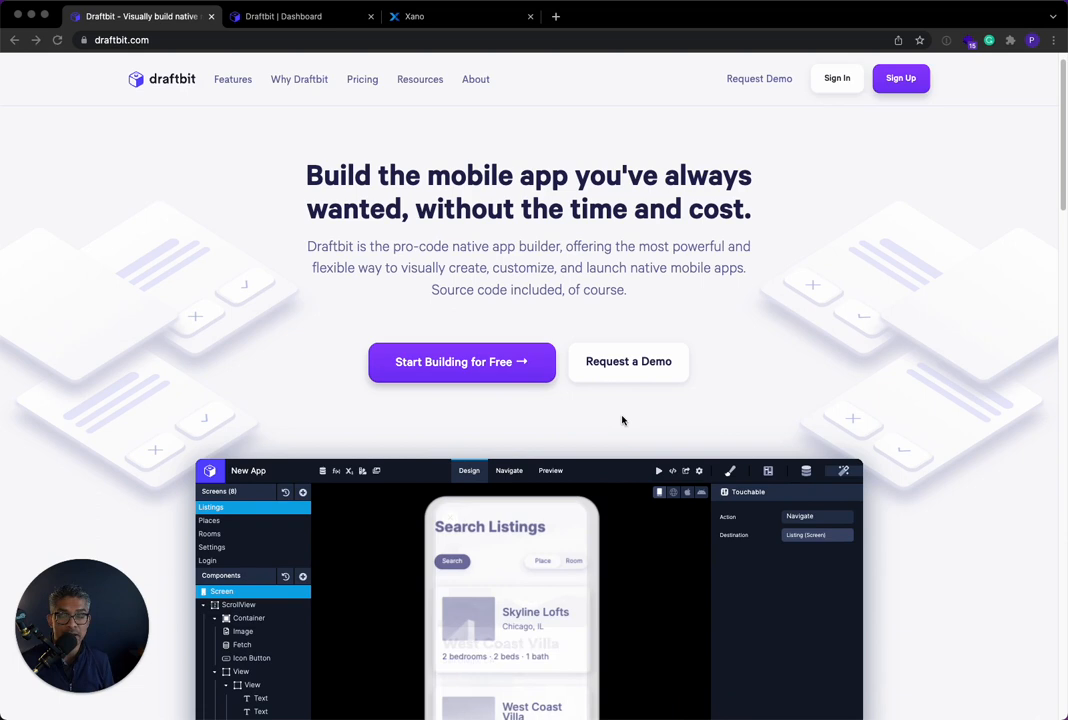
scroll("down", 3)
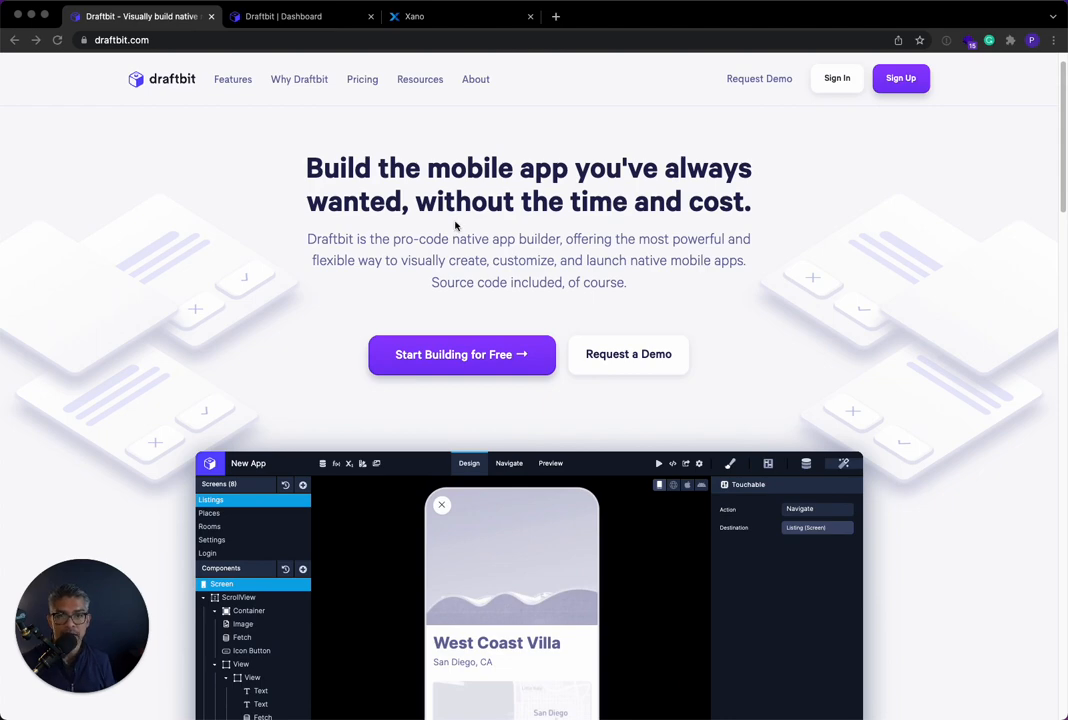
left_click(414, 16)
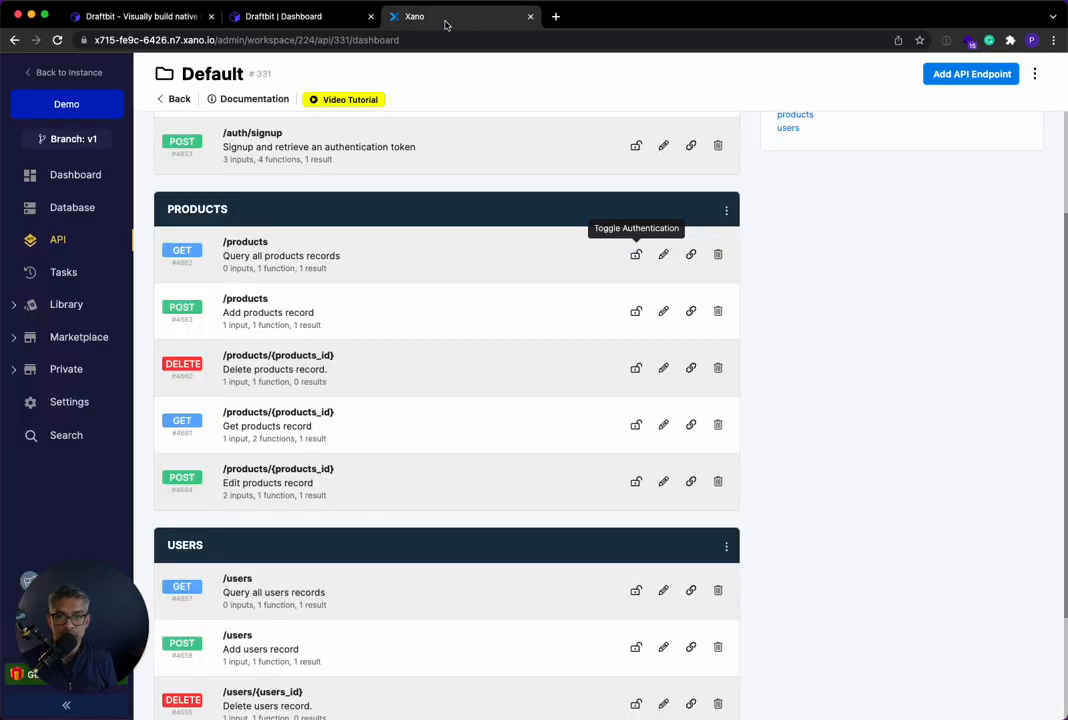
left_click(72, 207)
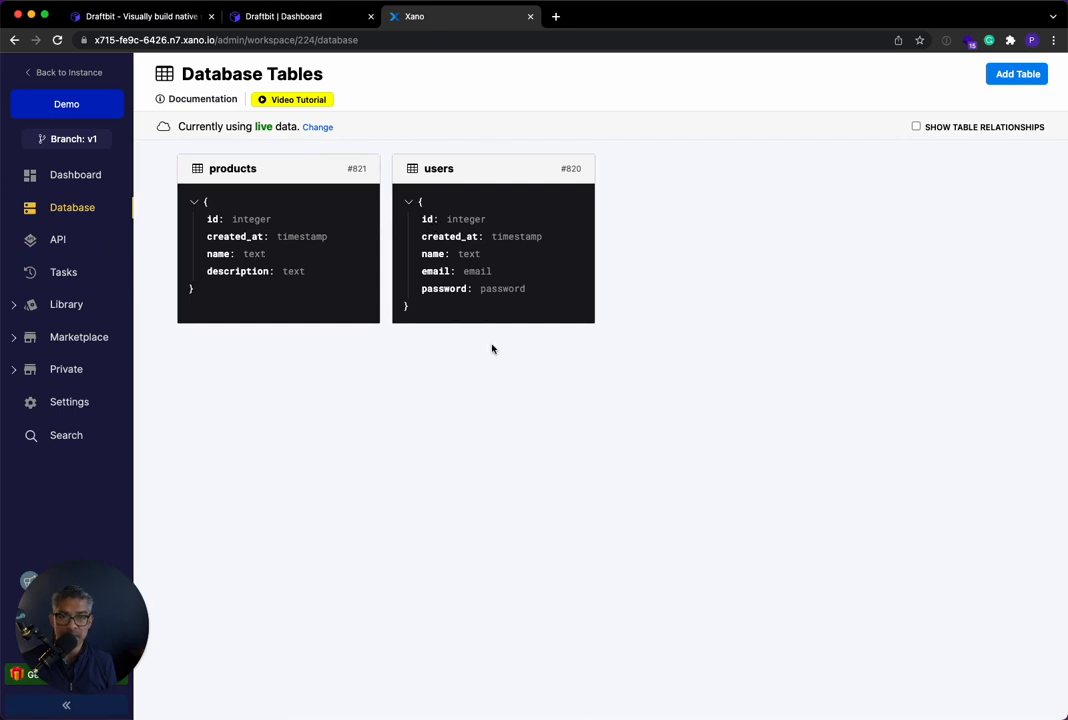
left_click(438, 168)
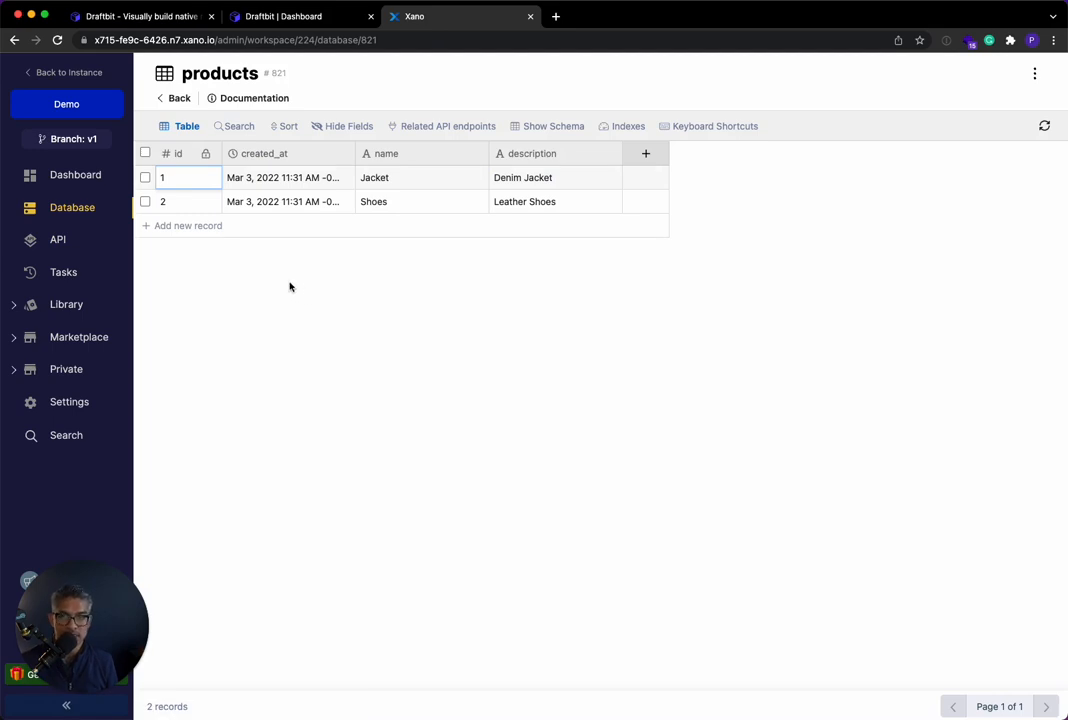
Return to API > Default and scroll through the auth, products and users endpoints
left_click(57, 239)
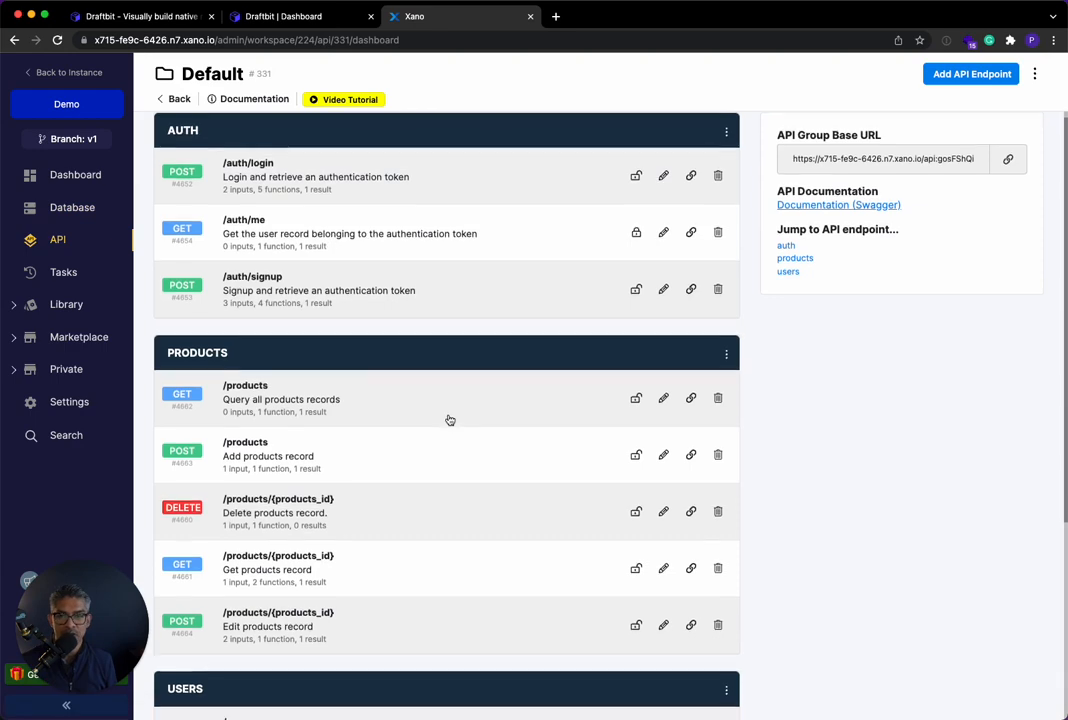
scroll("down", 3)
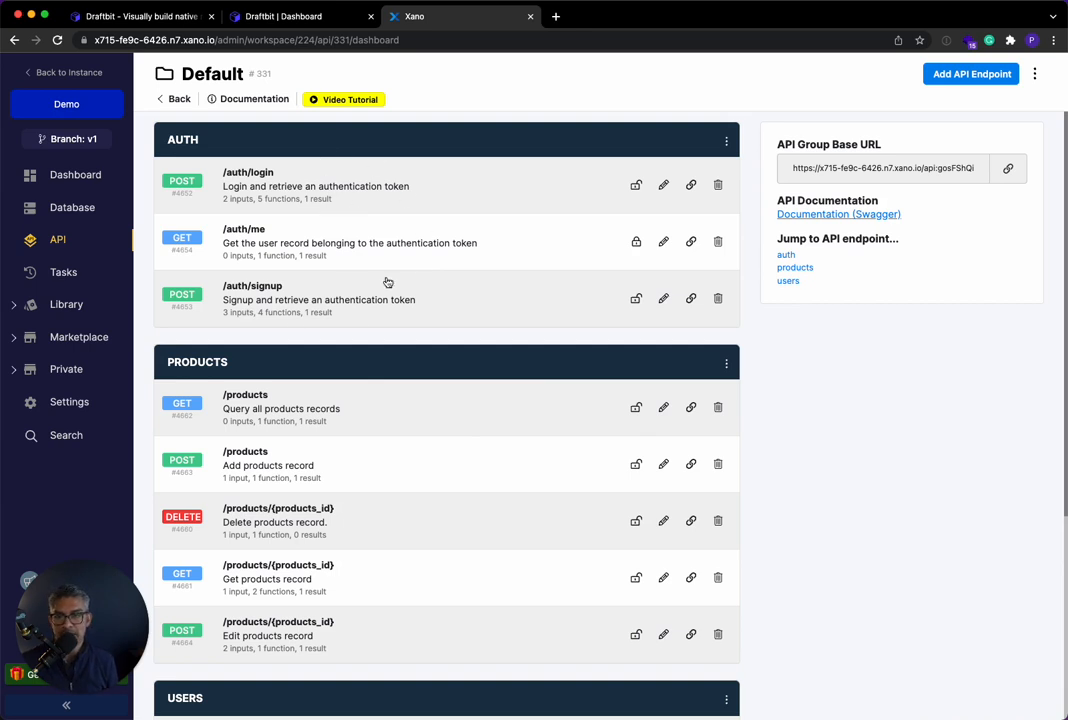
scroll("down", 3)
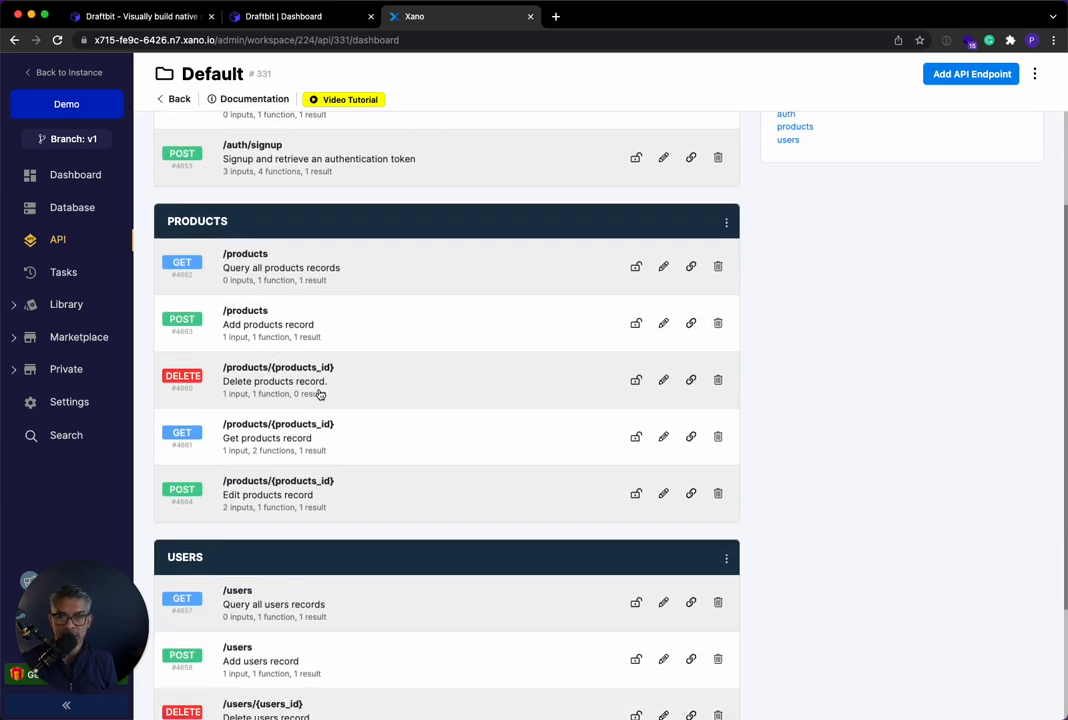
scroll("up", 3)
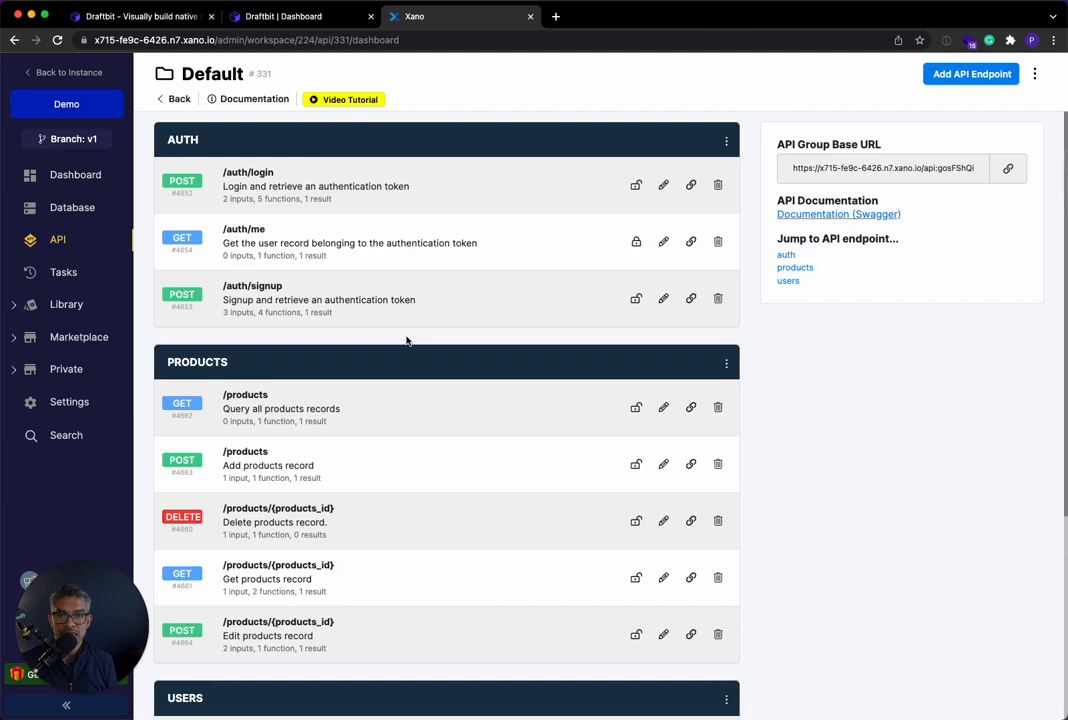
Create a Draftbit app named 'Example app' and start building its blank screen
left_click(300, 16)
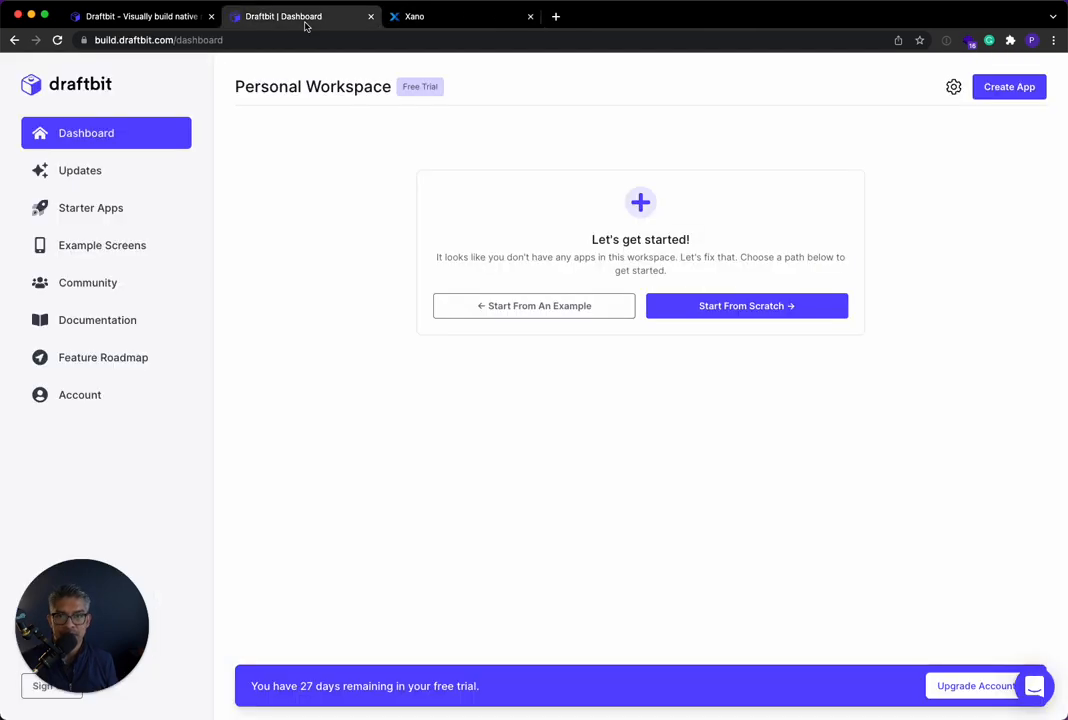
left_click(746, 306)
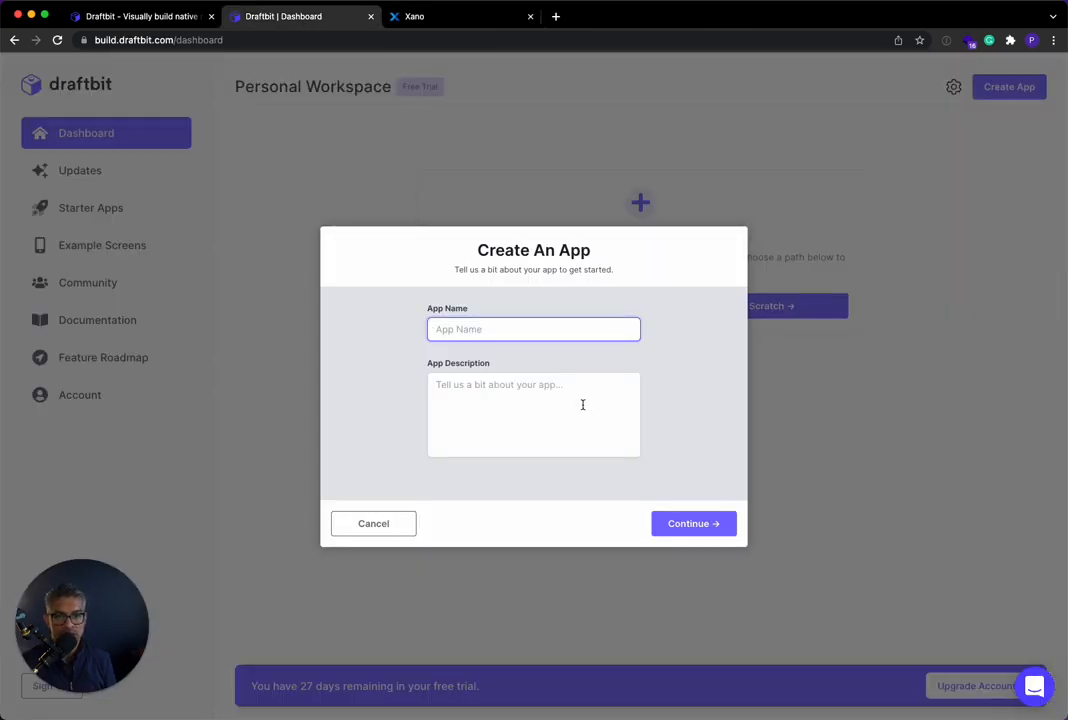
type("Example")
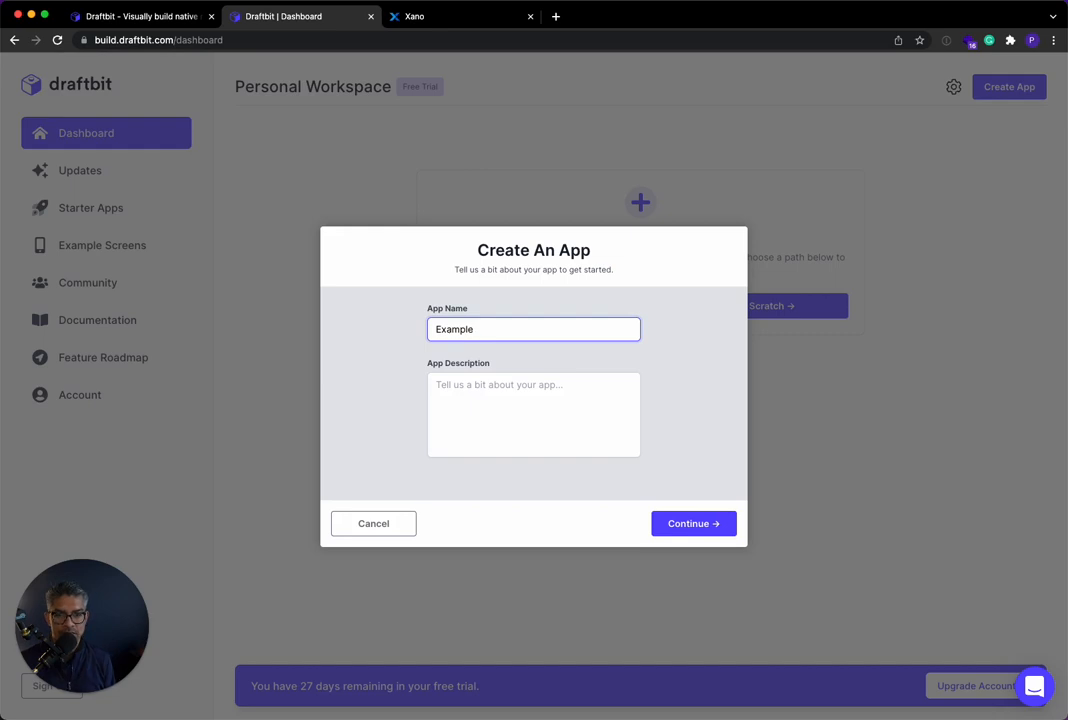
type("app")
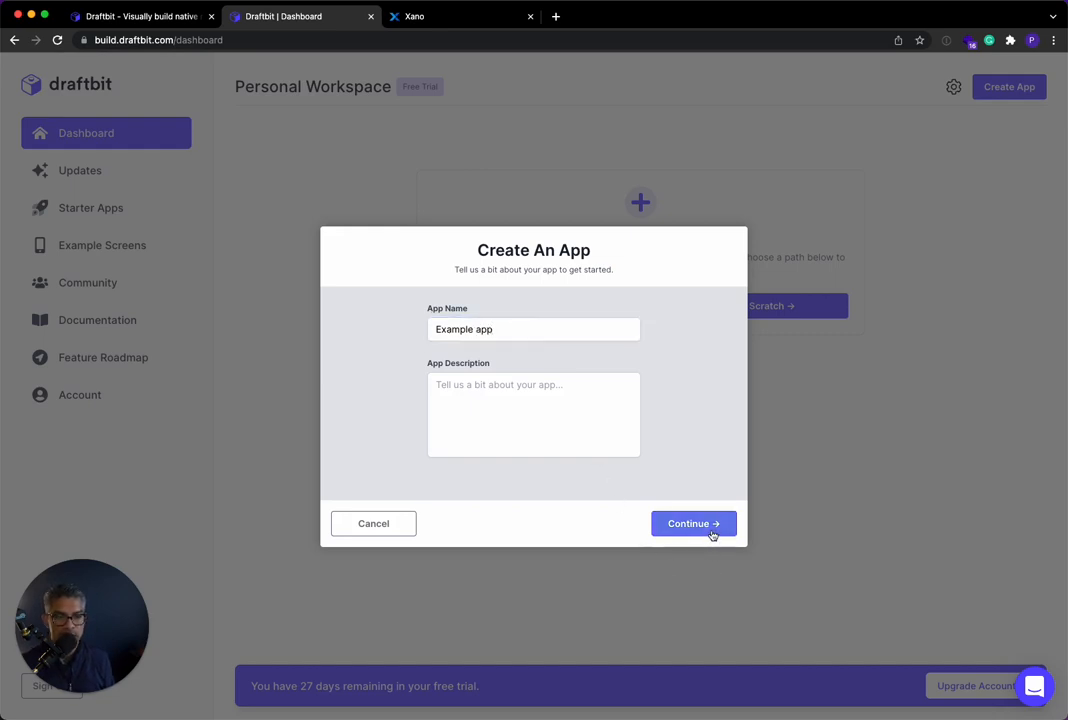
left_click(694, 523)
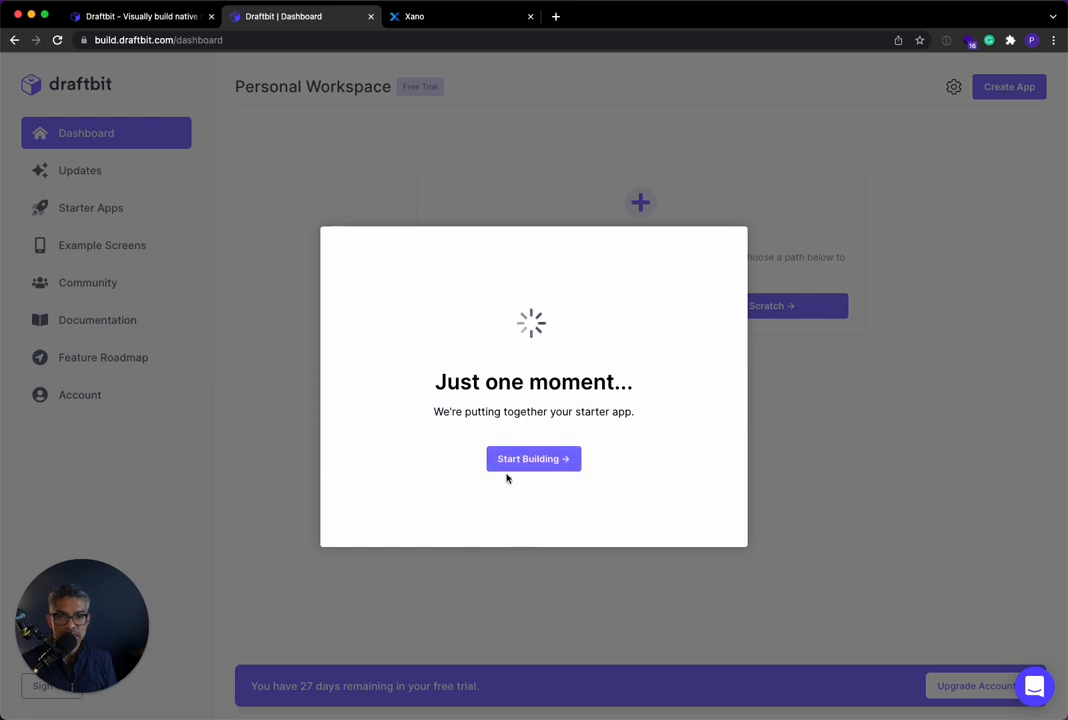
left_click(533, 458)
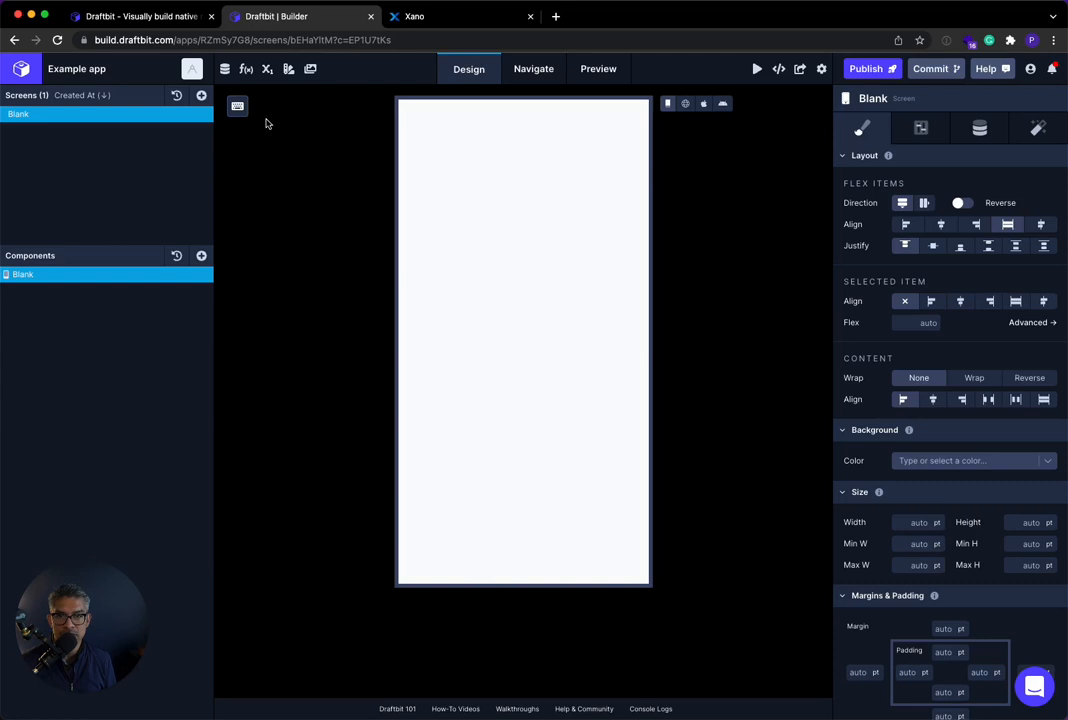
mouse_move(225, 68)
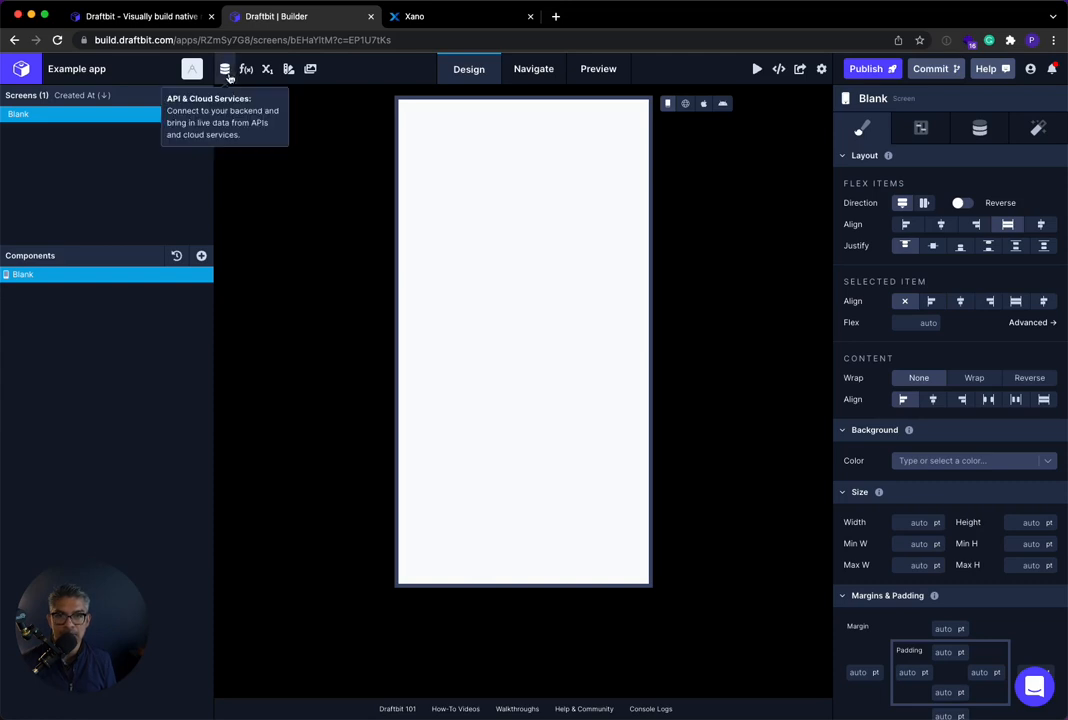
Start a Xano service from API & Cloud Services, naming it 'Xano API'
left_click(225, 69)
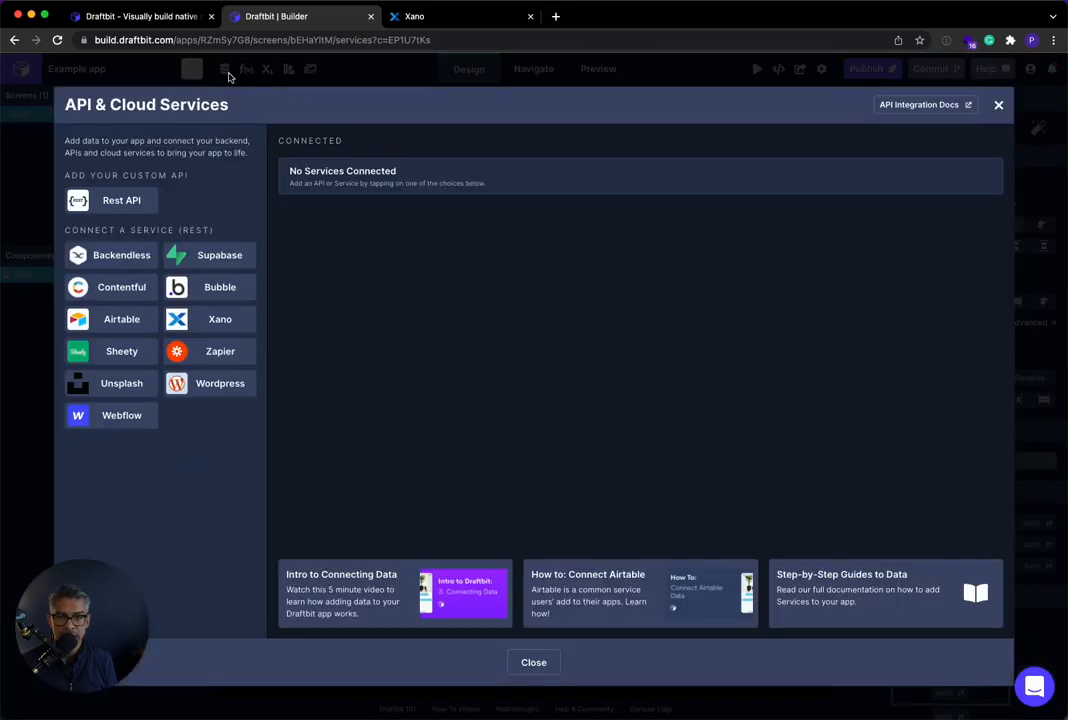
mouse_move(453, 348)
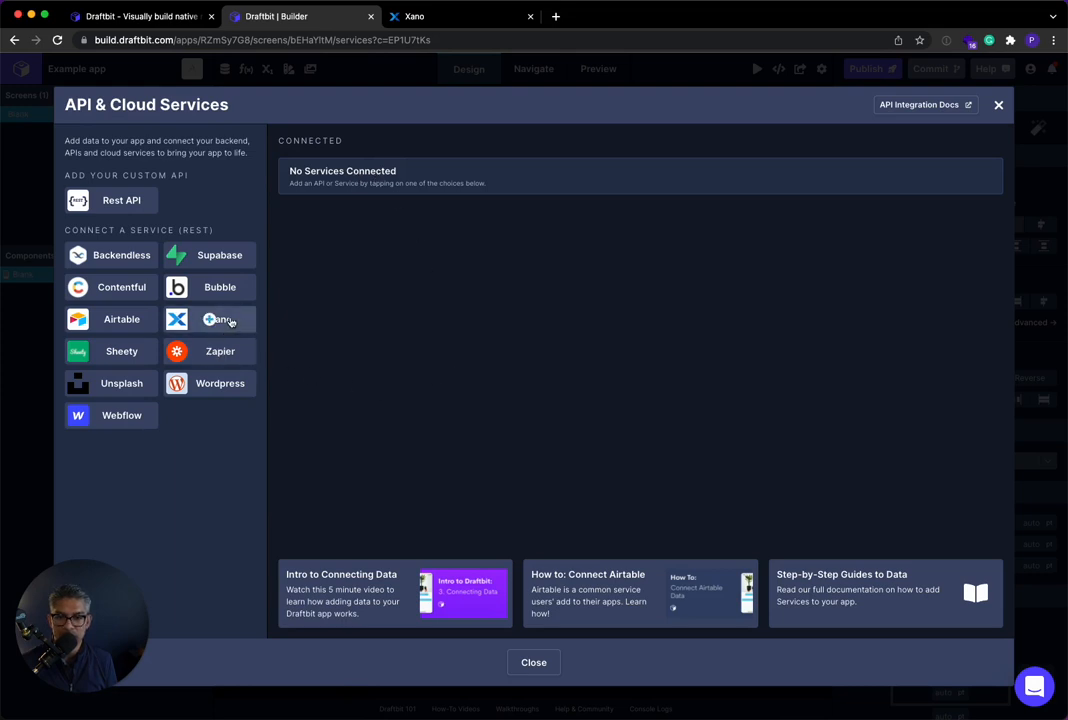
left_click(219, 319)
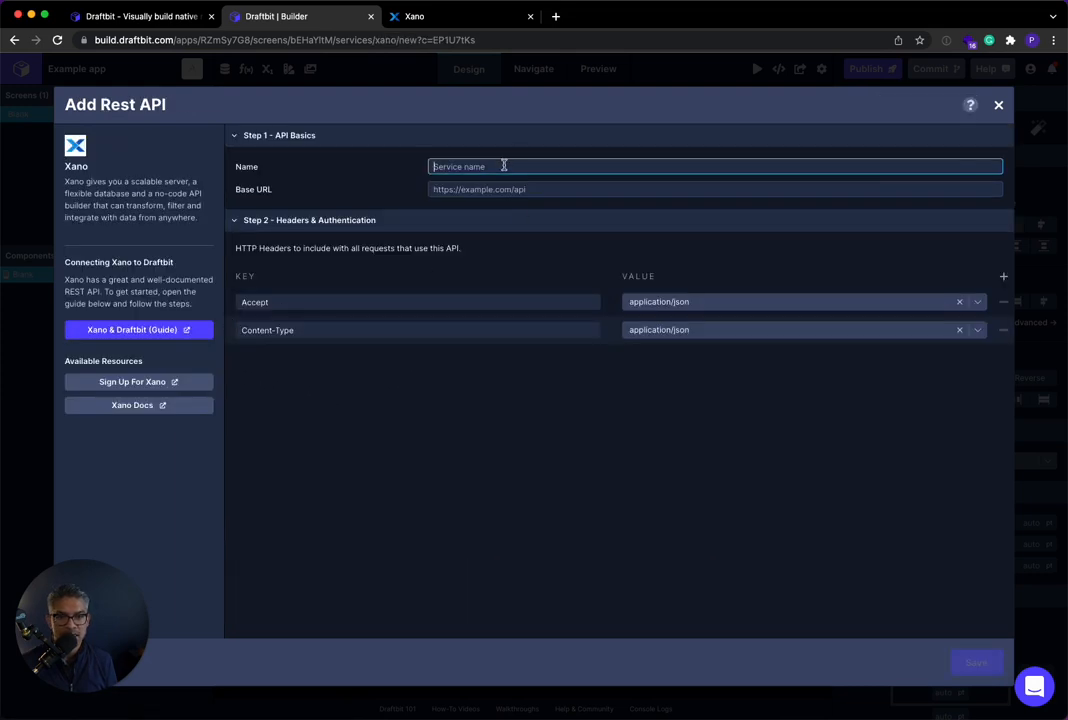
type("Xano API")
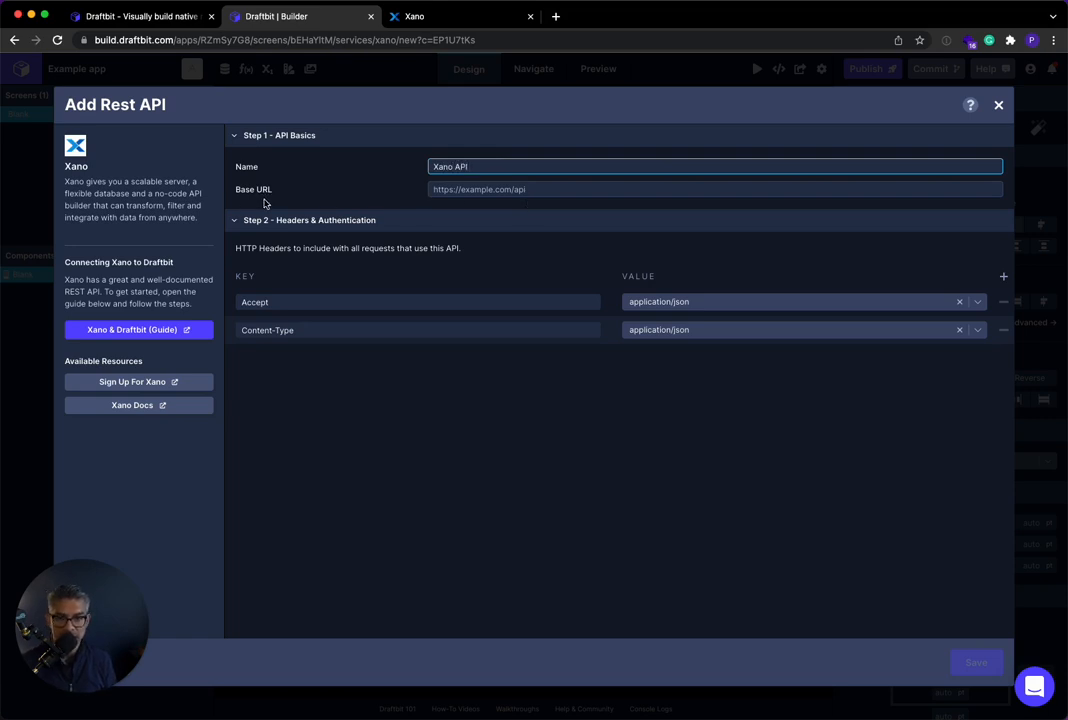
left_click(413, 16)
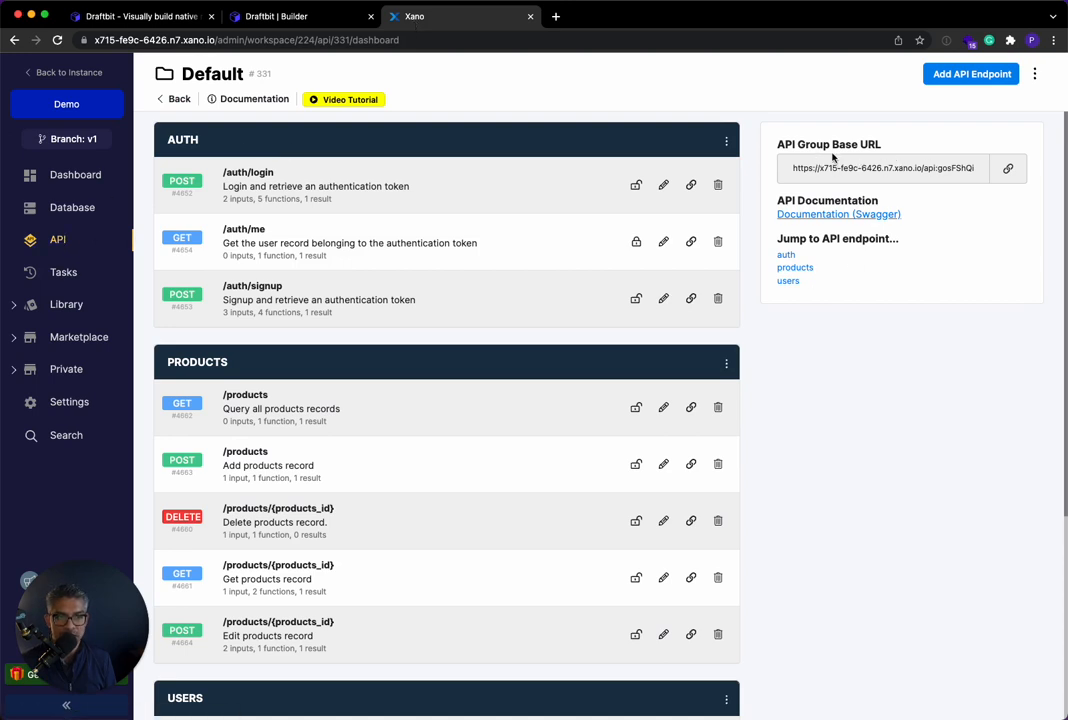
Copy the API Group Base URL from the Default API group page
left_click(1007, 168)
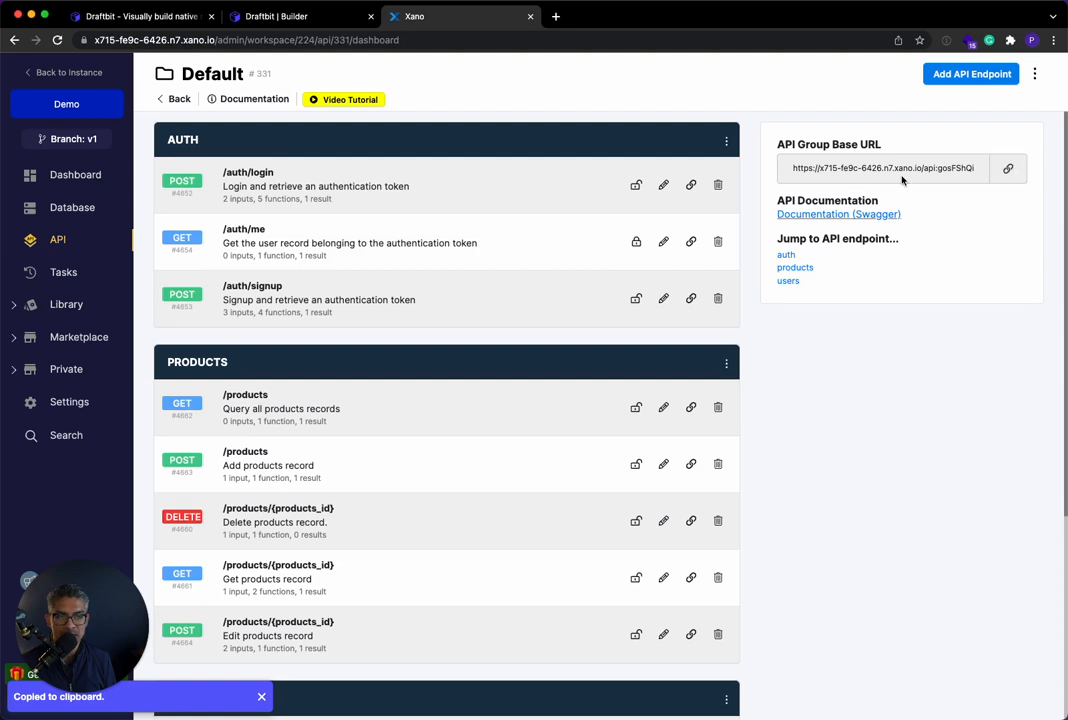
left_click(670, 16)
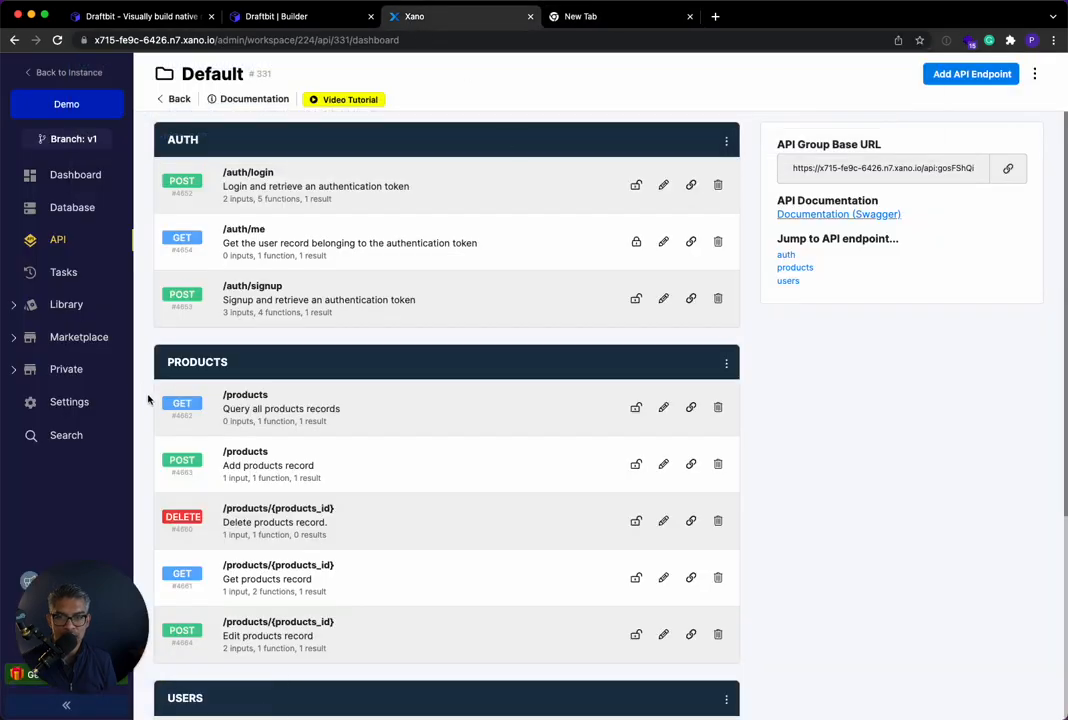
mouse_move(663, 407)
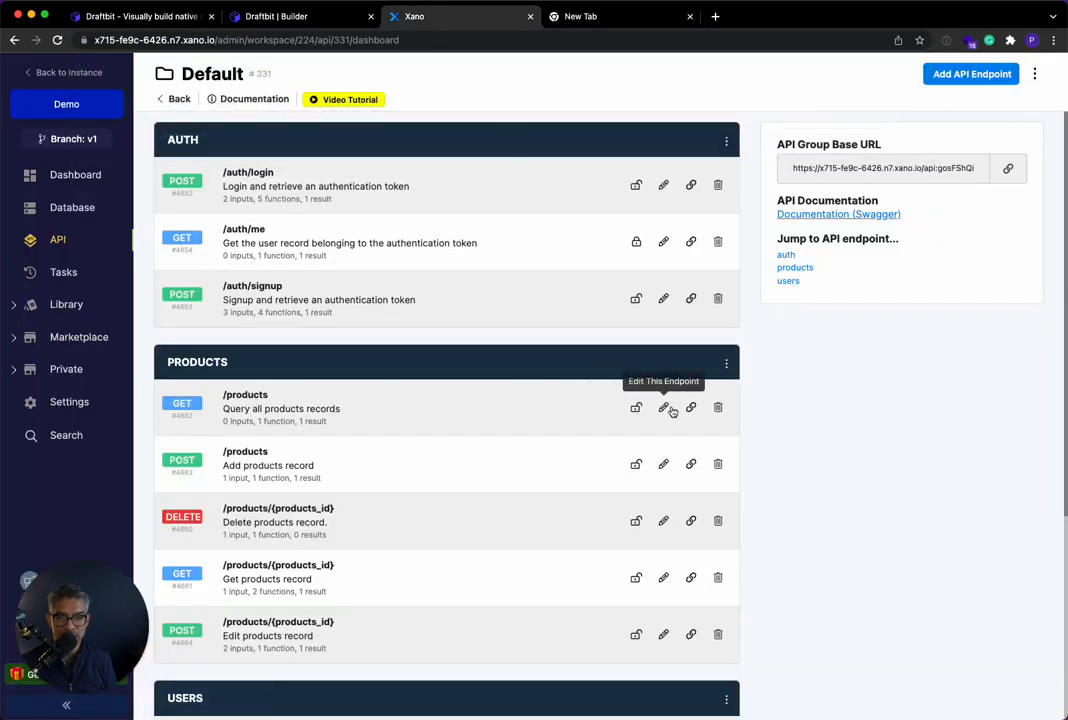
left_click(620, 16)
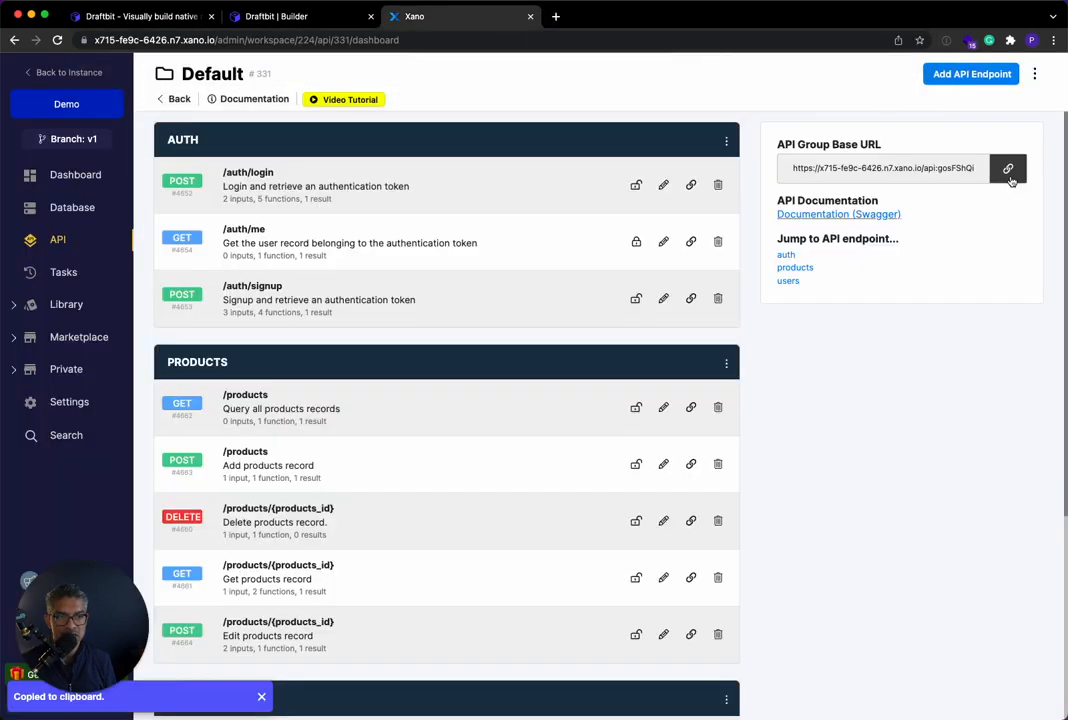
left_click(300, 16)
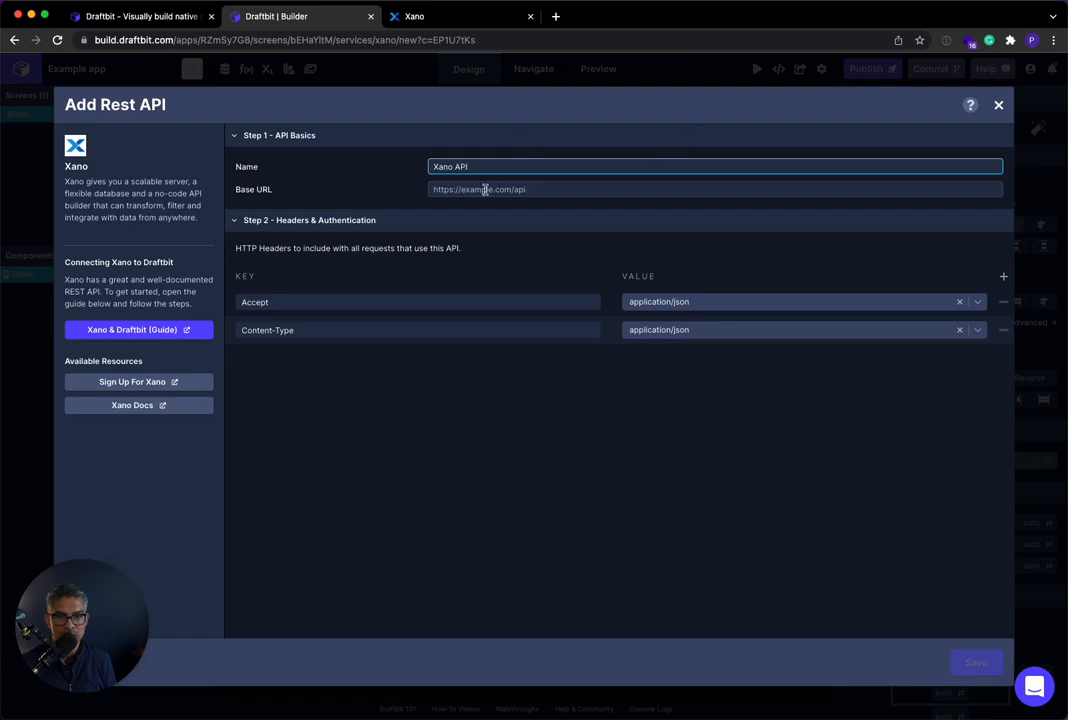
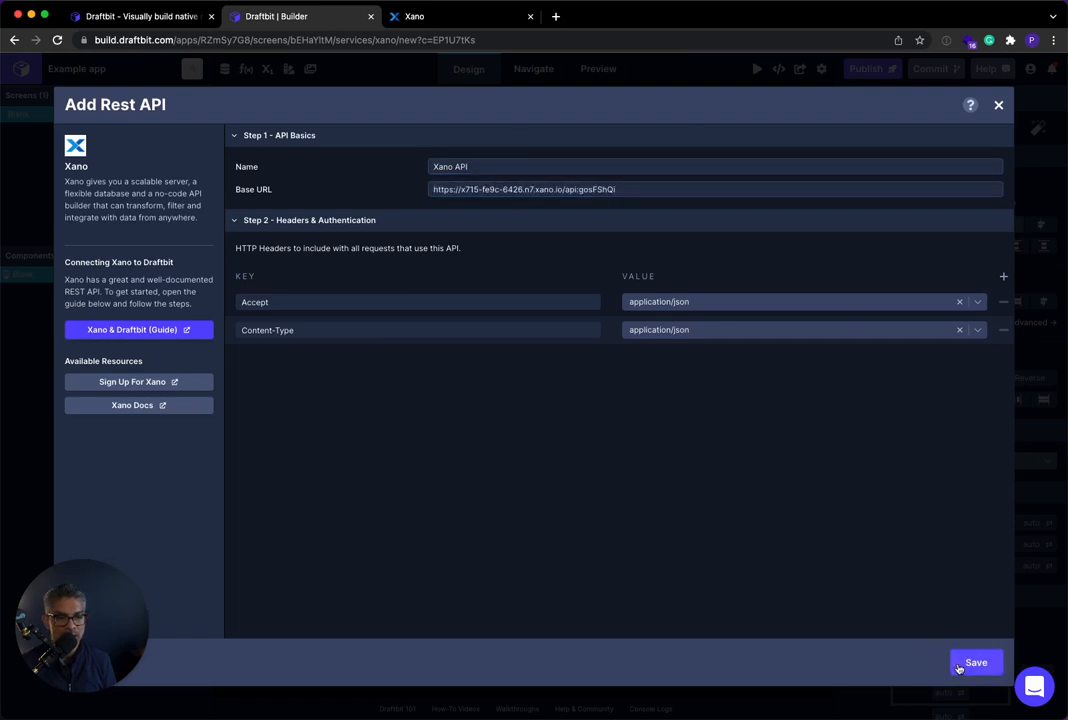
left_click(974, 662)
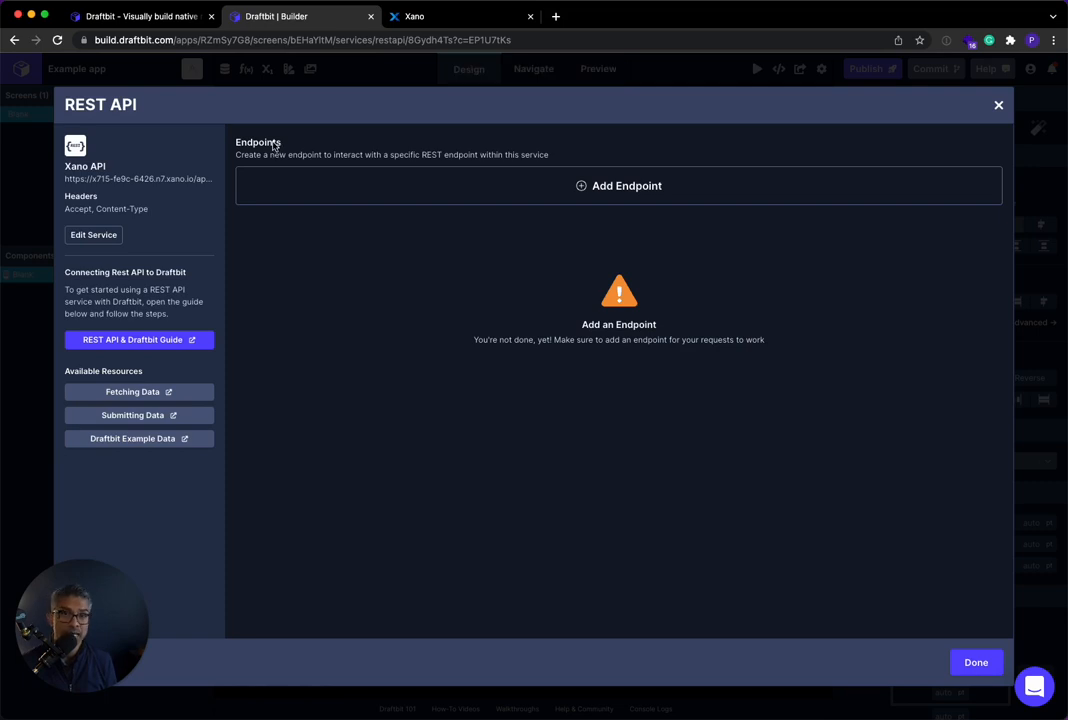
mouse_move(683, 195)
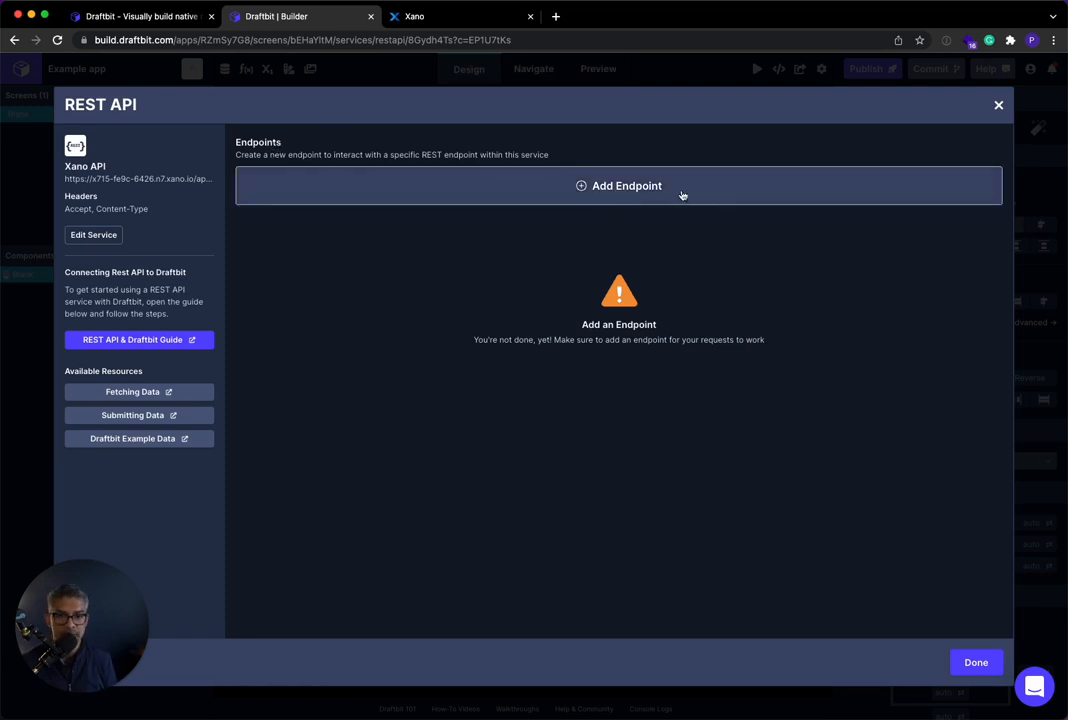
left_click(619, 185)
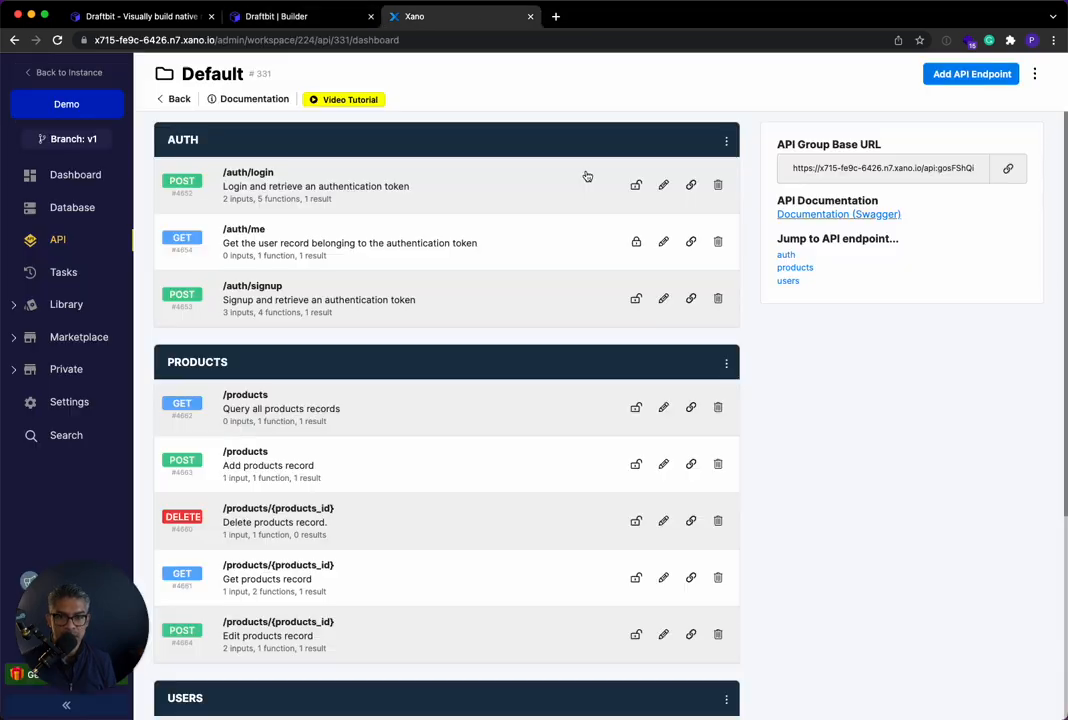
mouse_move(240, 400)
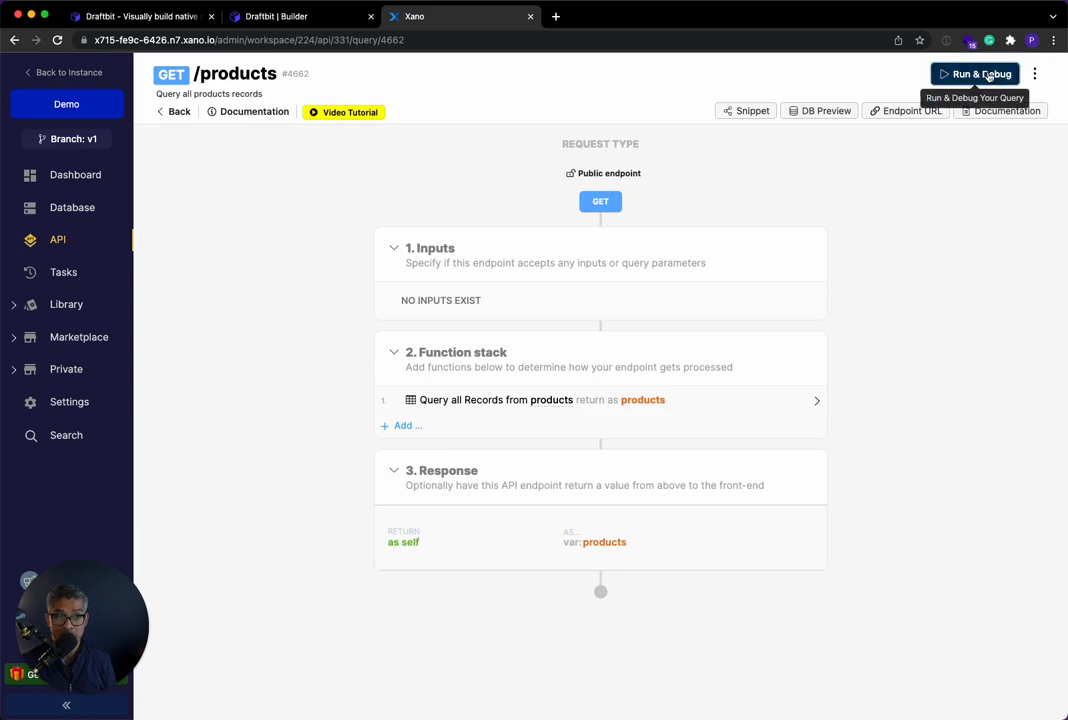
Run & Debug the /products query, checking it returns Jacket and Shoes
left_click(974, 74)
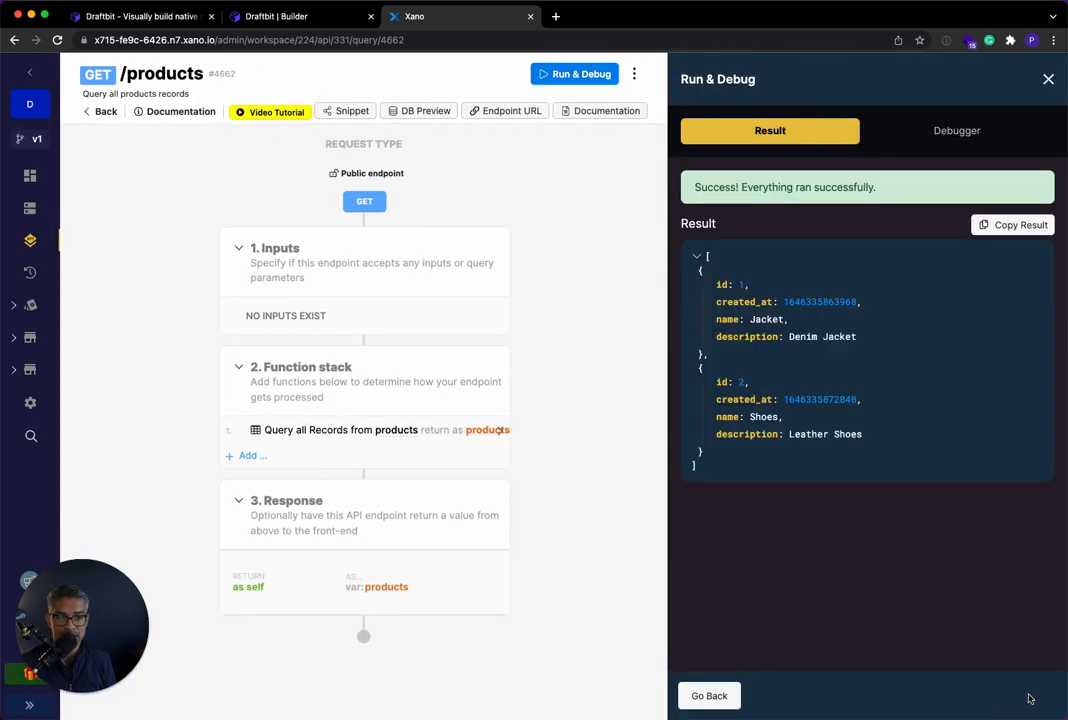
left_click(1048, 79)
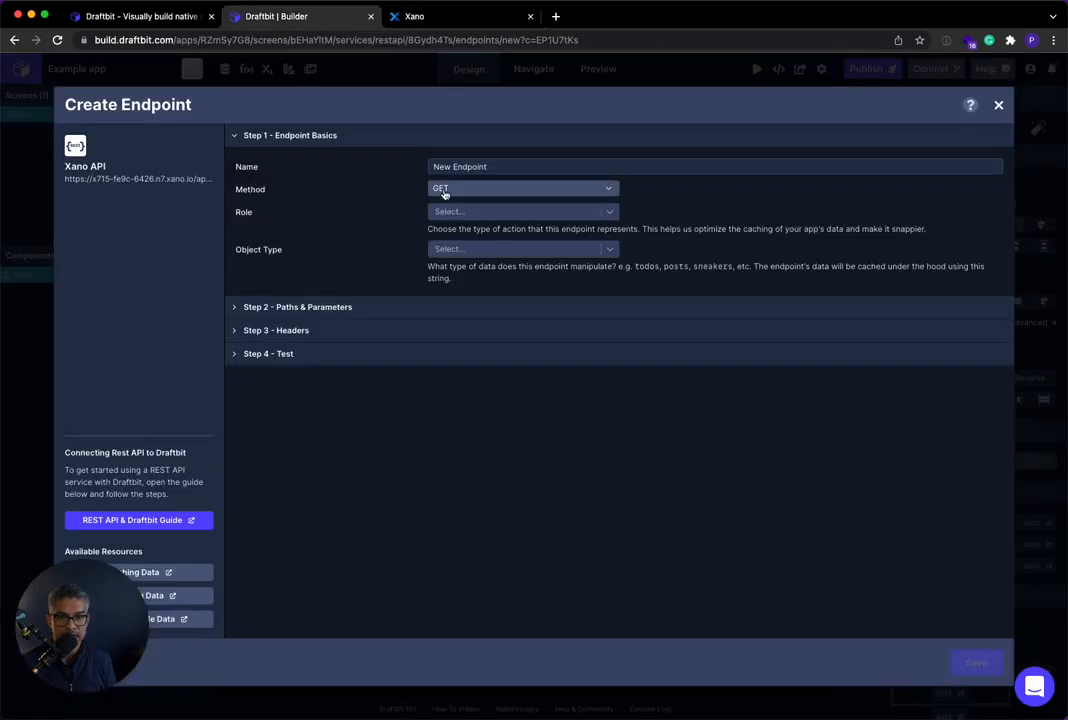
mouse_move(567, 210)
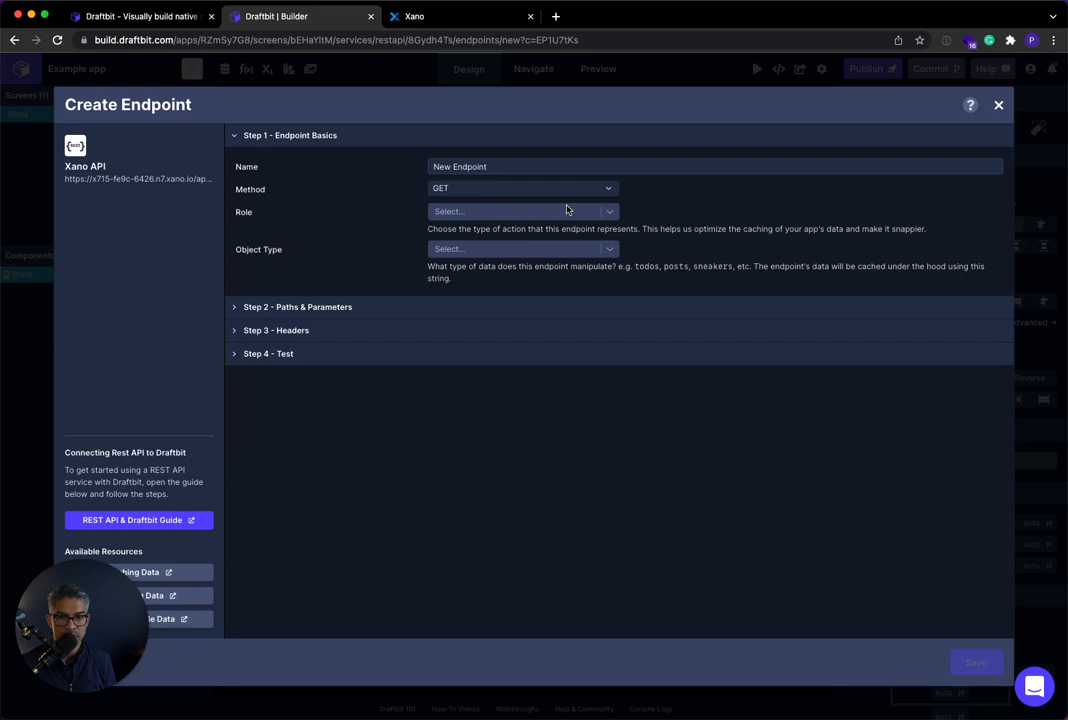
mouse_move(449, 222)
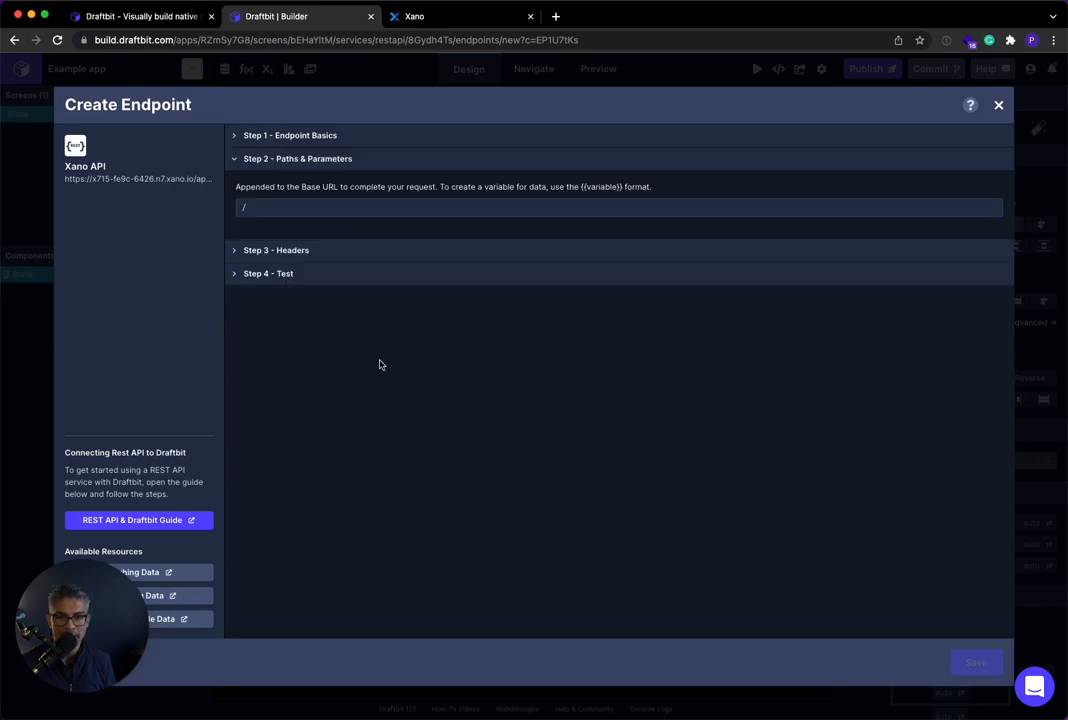
Set the new endpoint path to /products and test it, returning Jacket and Shoes
left_click(400, 207)
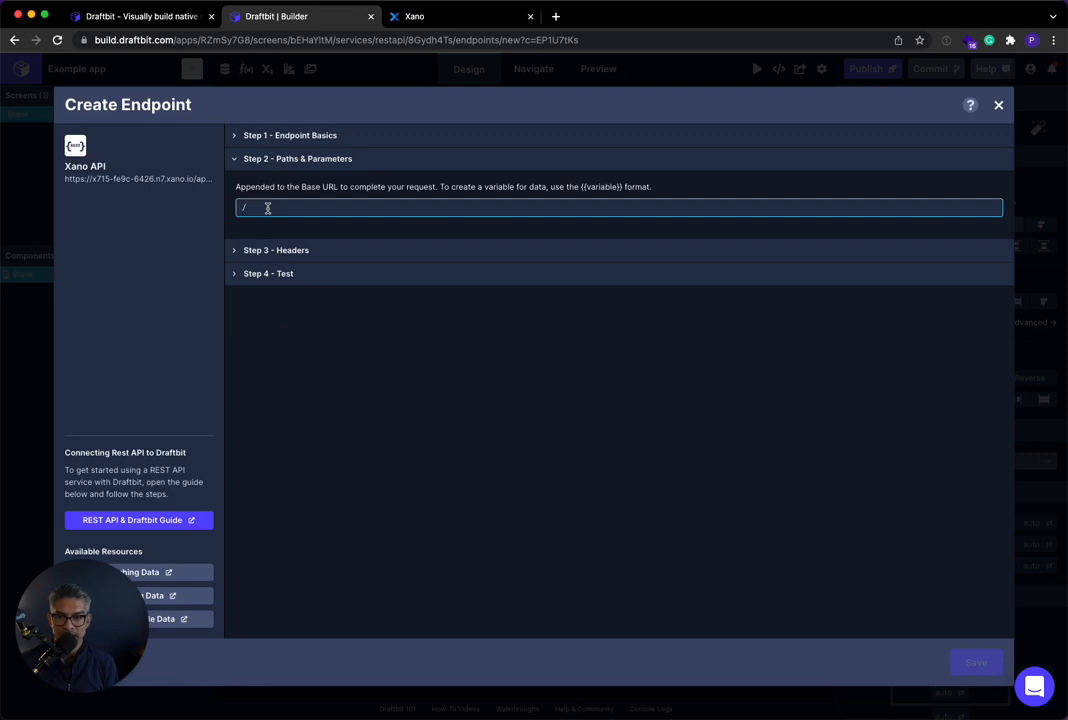
type("products")
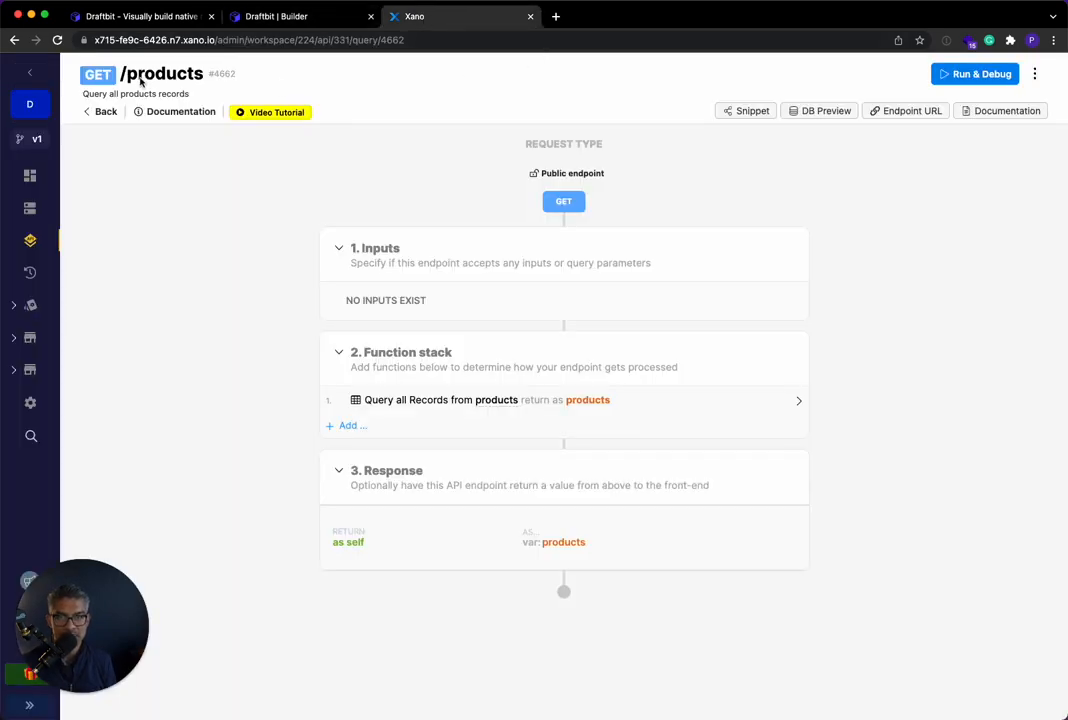
left_click(99, 111)
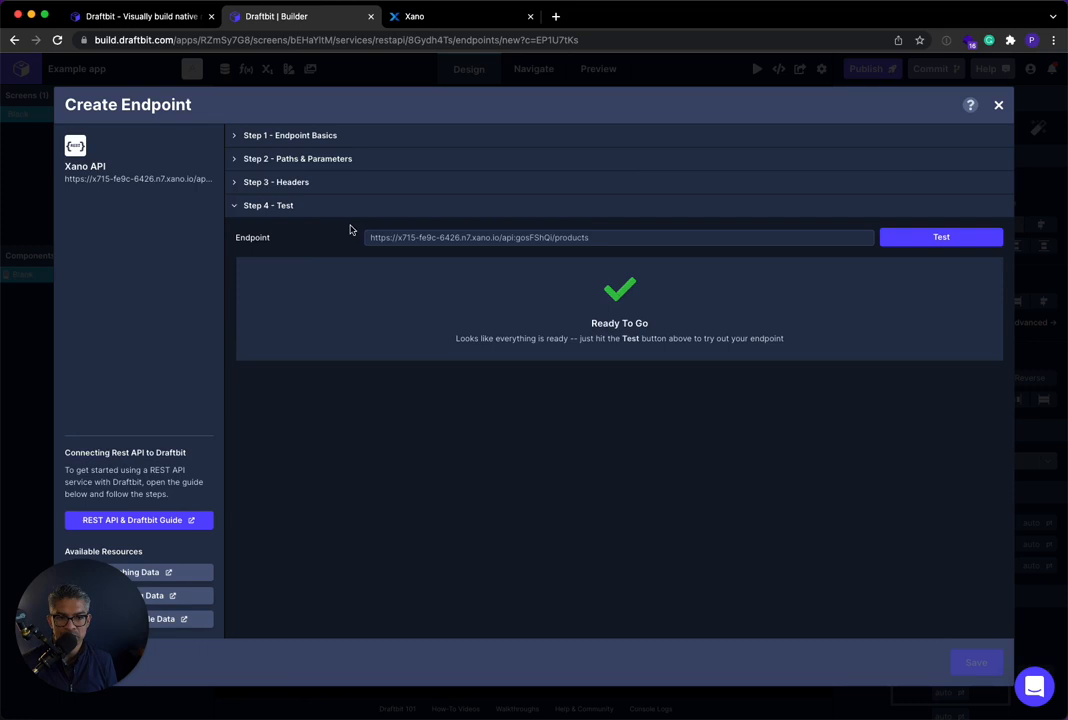
left_click(939, 237)
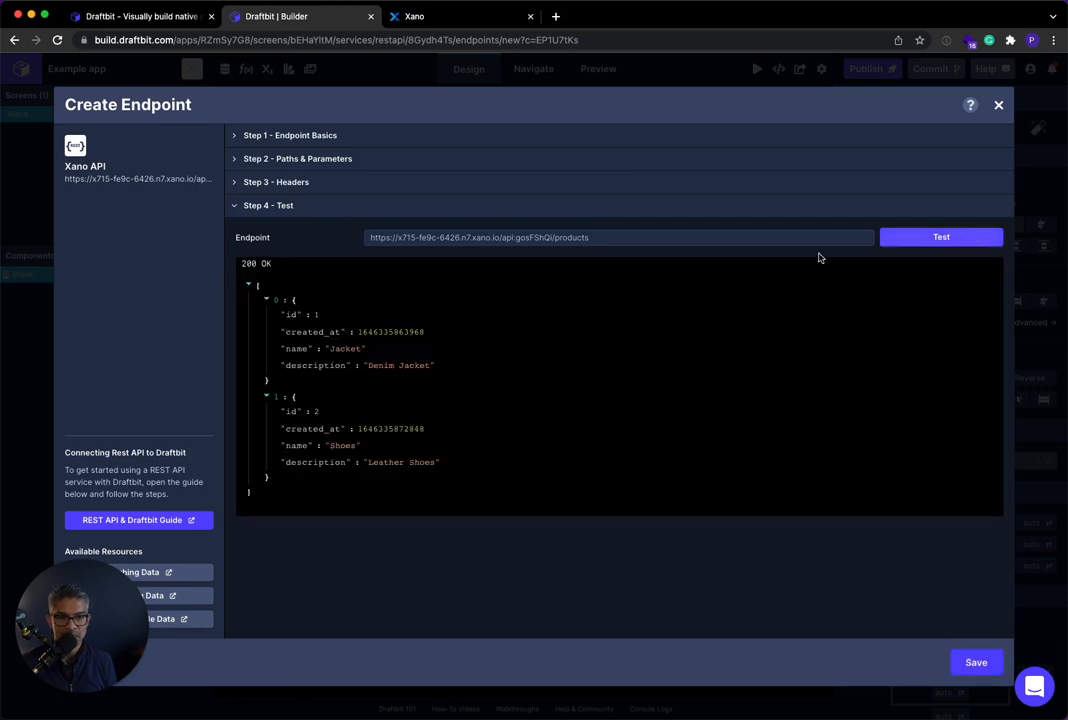
mouse_move(340, 423)
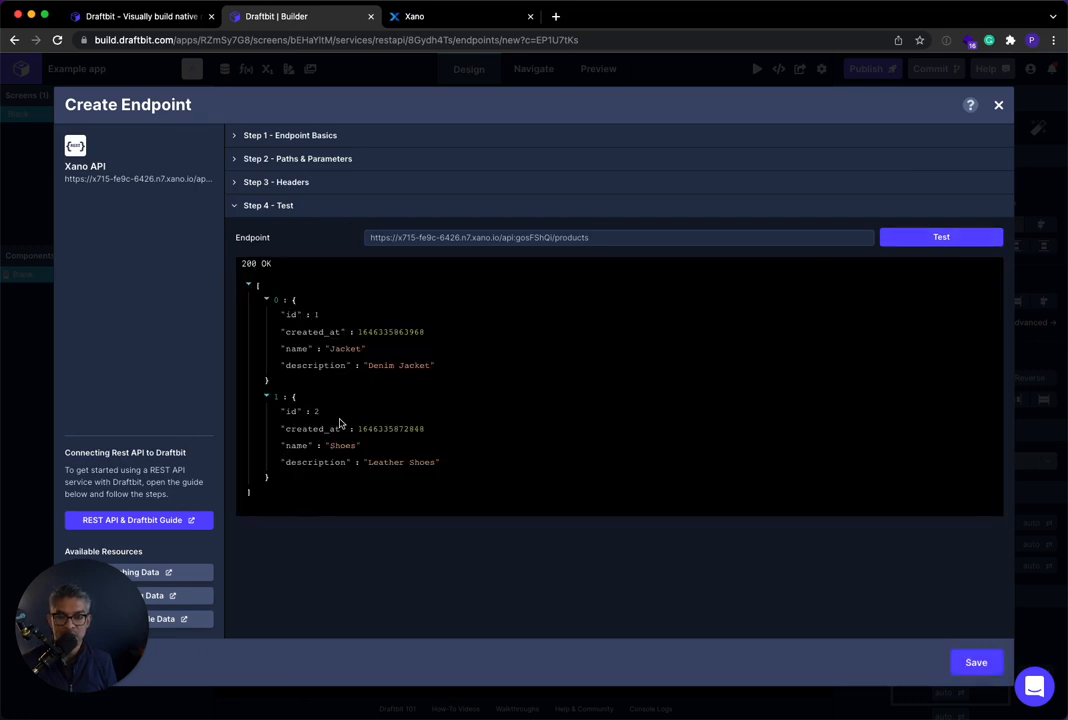
Save the /products endpoint, then rename it 'Get Products'
left_click(976, 662)
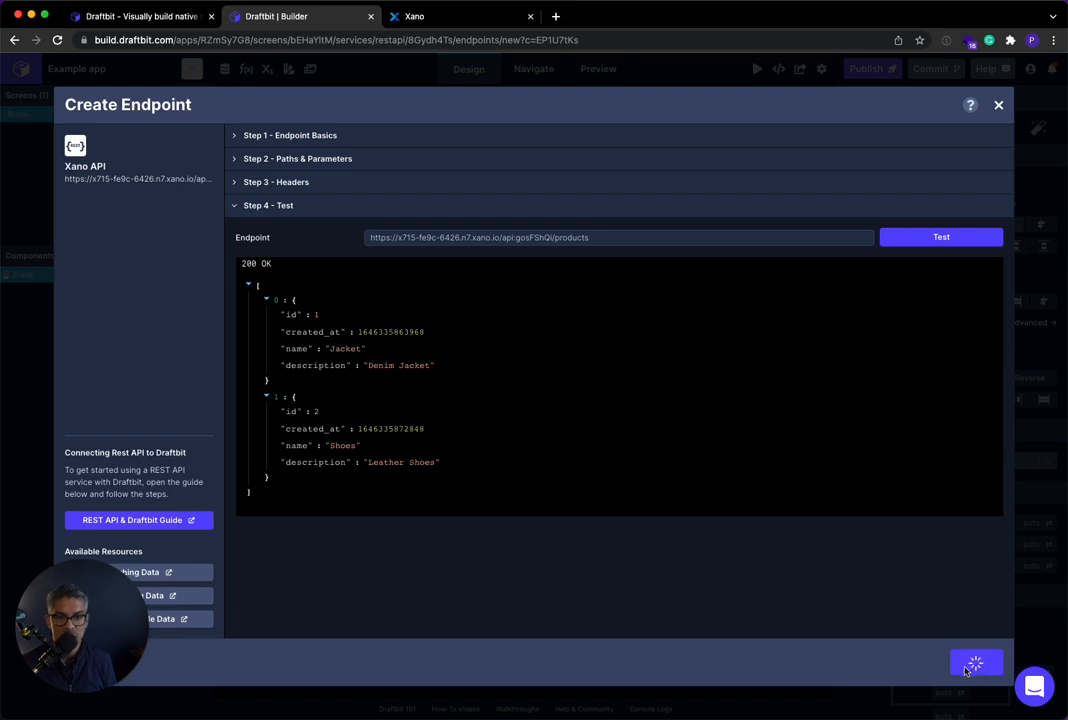
left_click(975, 662)
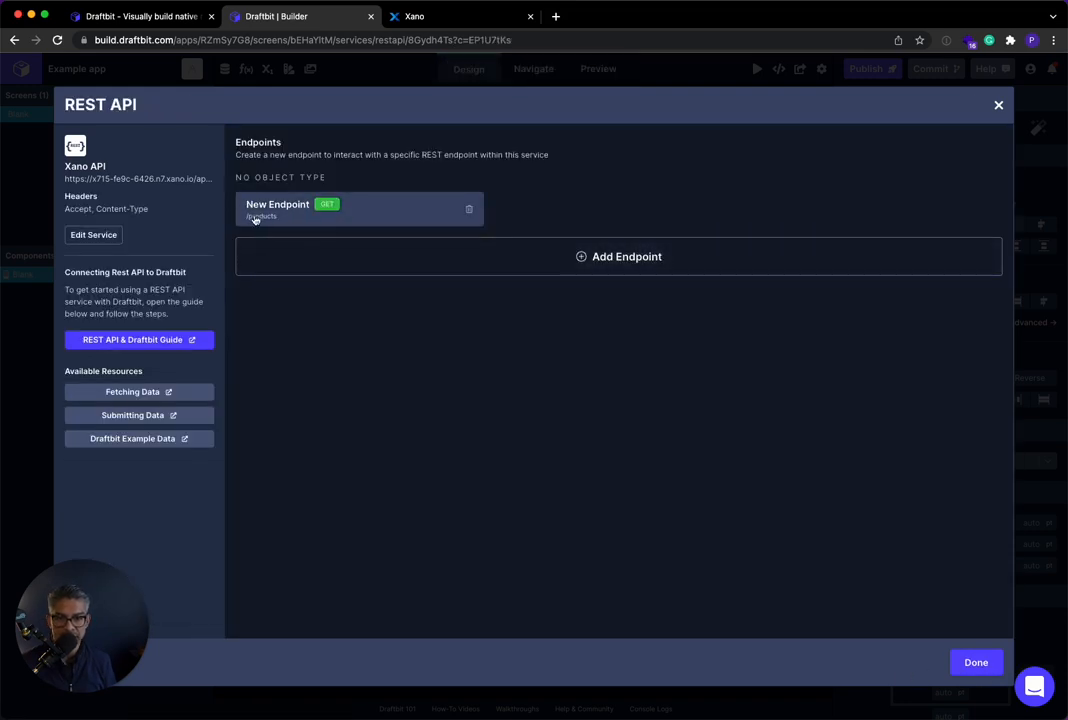
left_click(290, 210)
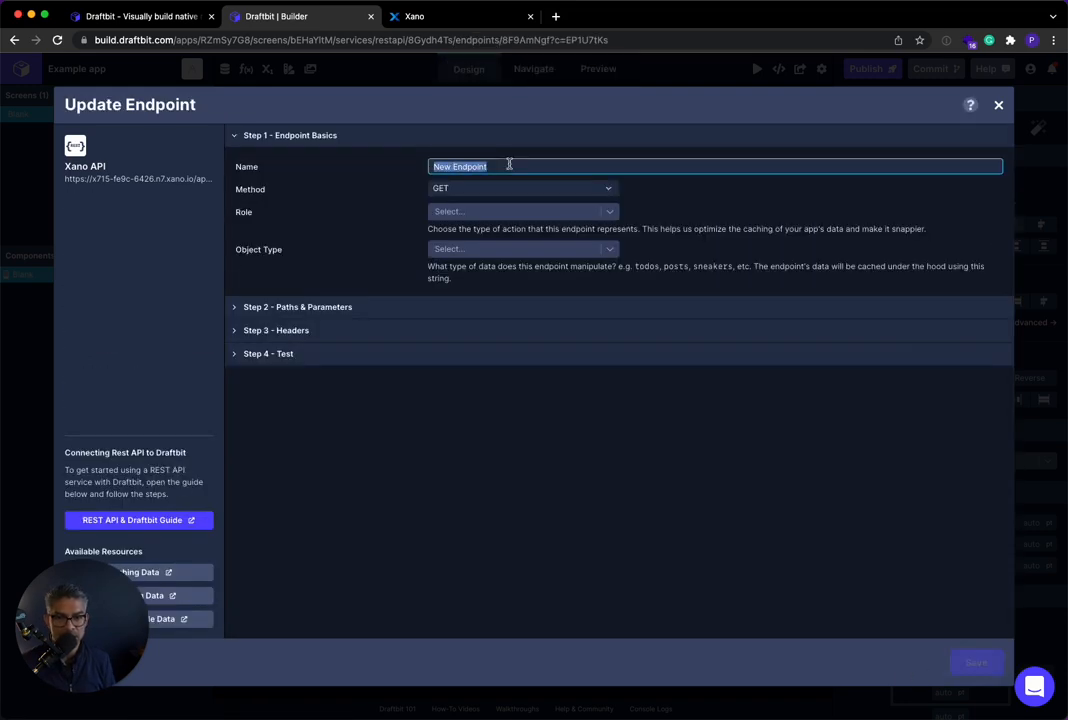
type("Get Prod")
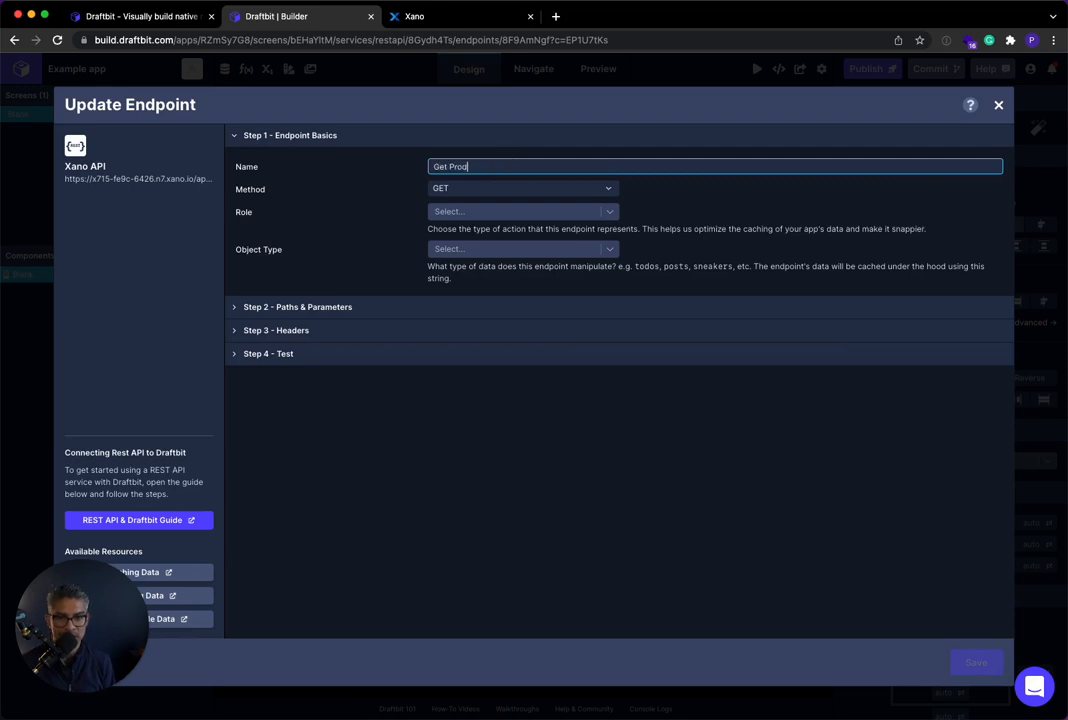
type("ucts")
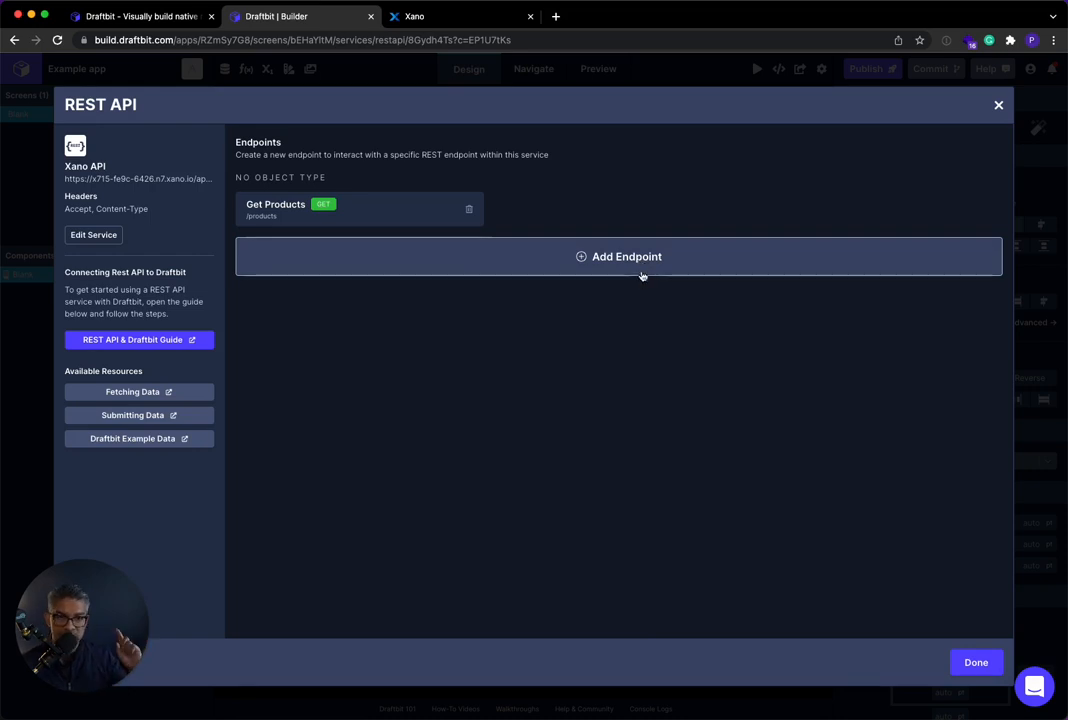
Add another endpoint and name it 'Get Single Pr…' for a single product
left_click(627, 256)
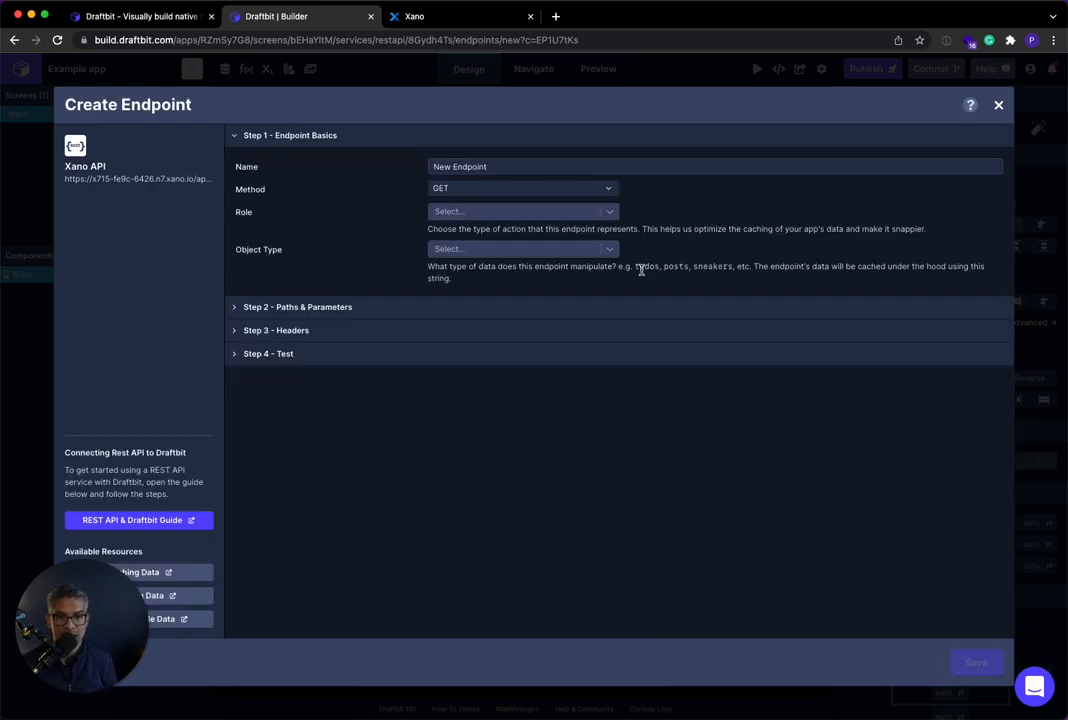
type("Get")
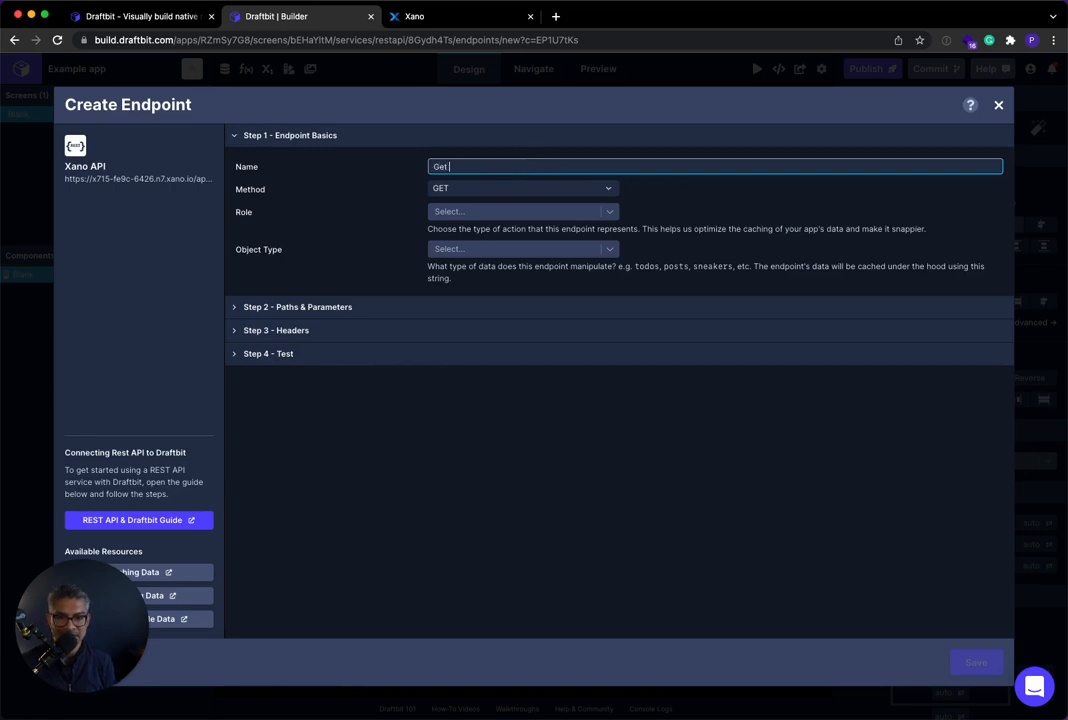
type("Single Pr")
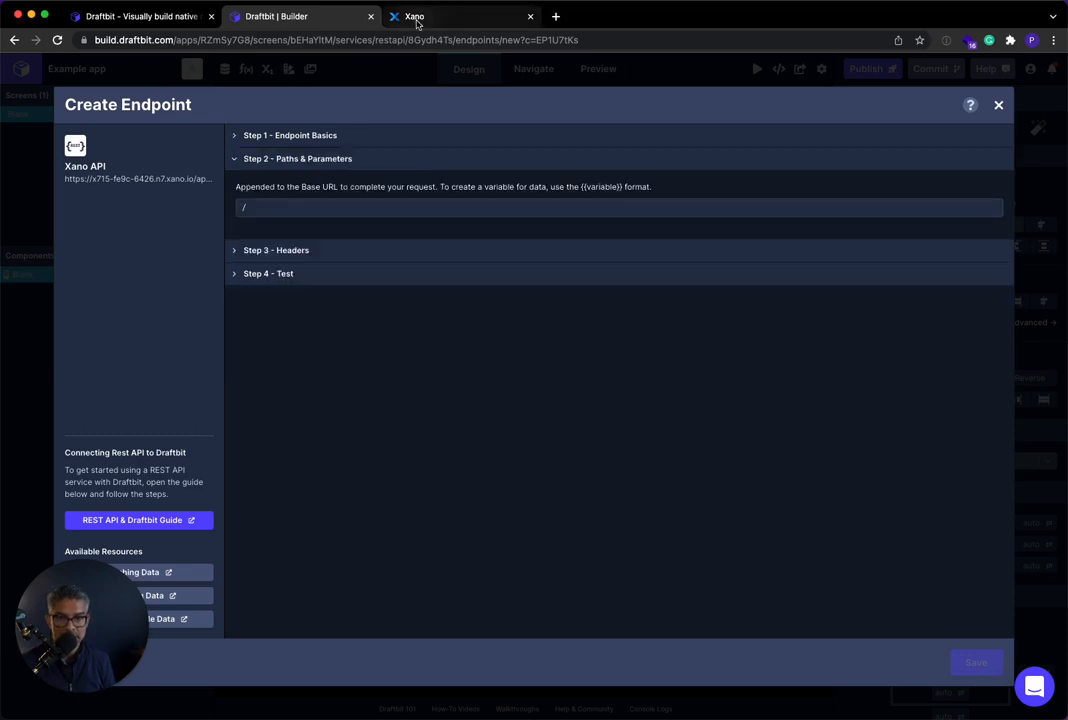
Check the GET /products/{products_id} endpoint among Xano's products endpoints
left_click(414, 16)
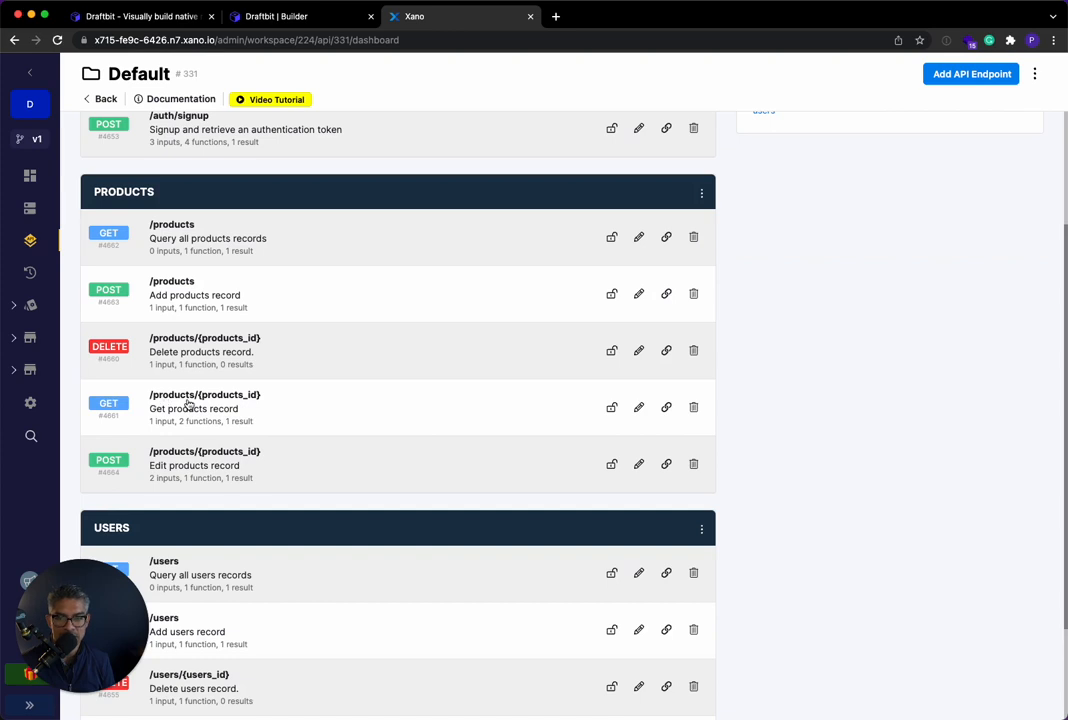
mouse_move(250, 400)
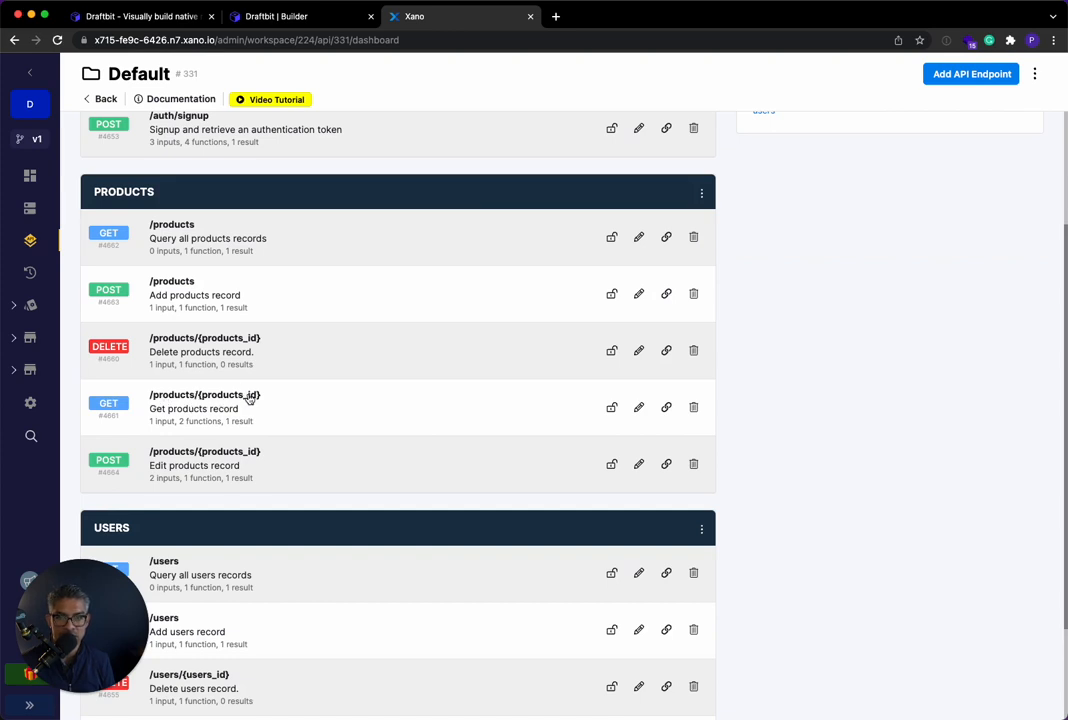
Set the endpoint path to products/{{products_id}} with test value products_id 2
left_click(300, 16)
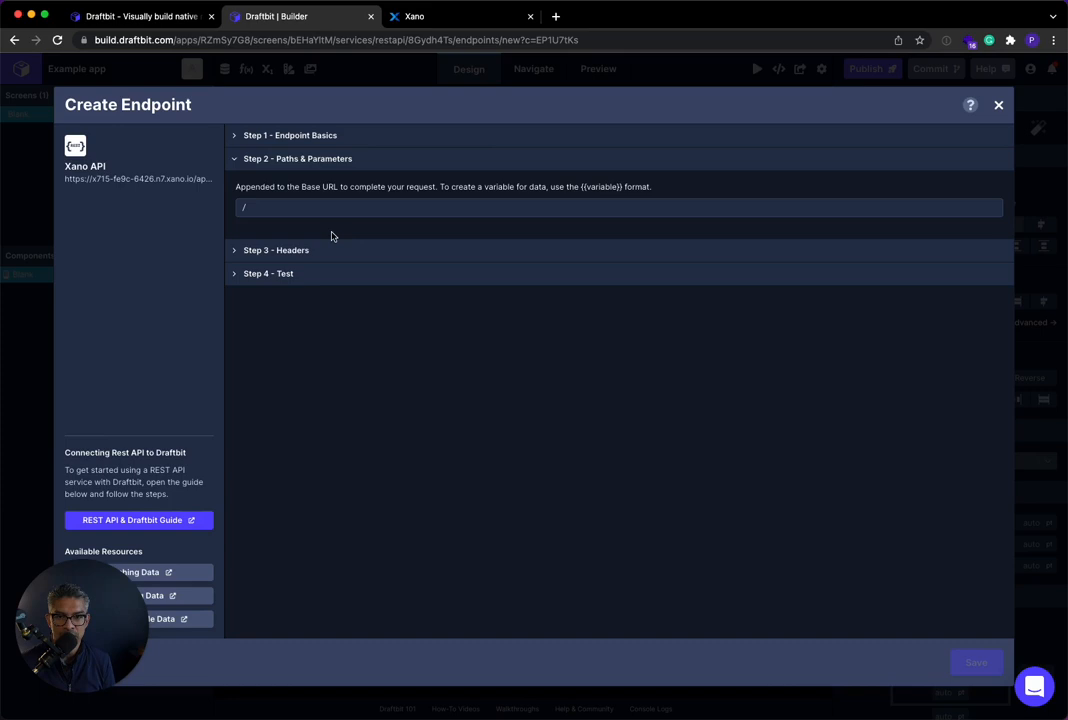
type("d")
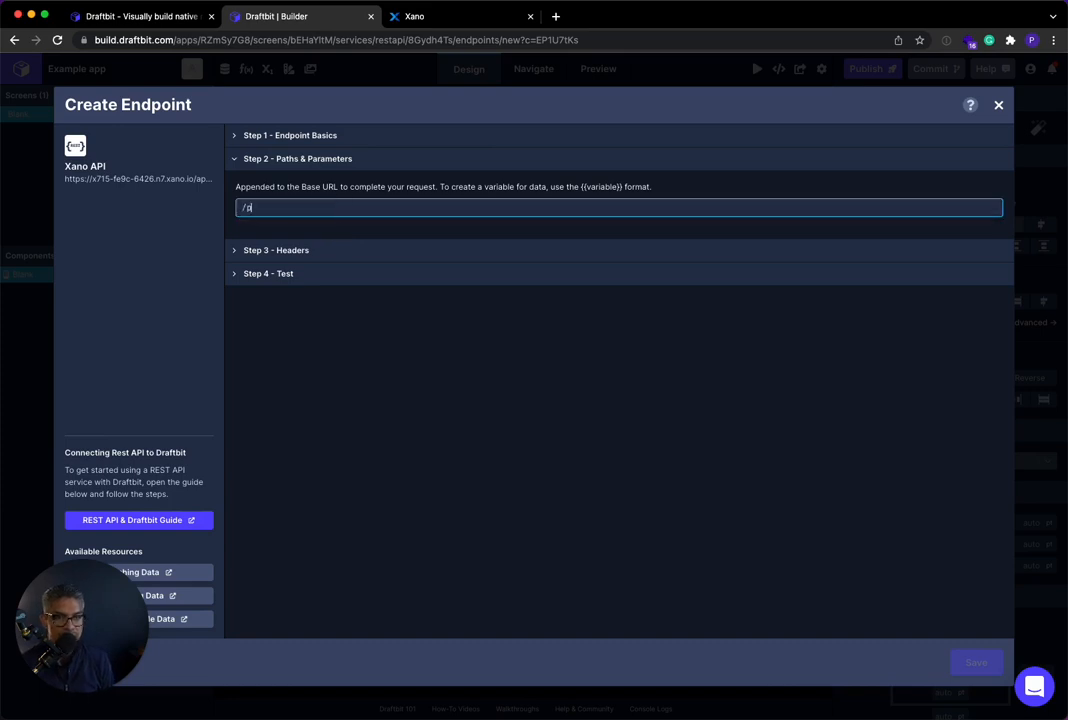
type("products/products_id")
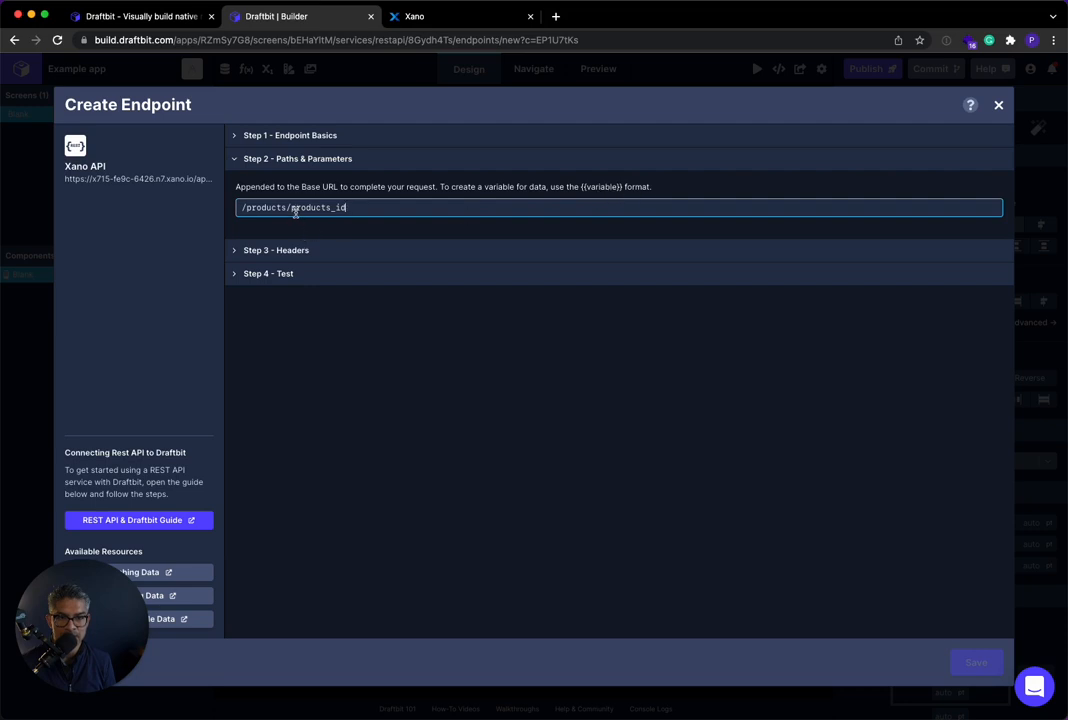
type("{{")
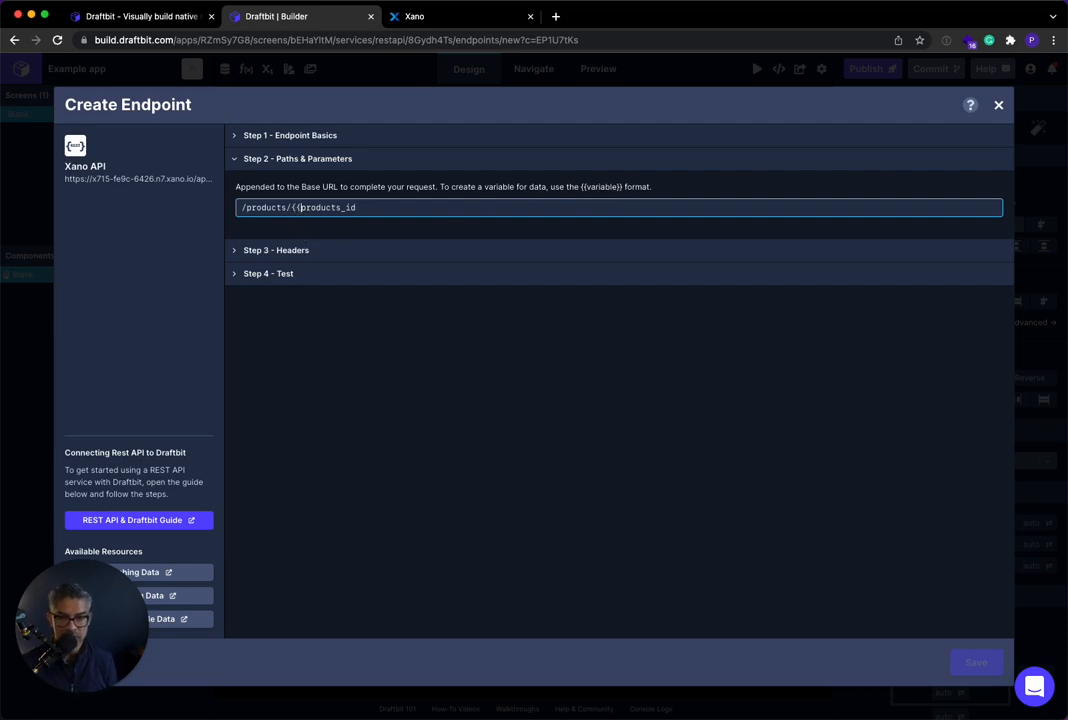
type("}}")
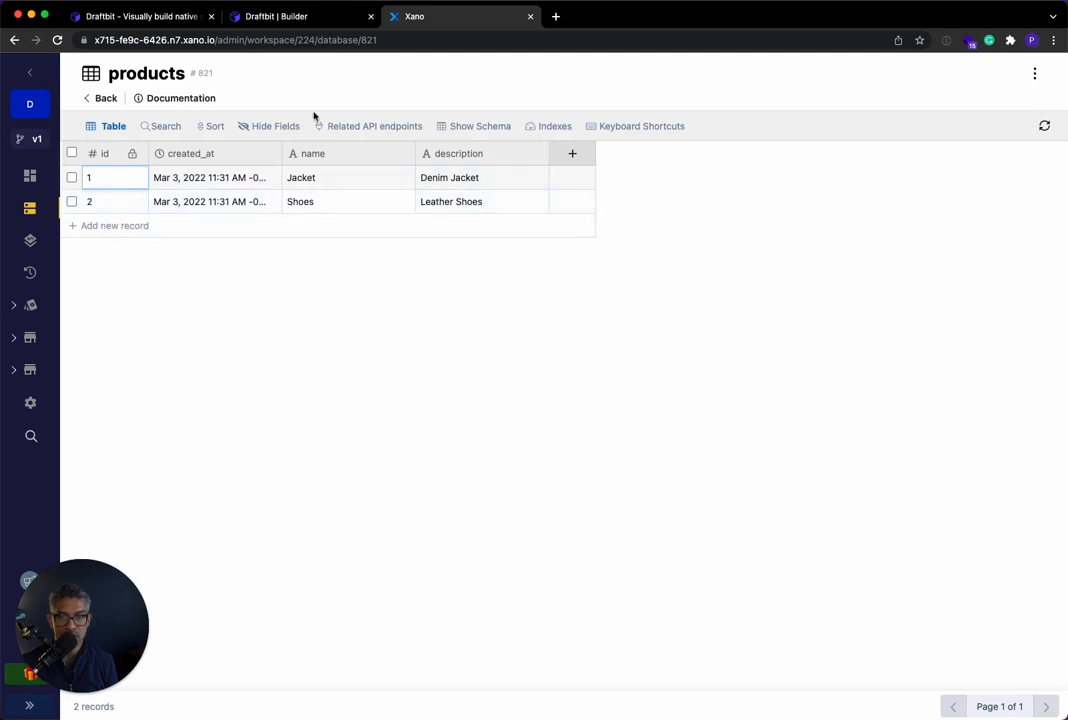
left_click(300, 16)
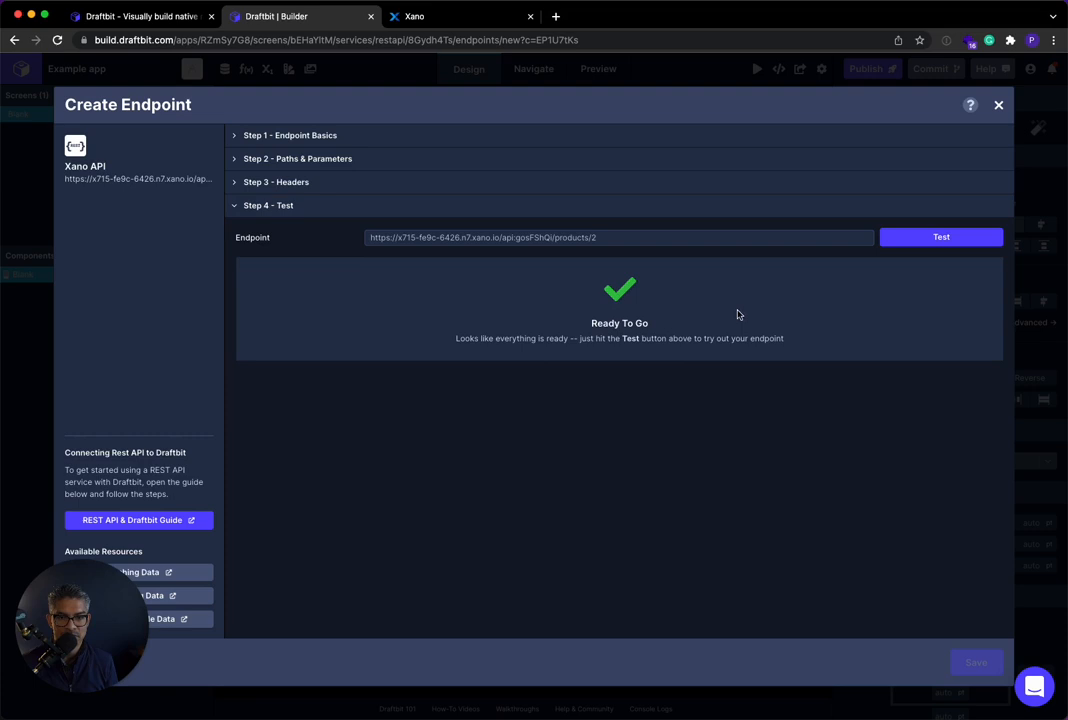
Test Get Single Product (200 OK, Shoes record) and save it to the service
left_click(940, 237)
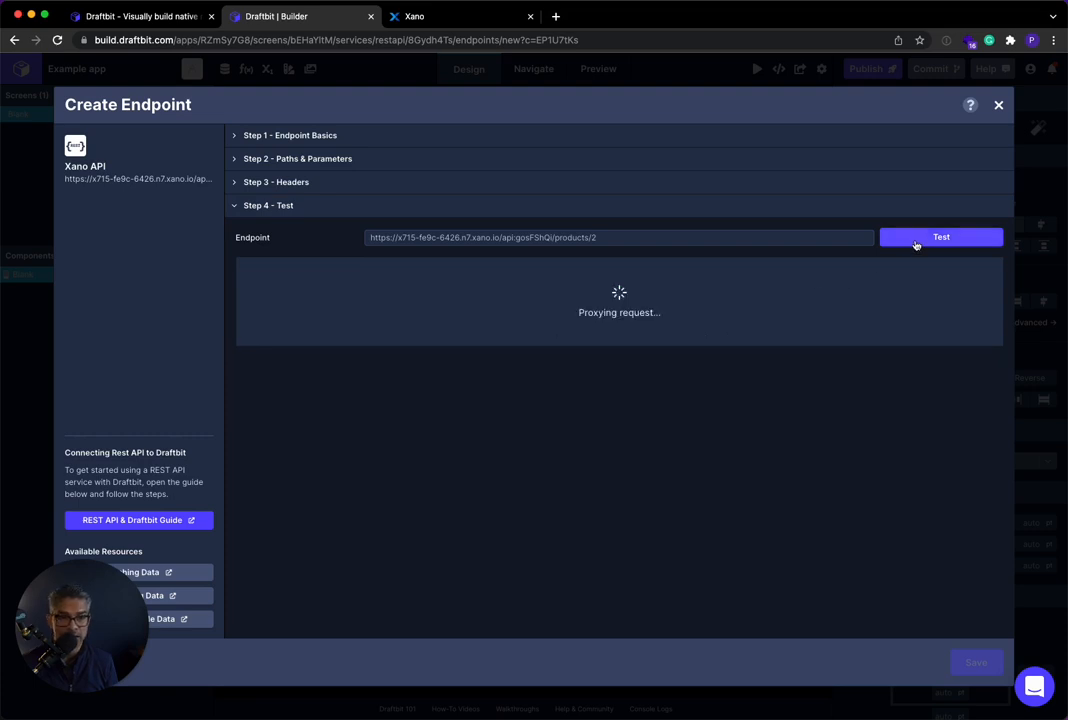
left_click(940, 237)
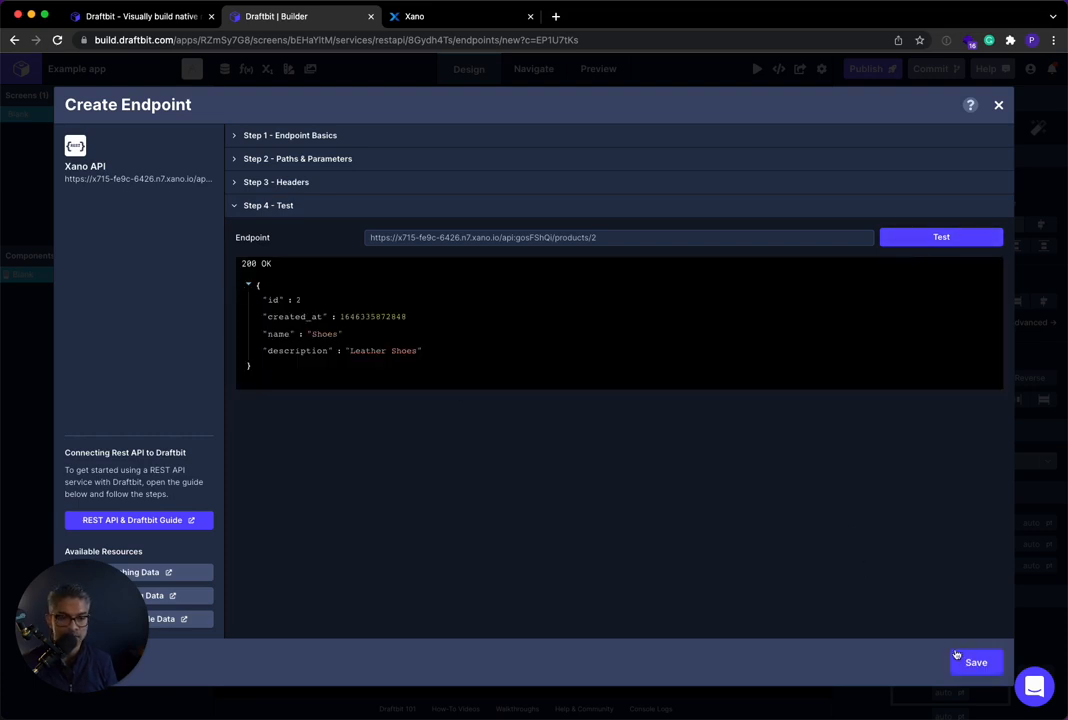
left_click(974, 662)
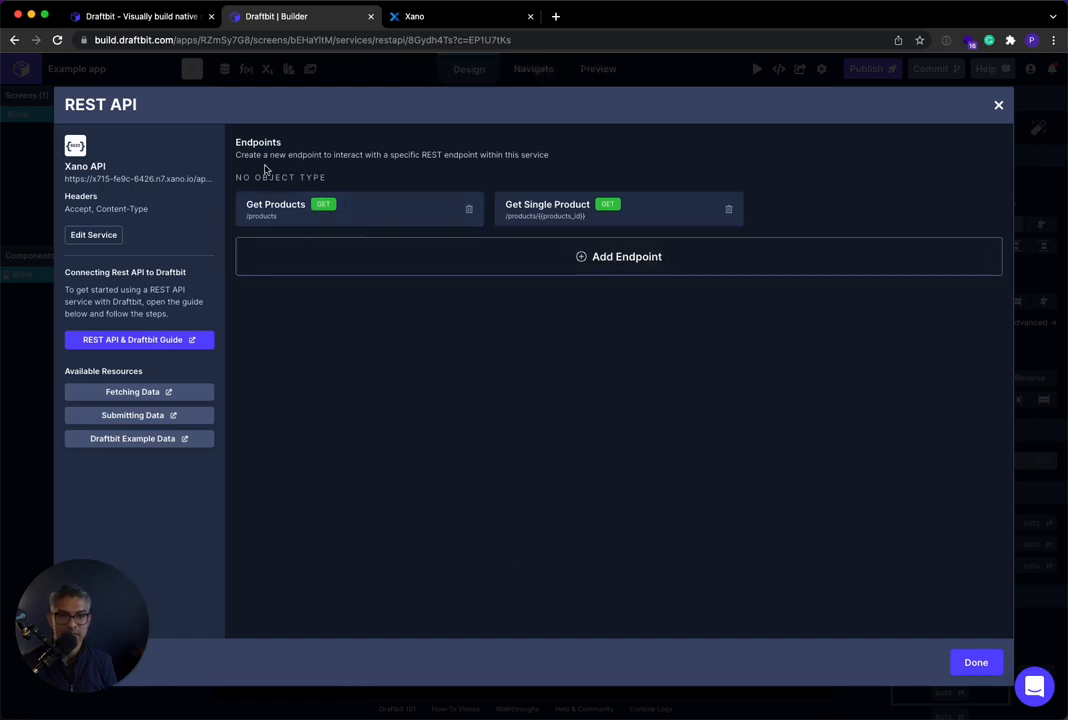
mouse_move(568, 210)
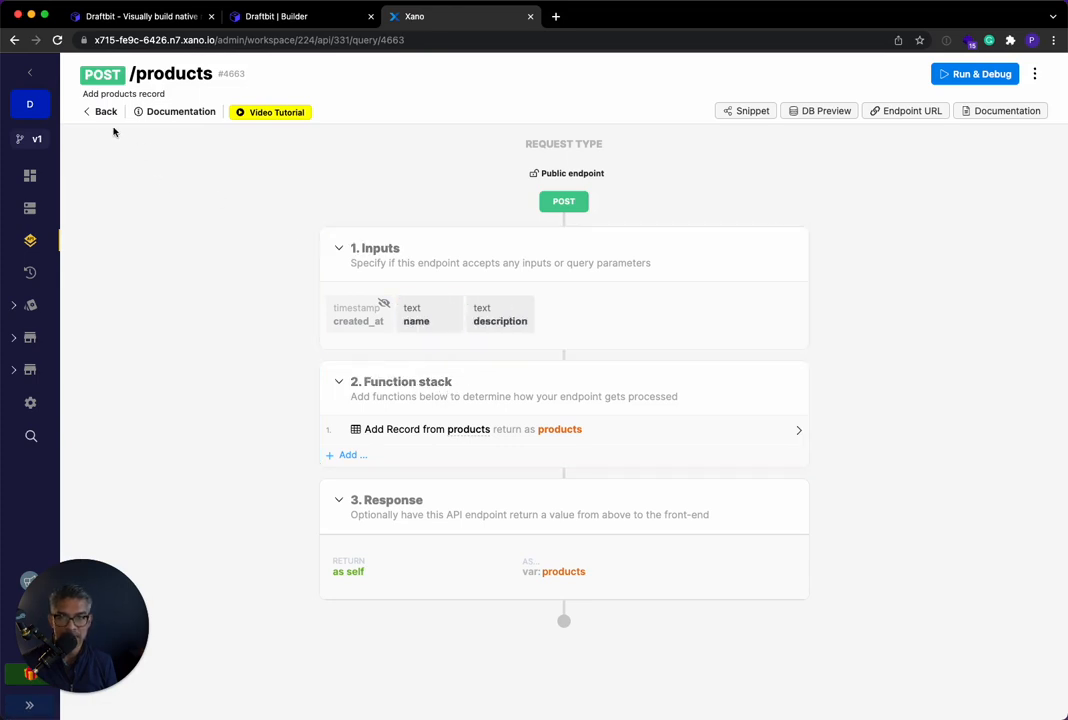
left_click(100, 111)
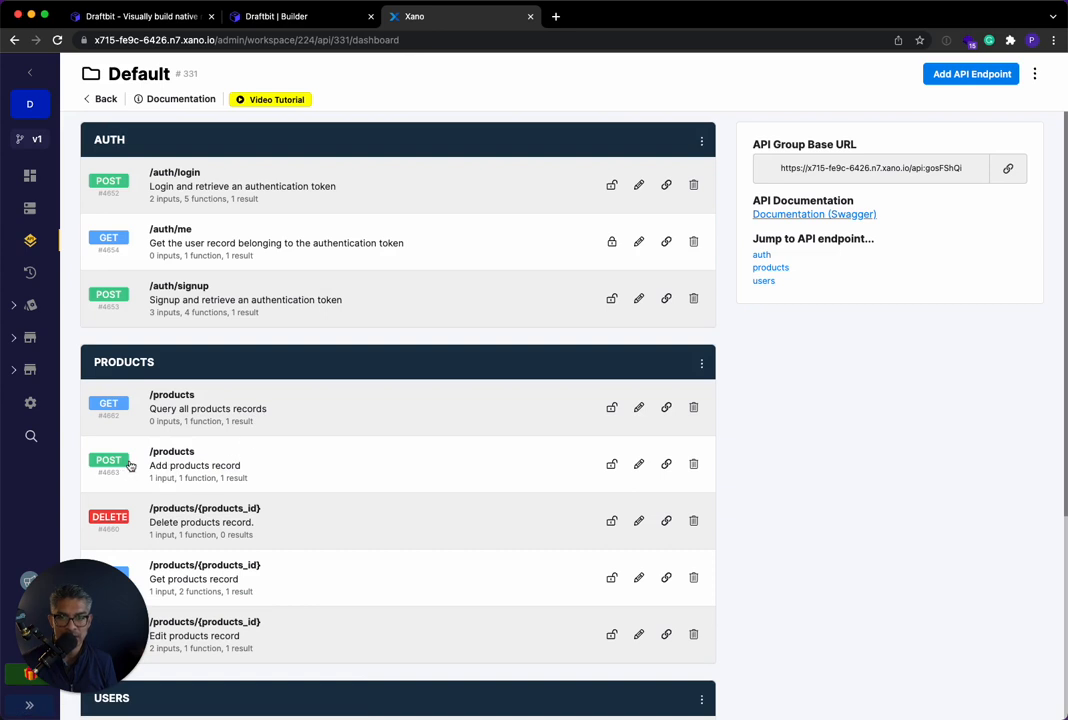
left_click(290, 16)
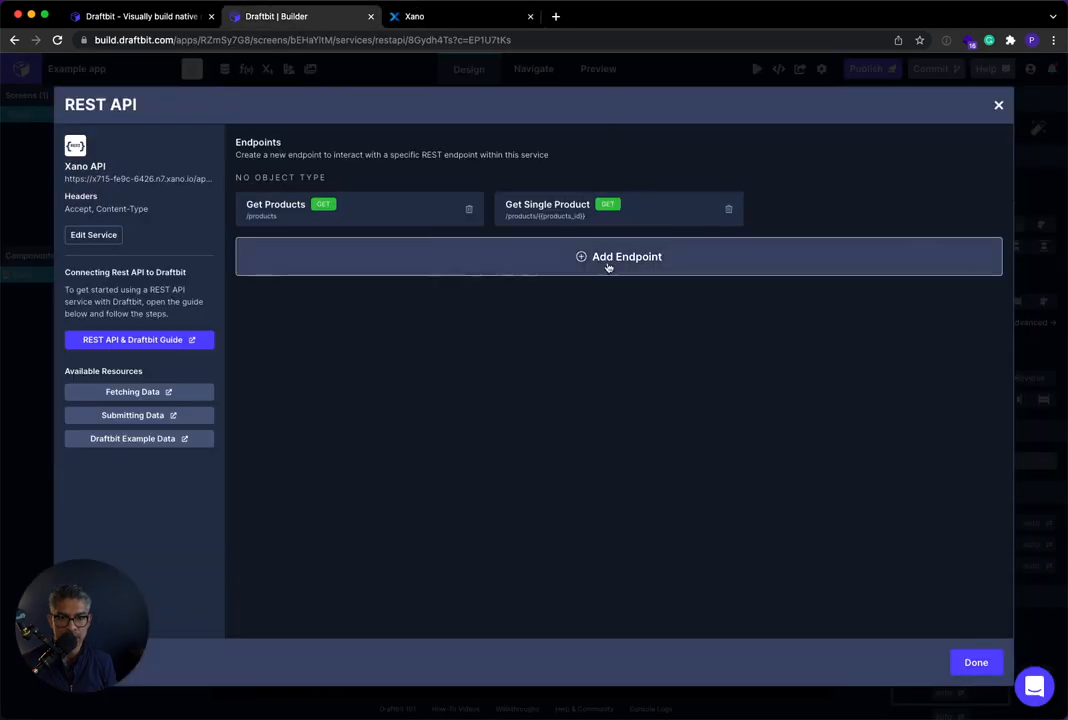
Name the new endpoint New Product and expand its Body step
left_click(619, 256)
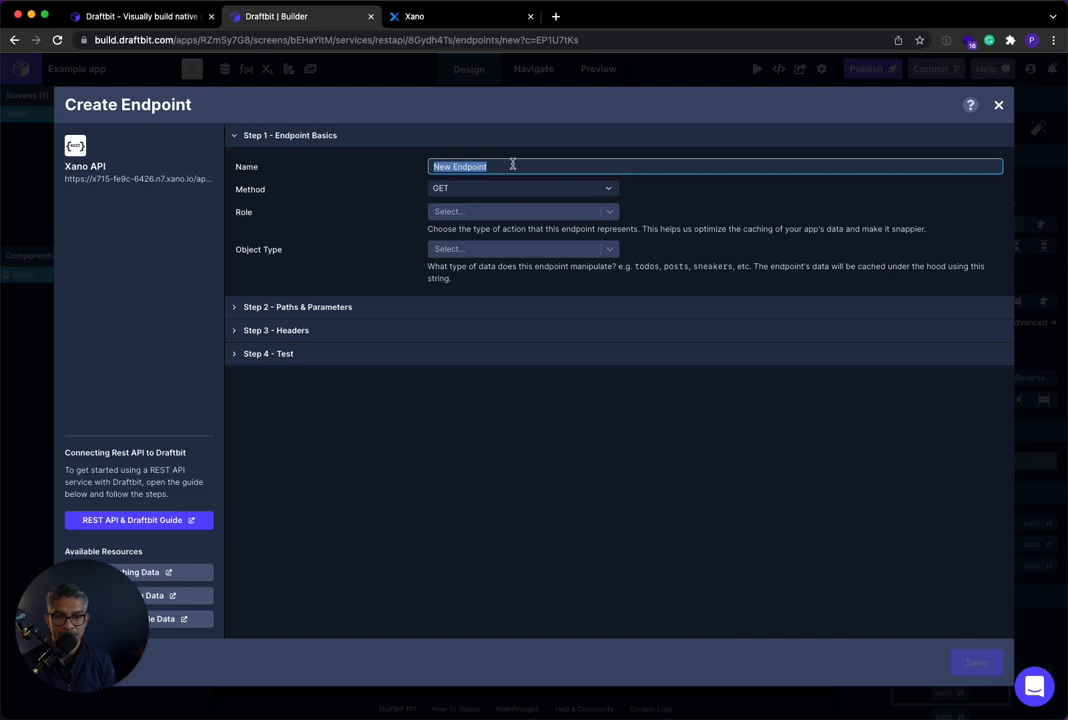
type("New Product")
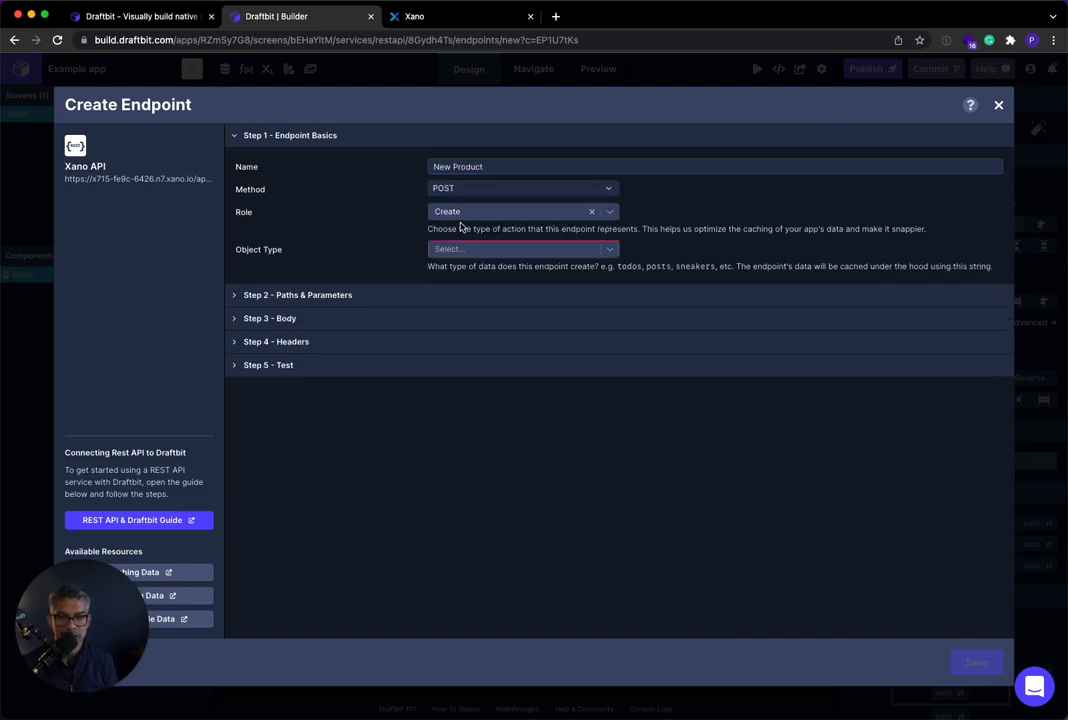
mouse_move(481, 207)
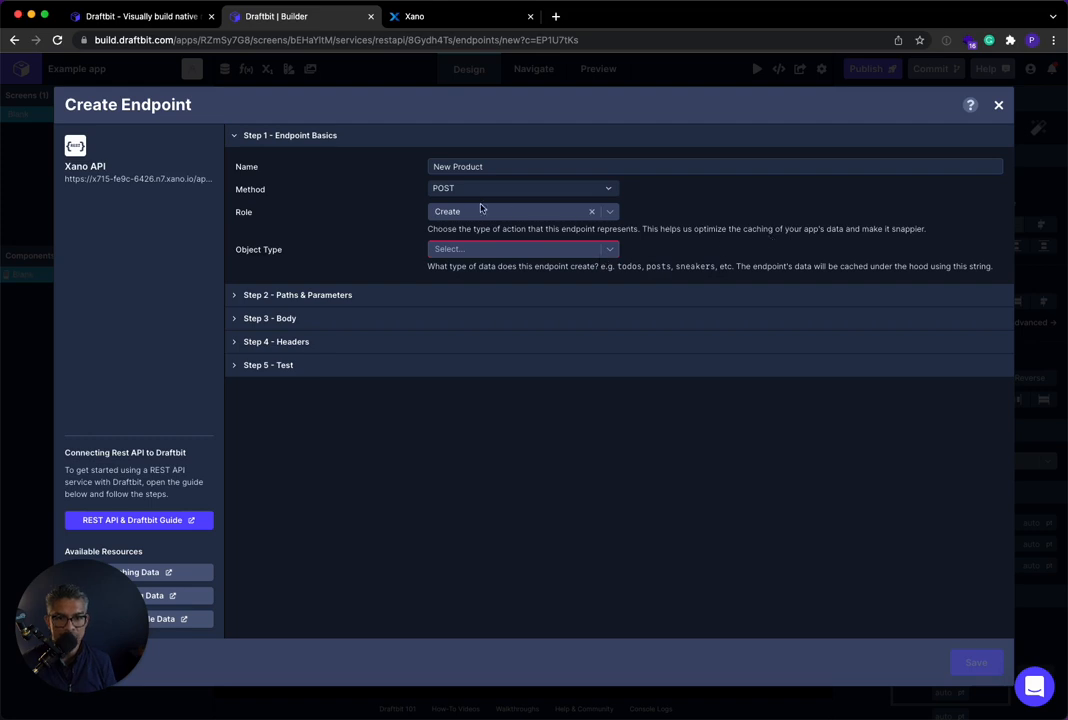
left_click(591, 211)
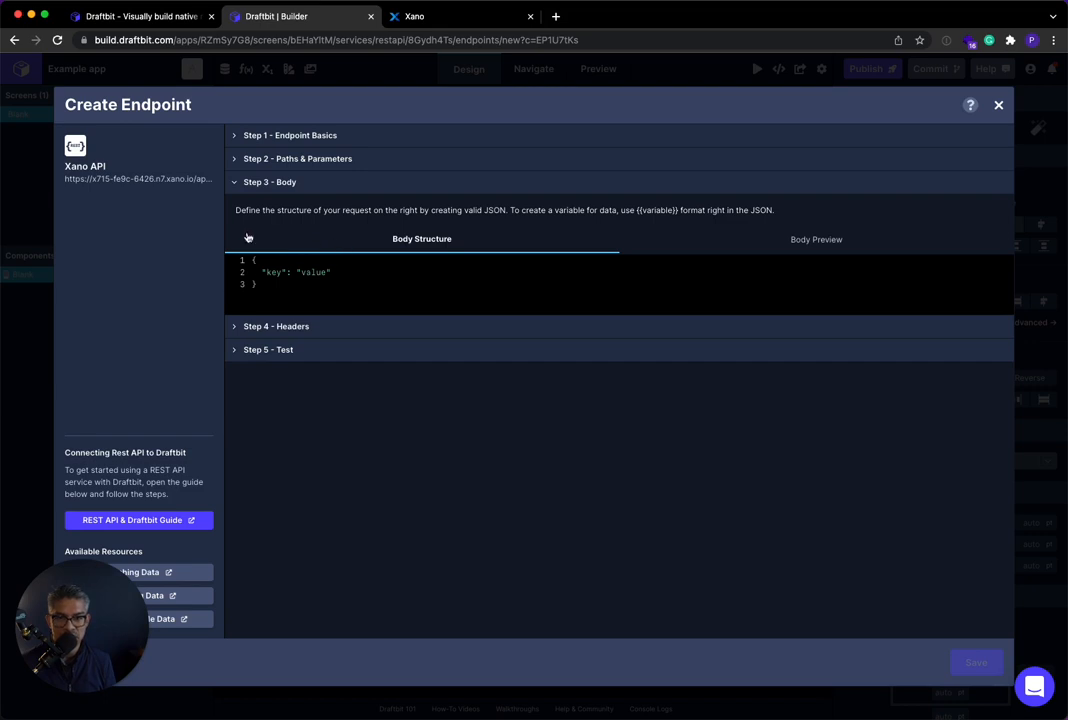
mouse_move(270, 262)
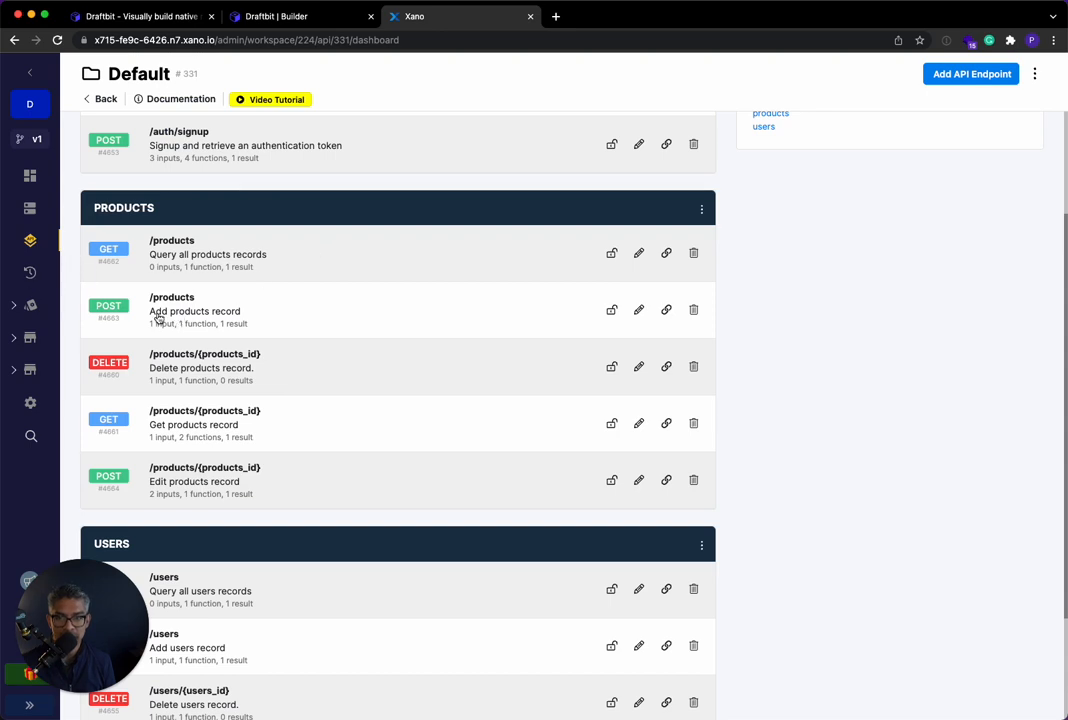
Confirm in Xano's Run & Debug that POST /products takes name and description
left_click(194, 311)
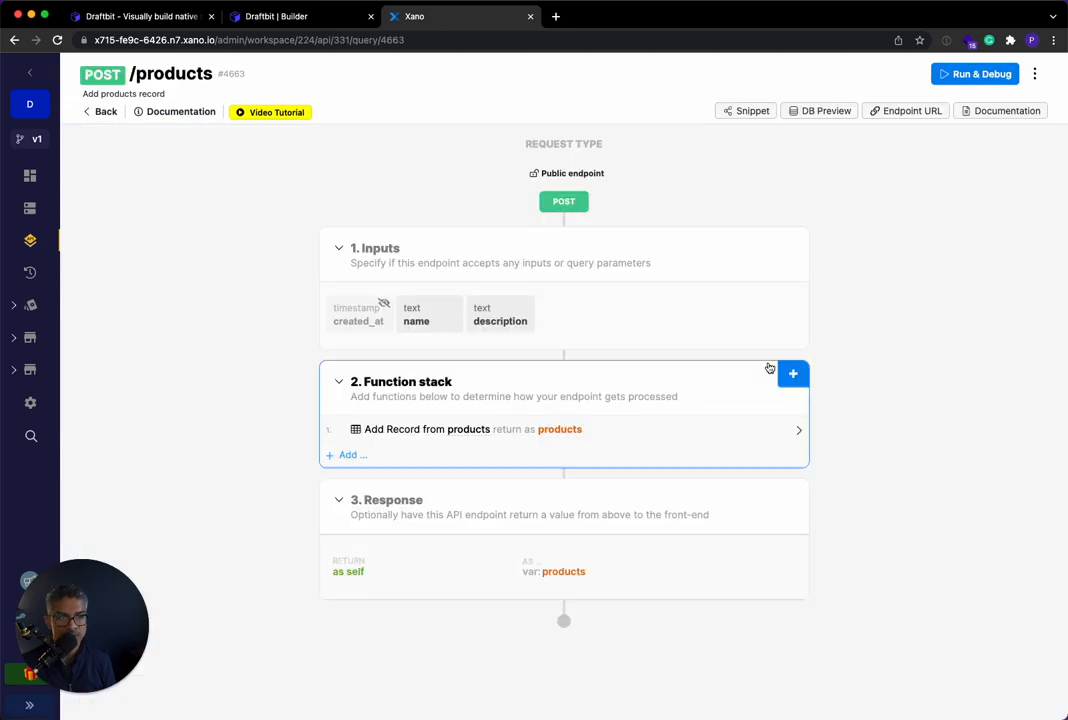
left_click(974, 73)
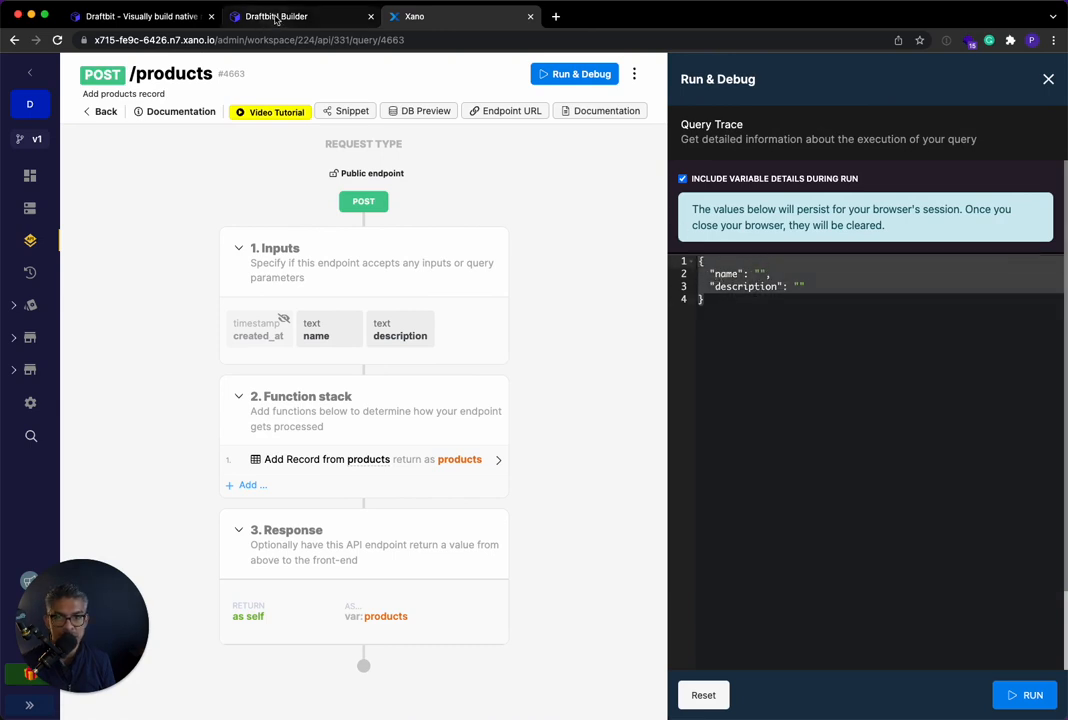
left_click(275, 16)
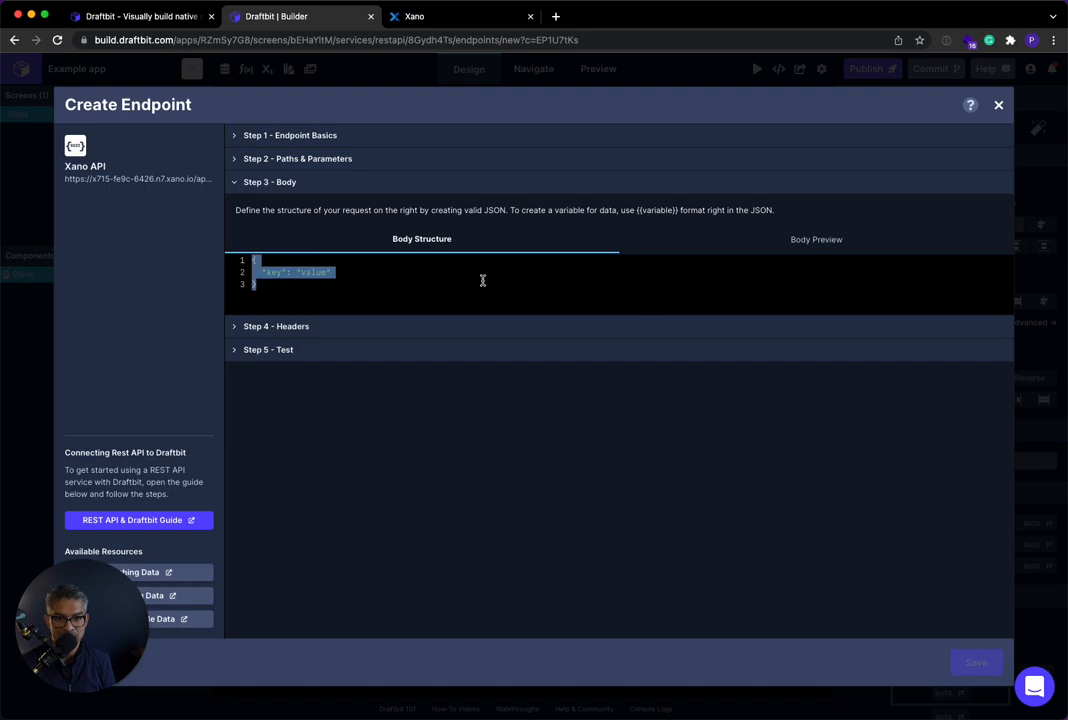
Set the body to {"name": "", "description": ""} with test values Watch and Apple Watch
type("{\"name\": \"\", \"description\": \"\"}")
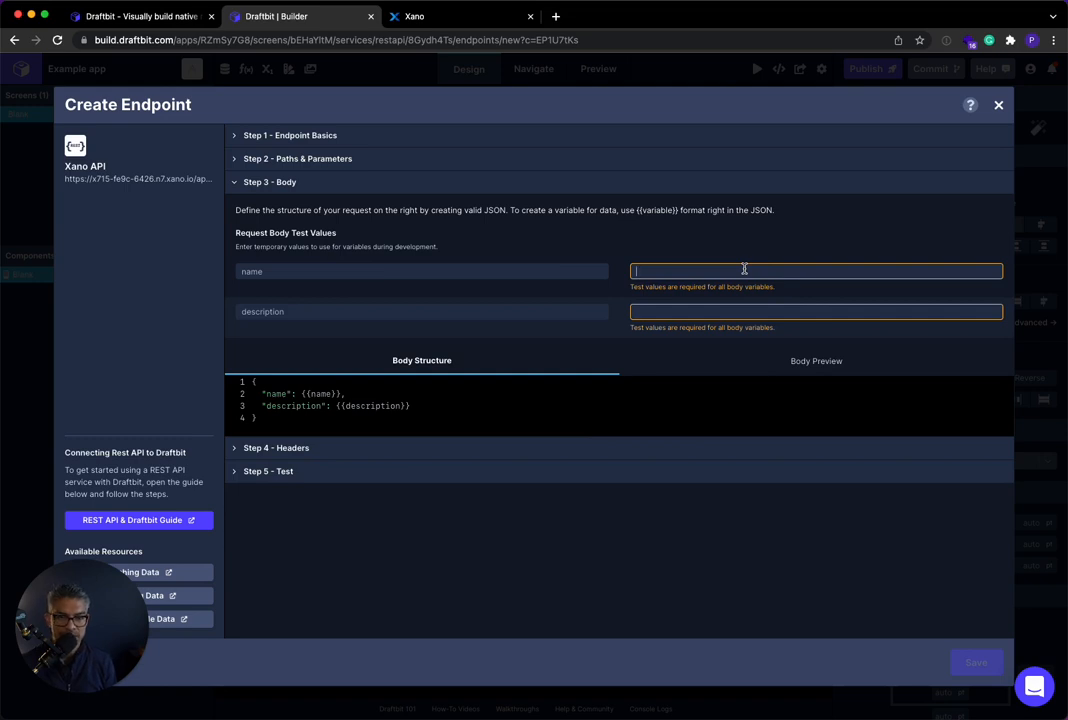
type("Watch")
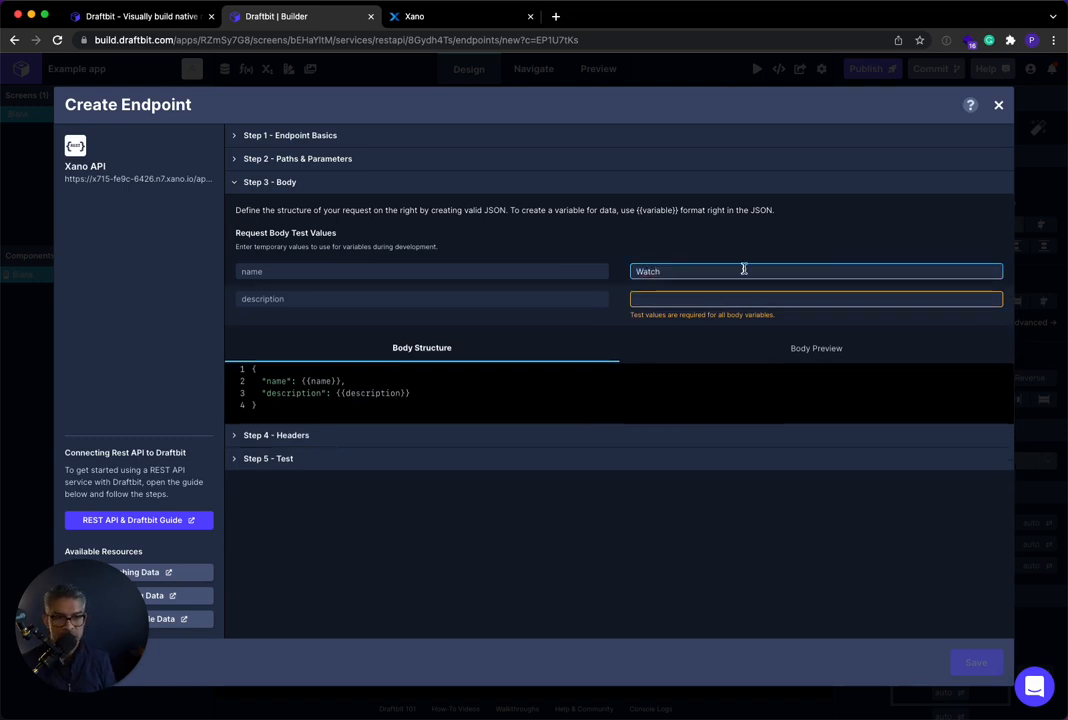
type("Apple Watch")
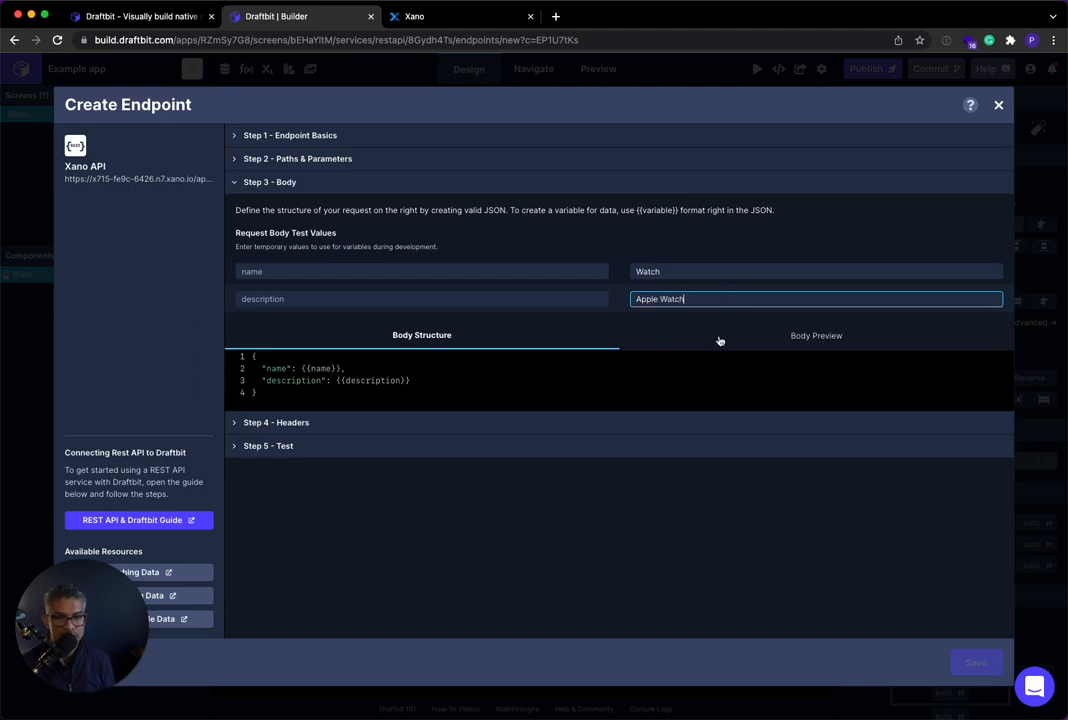
mouse_move(221, 487)
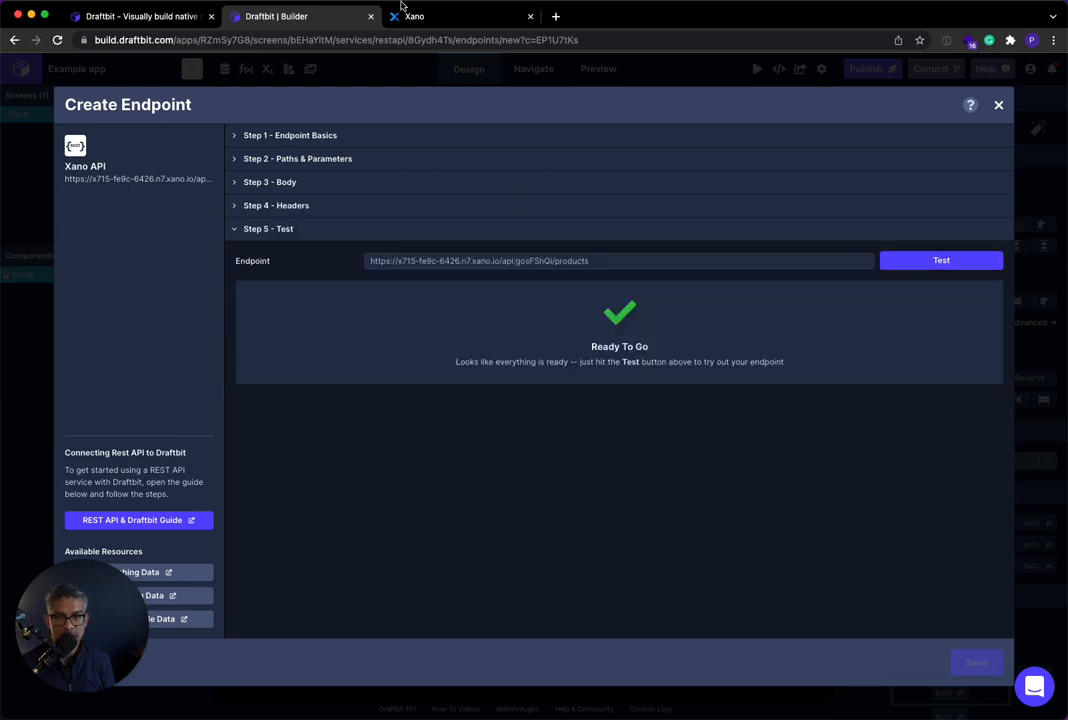
Test New Product and confirm the Watch record appears in Xano's products table
left_click(414, 16)
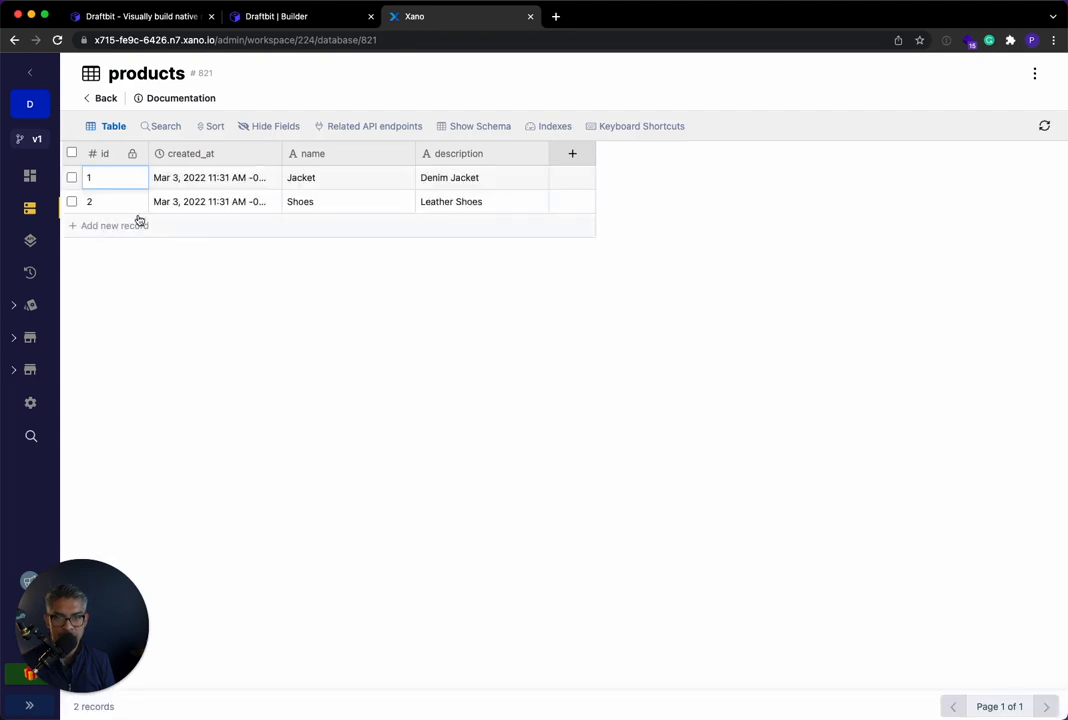
left_click(300, 16)
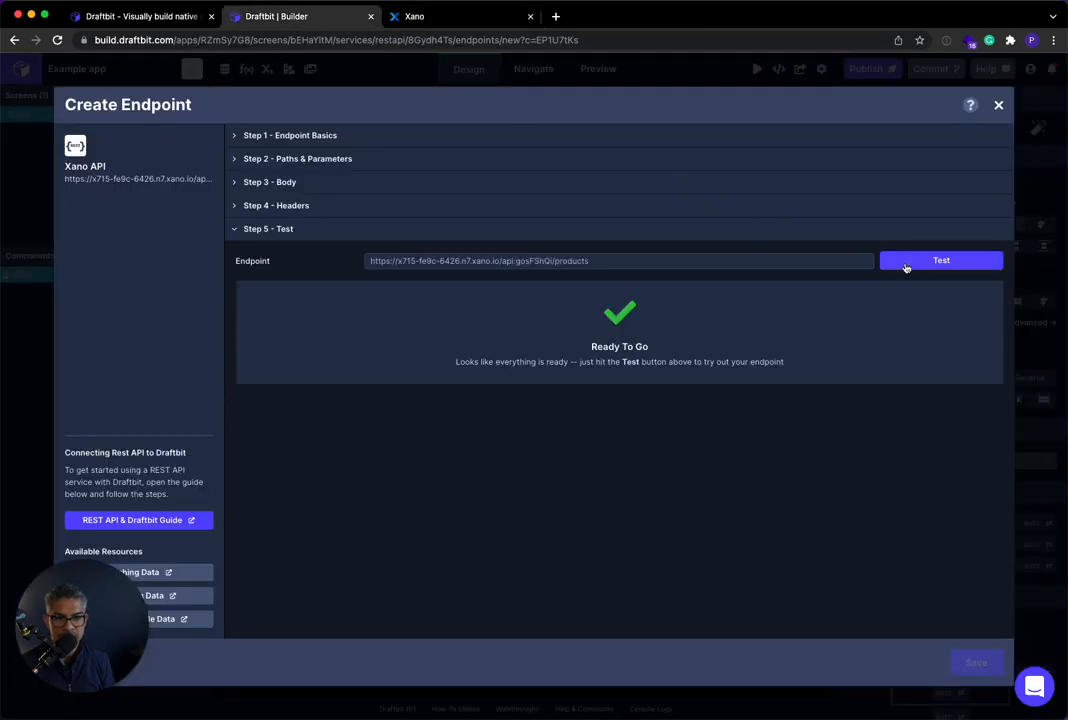
left_click(940, 260)
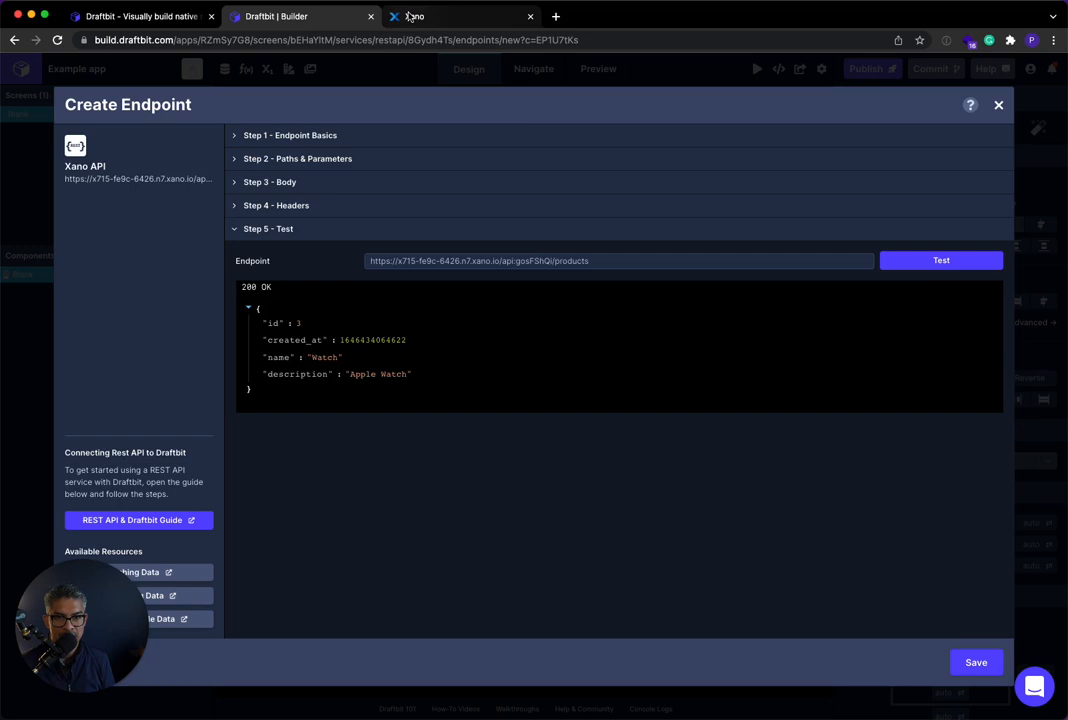
left_click(460, 16)
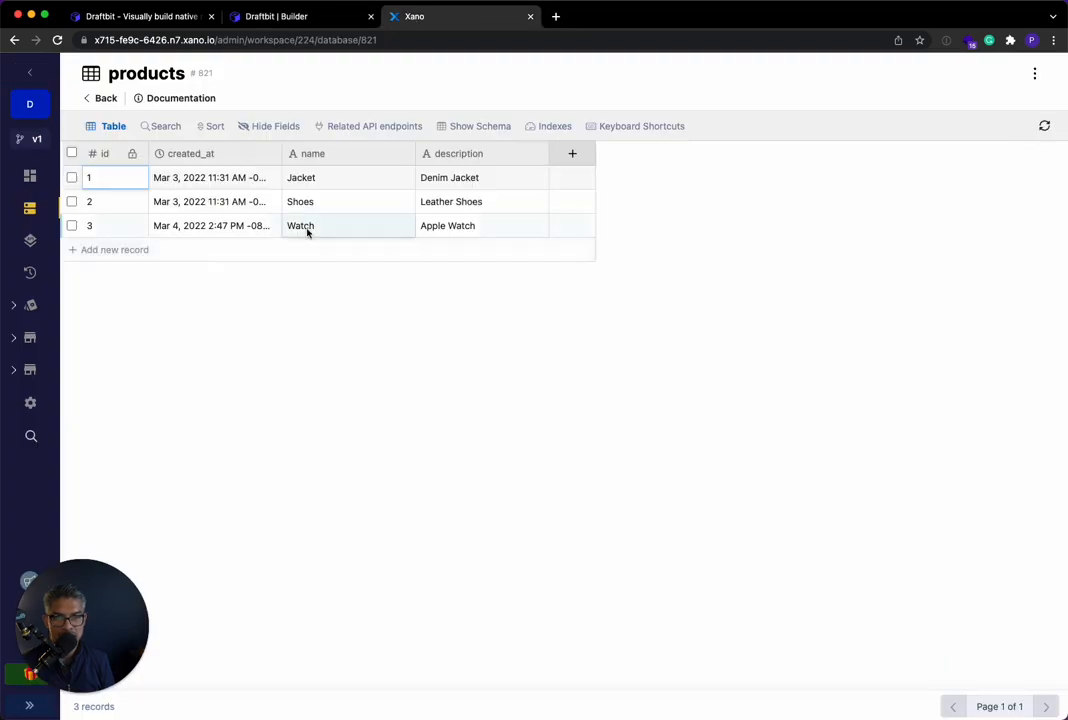
left_click(275, 16)
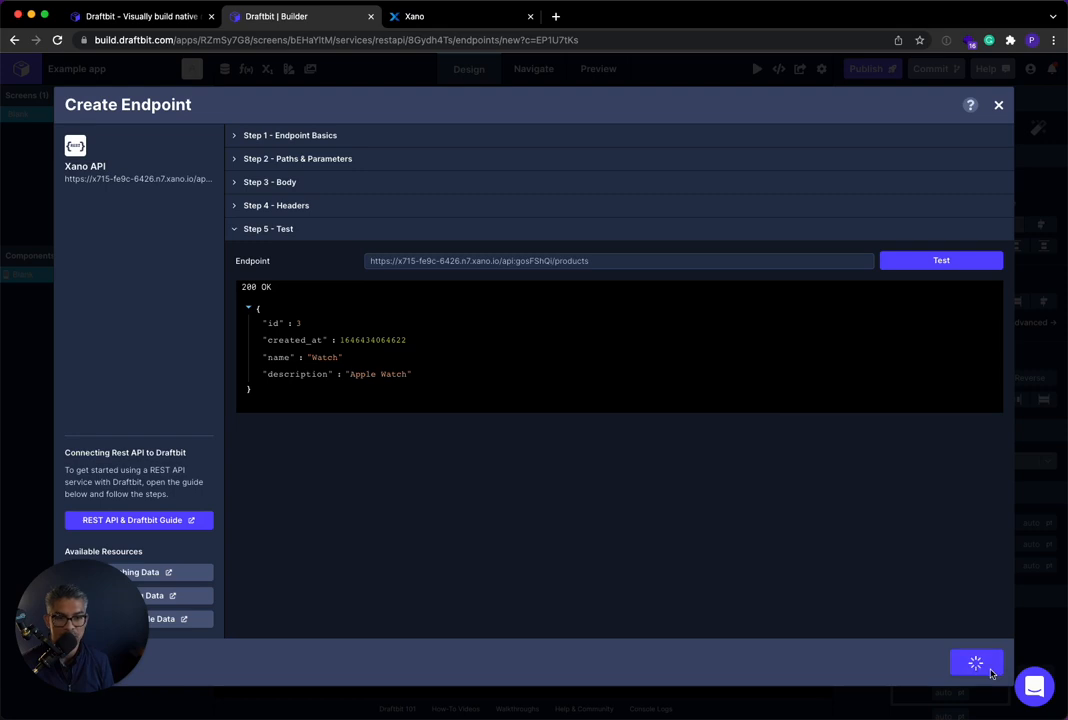
Save the New Product POST endpoint
left_click(975, 662)
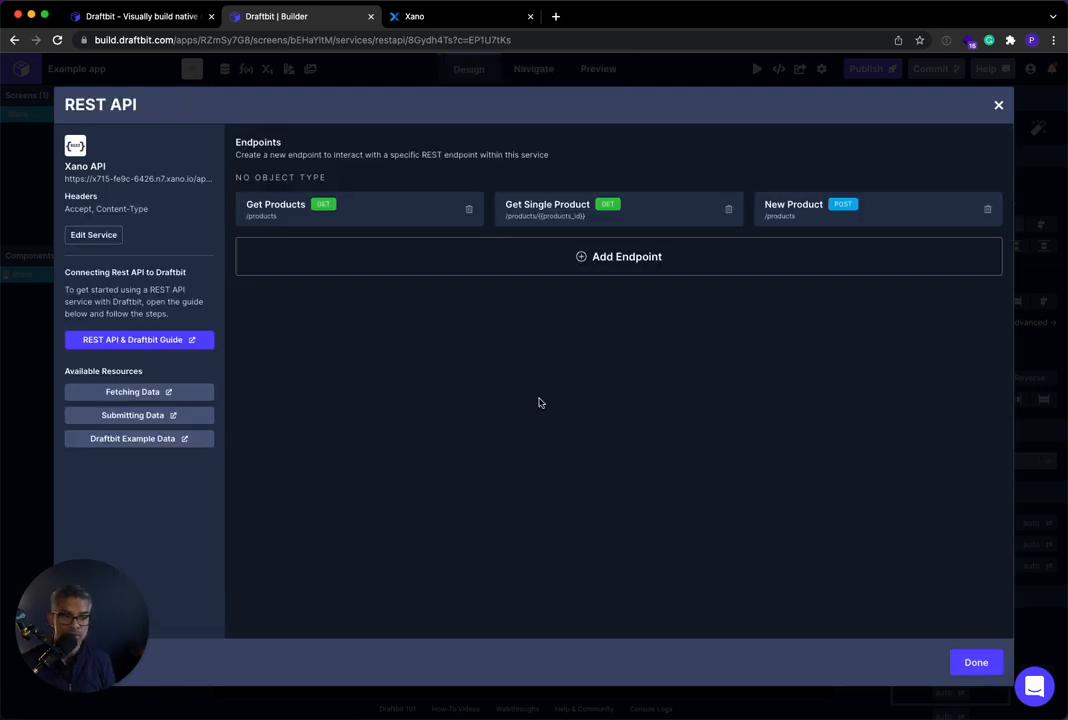
mouse_move(695, 253)
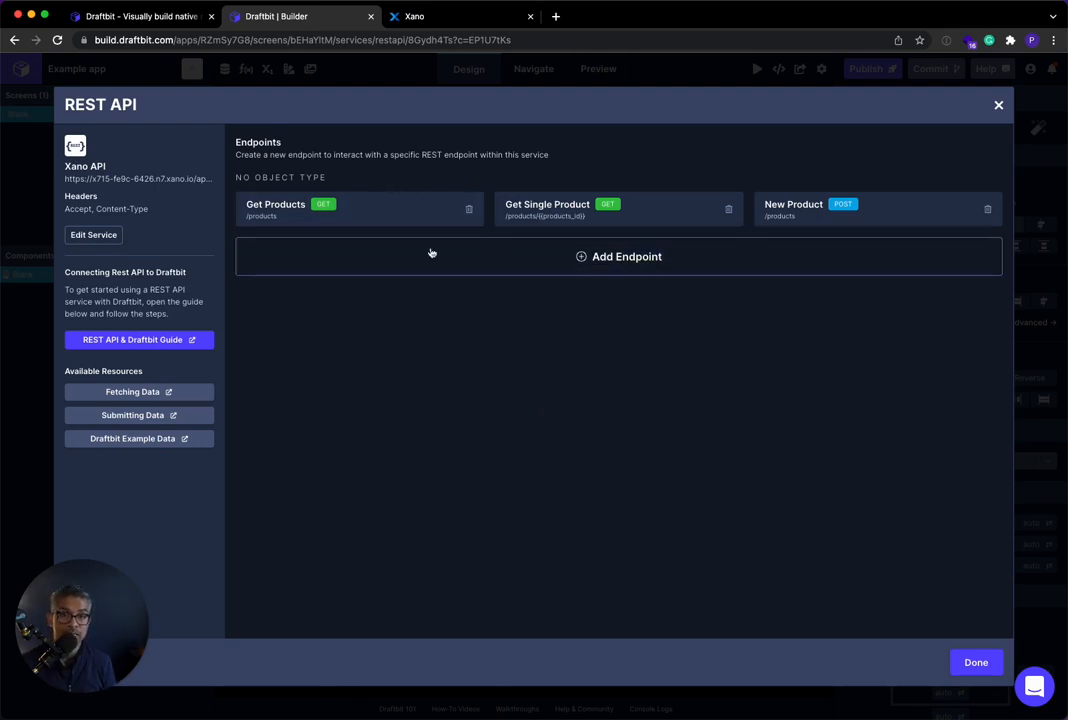
mouse_move(815, 283)
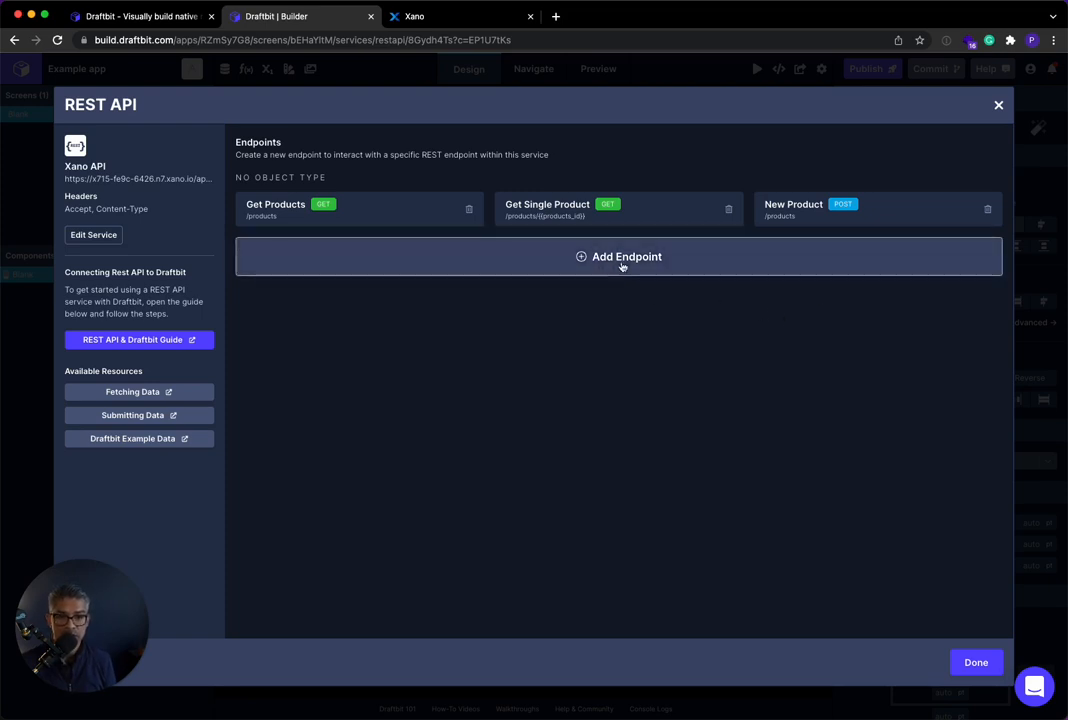
Set up the User Login endpoint with path /auth/login, after checking Xano's auth routes
left_click(620, 256)
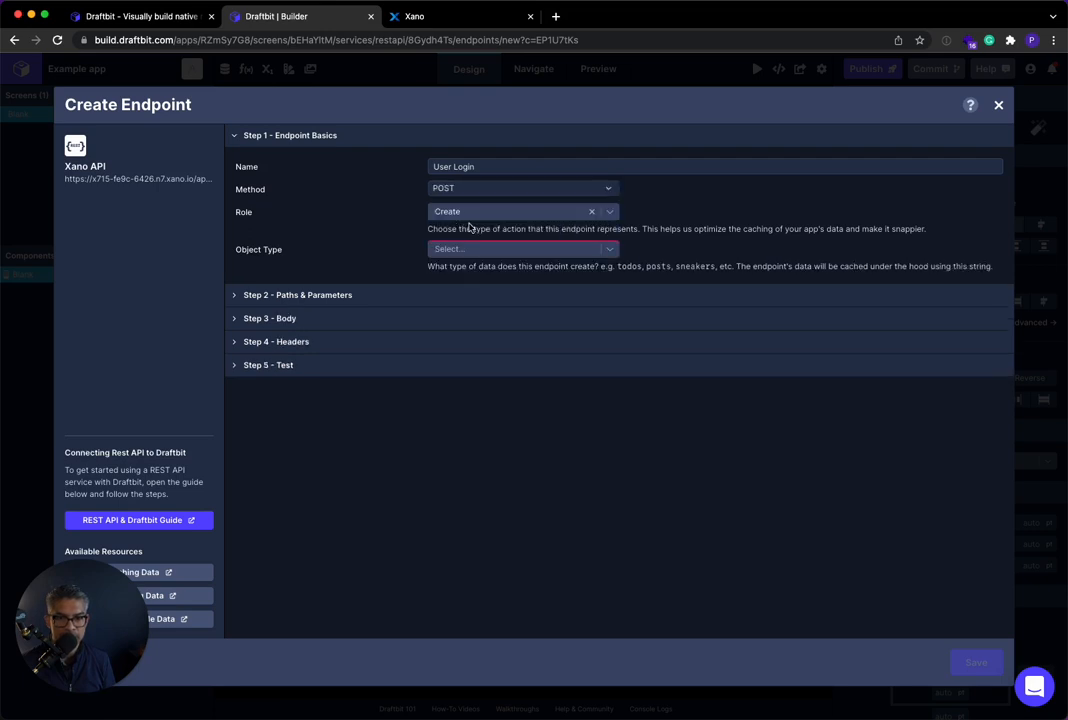
left_click(591, 211)
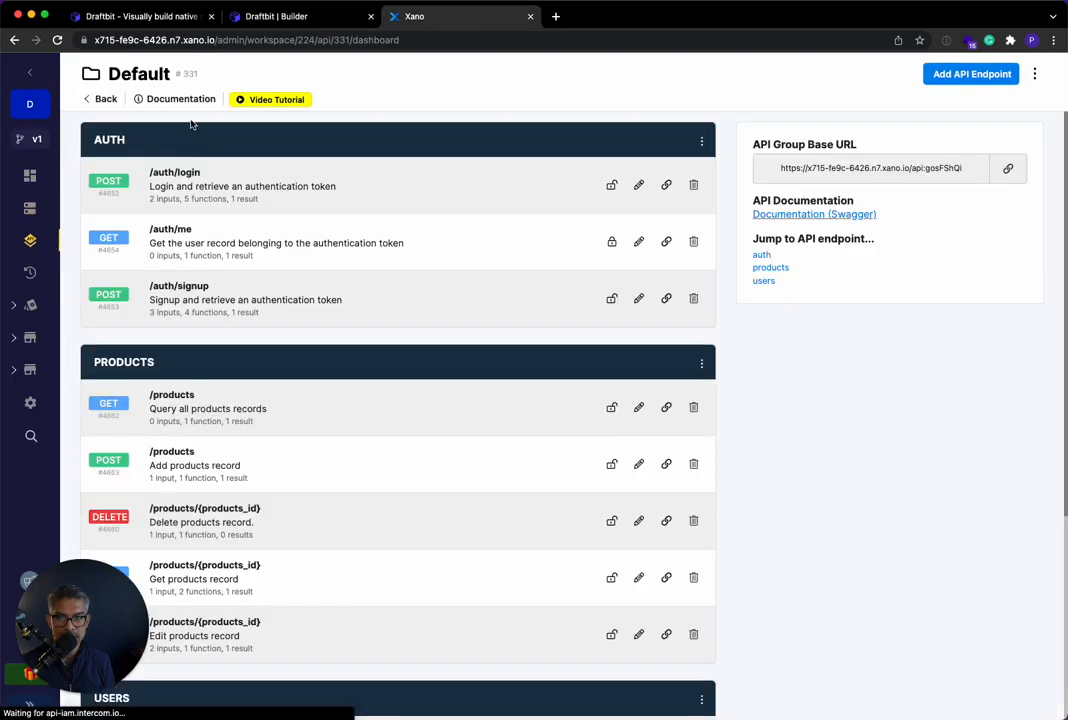
mouse_move(220, 179)
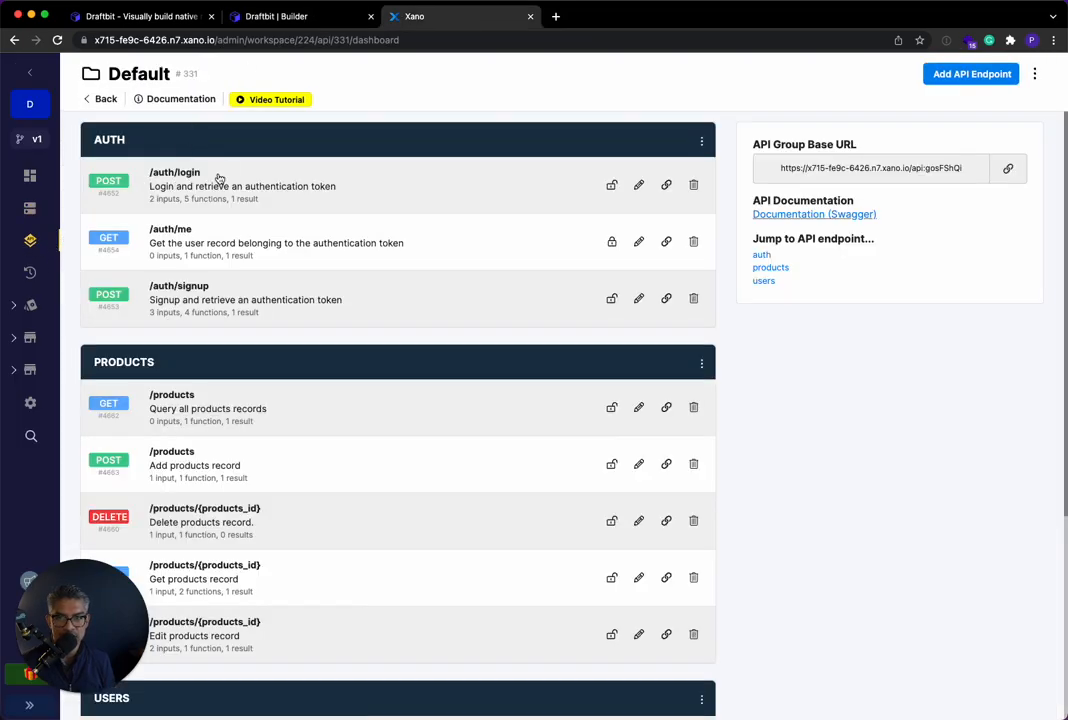
left_click(276, 16)
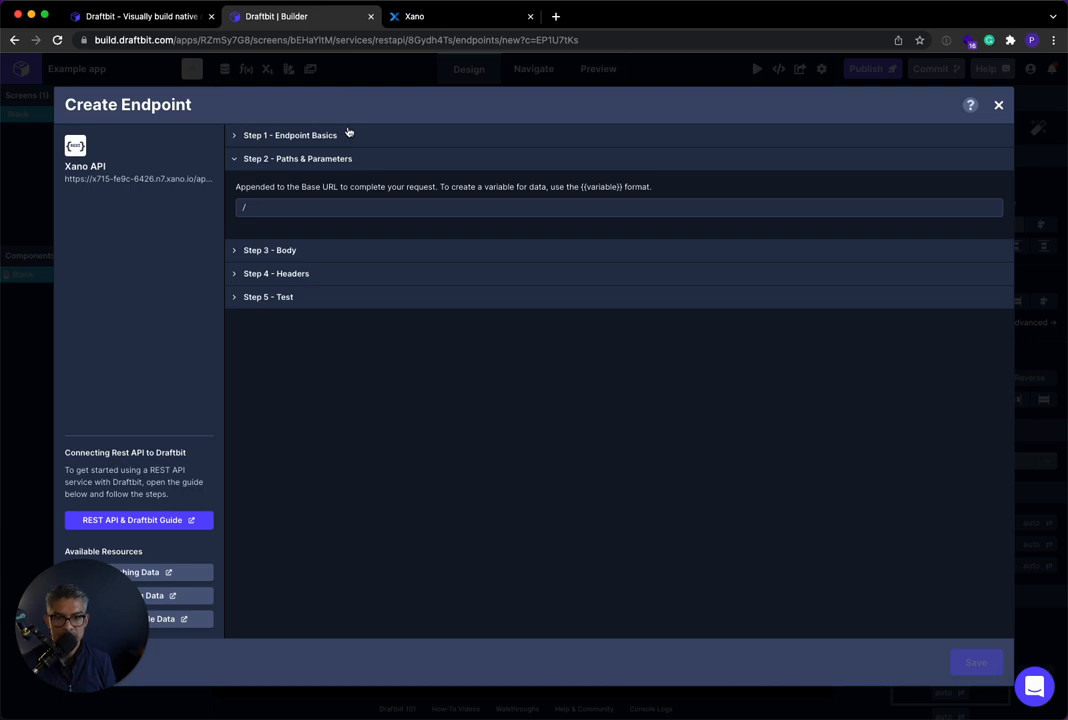
type("auth/")
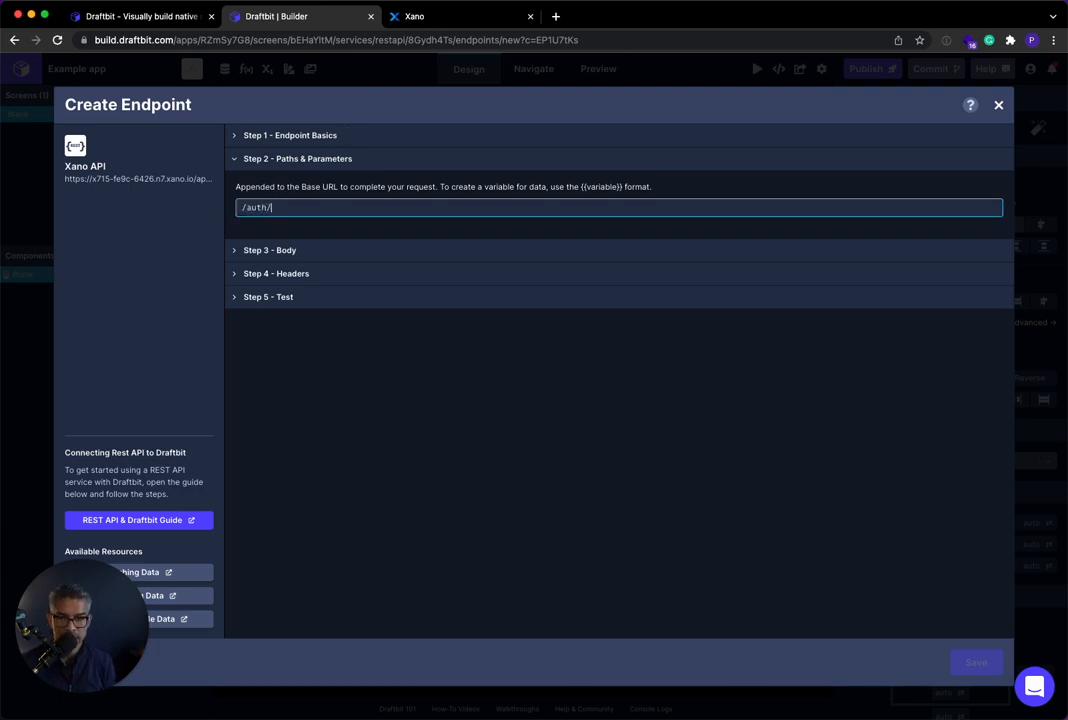
type("login")
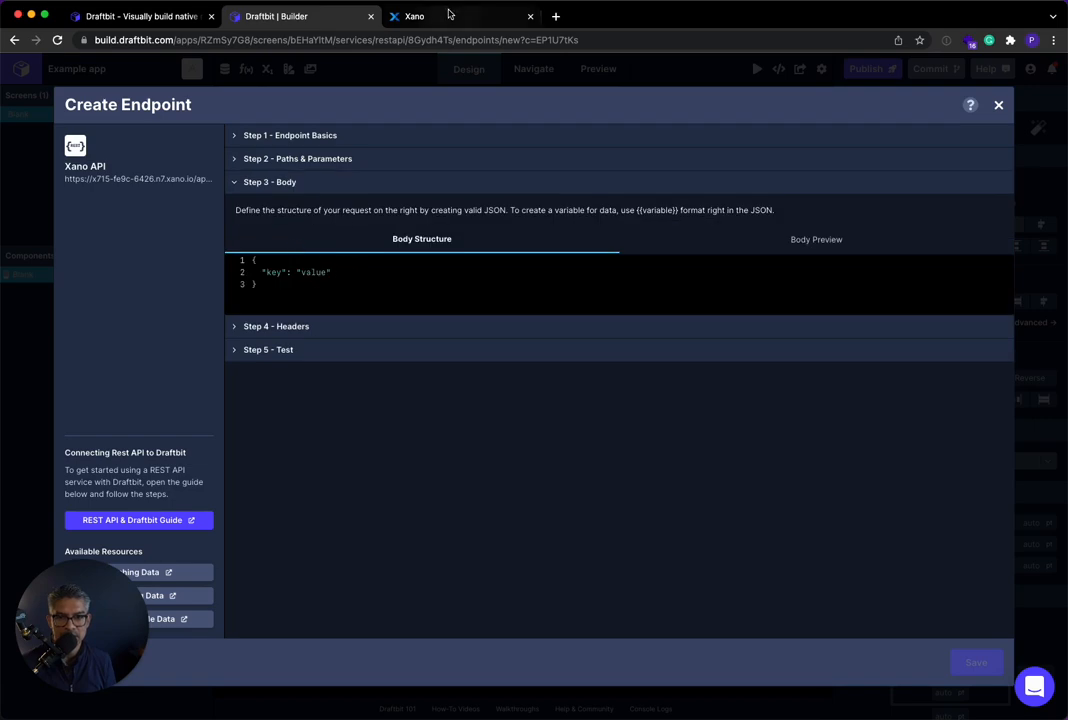
Check which inputs Xano's /auth/login endpoint expects
left_click(440, 16)
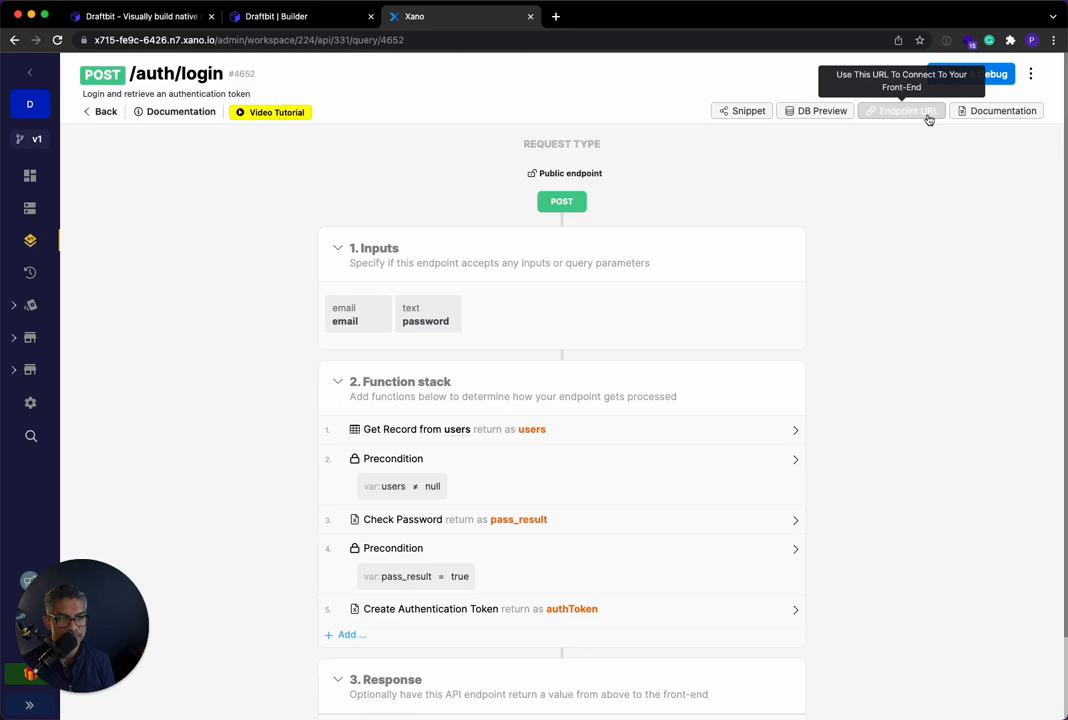
left_click(994, 73)
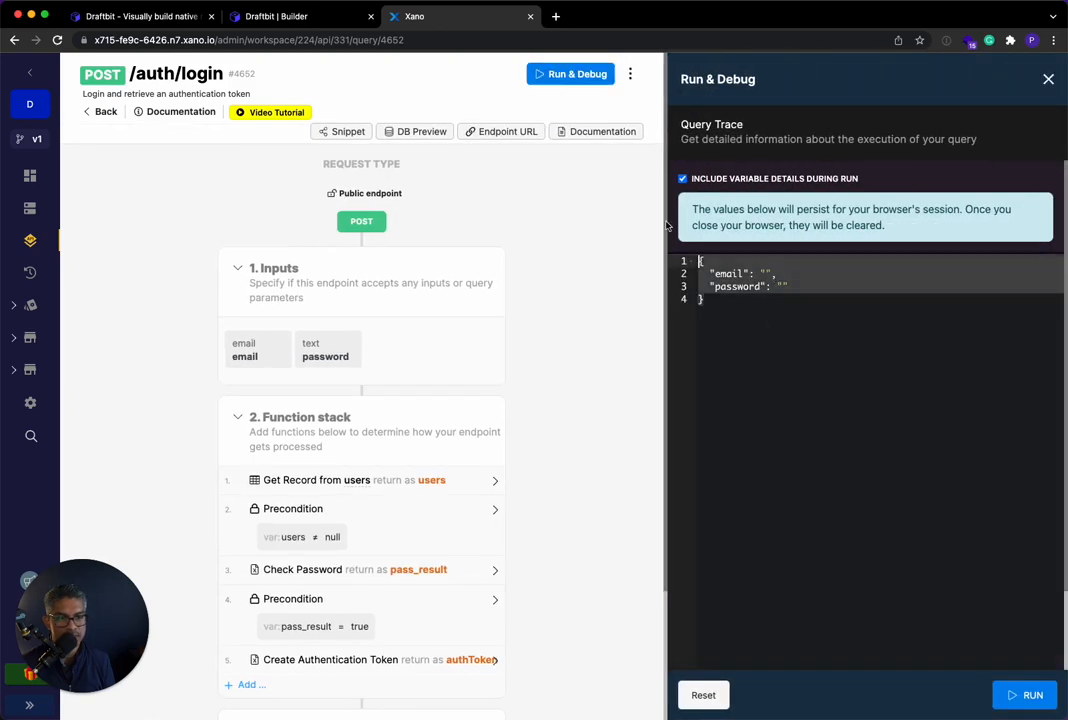
left_click(290, 16)
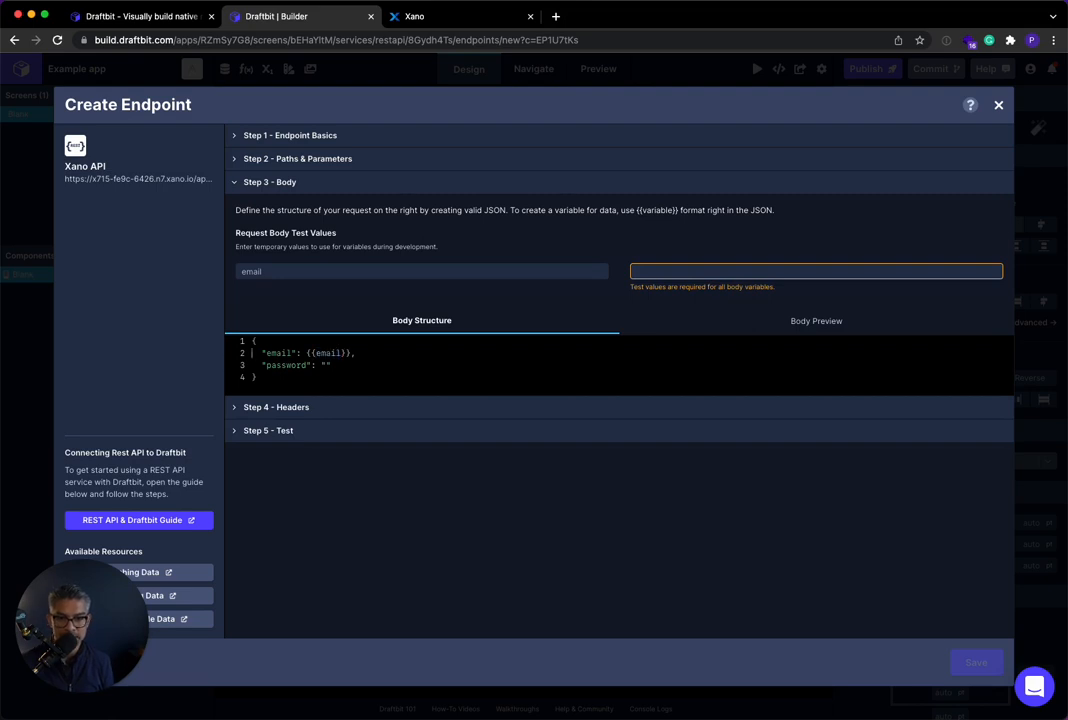
left_click(326, 365)
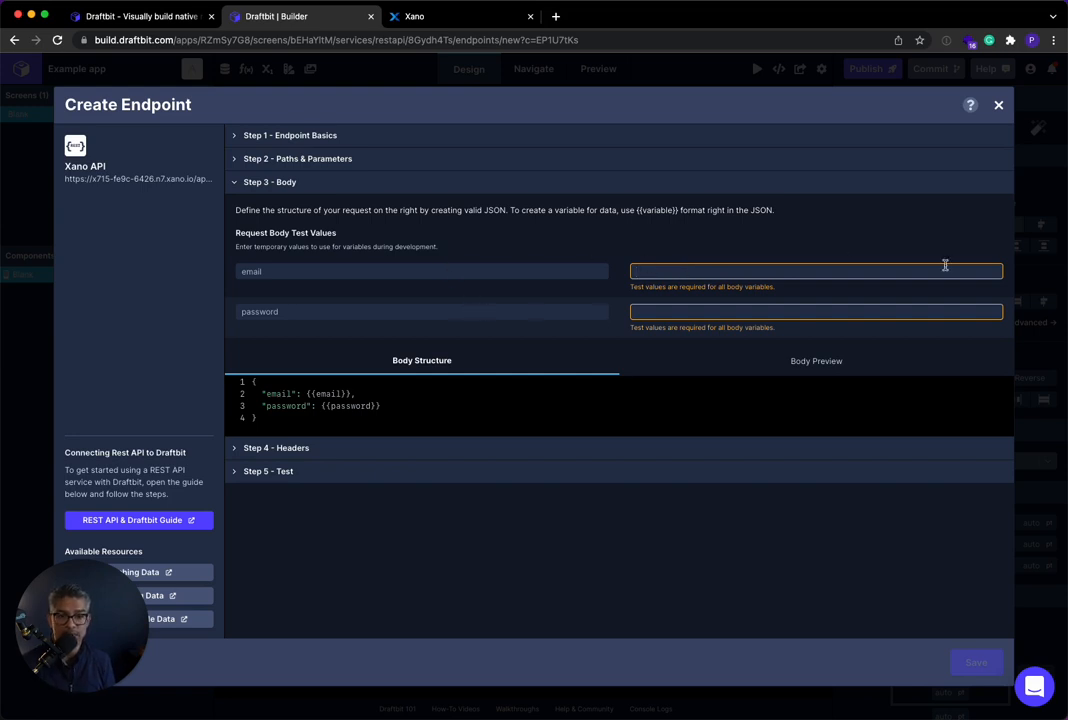
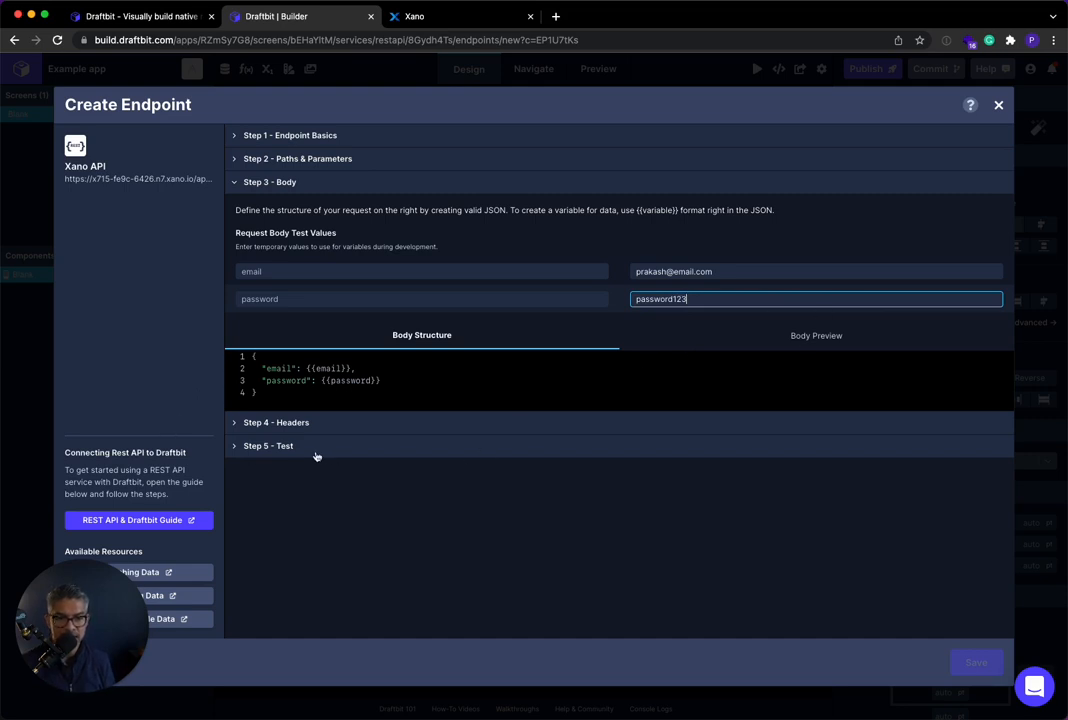
left_click(268, 445)
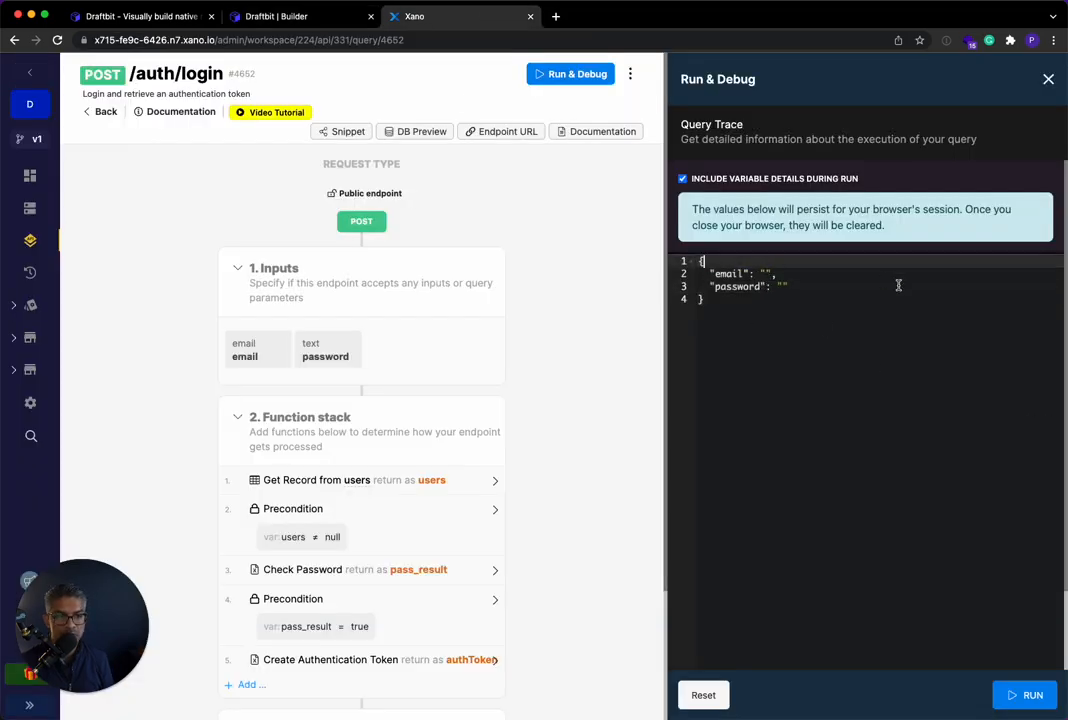
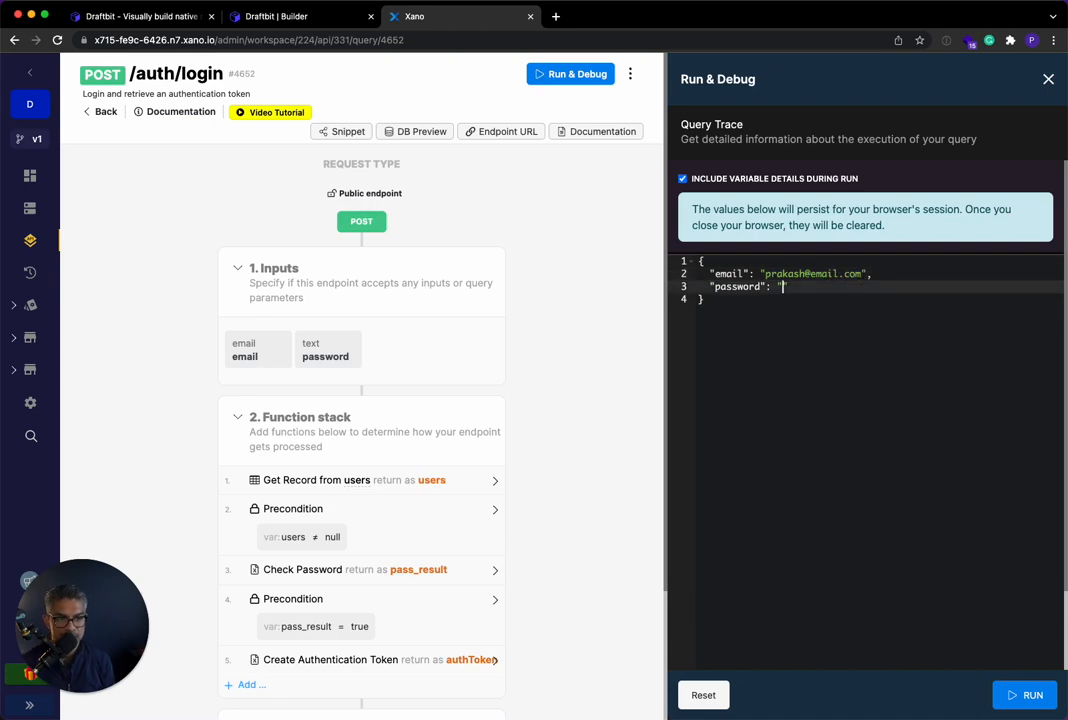
type("password123\"")
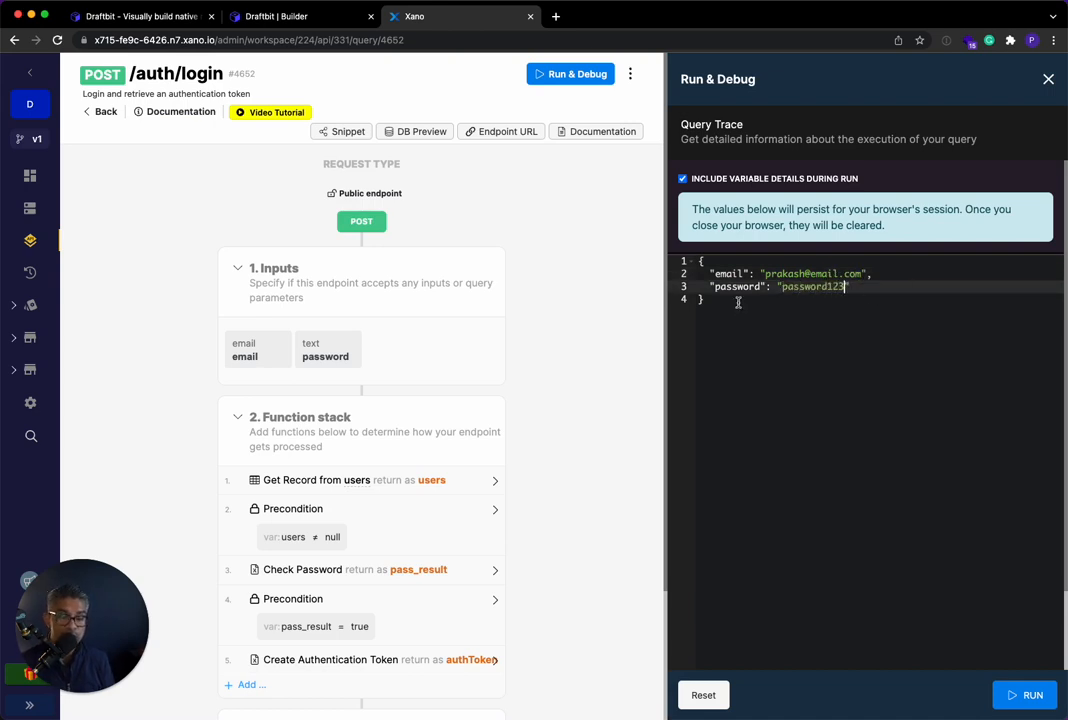
left_click(1024, 695)
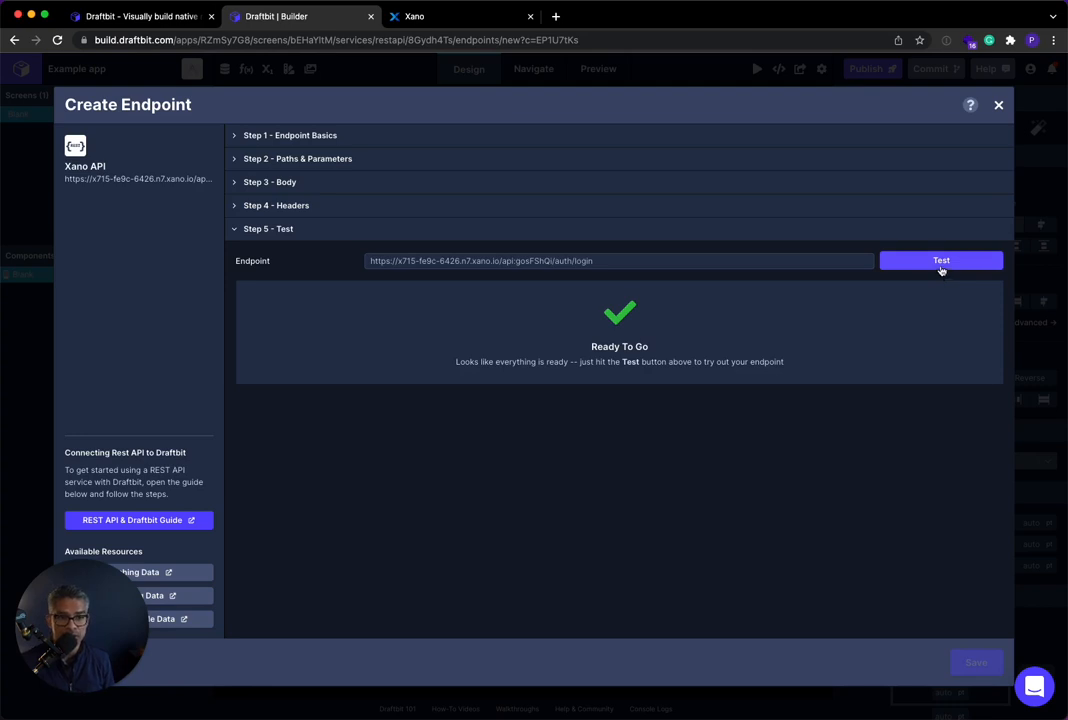
Test User Login for a 200 OK authToken, then save the endpoint
left_click(940, 260)
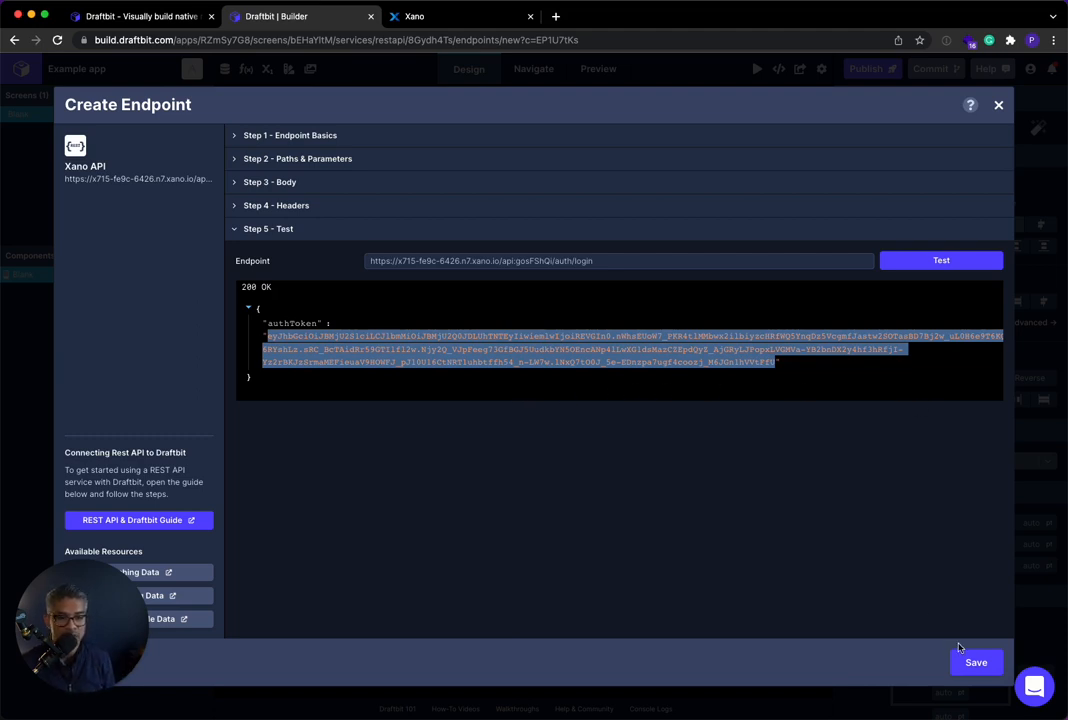
left_click(975, 662)
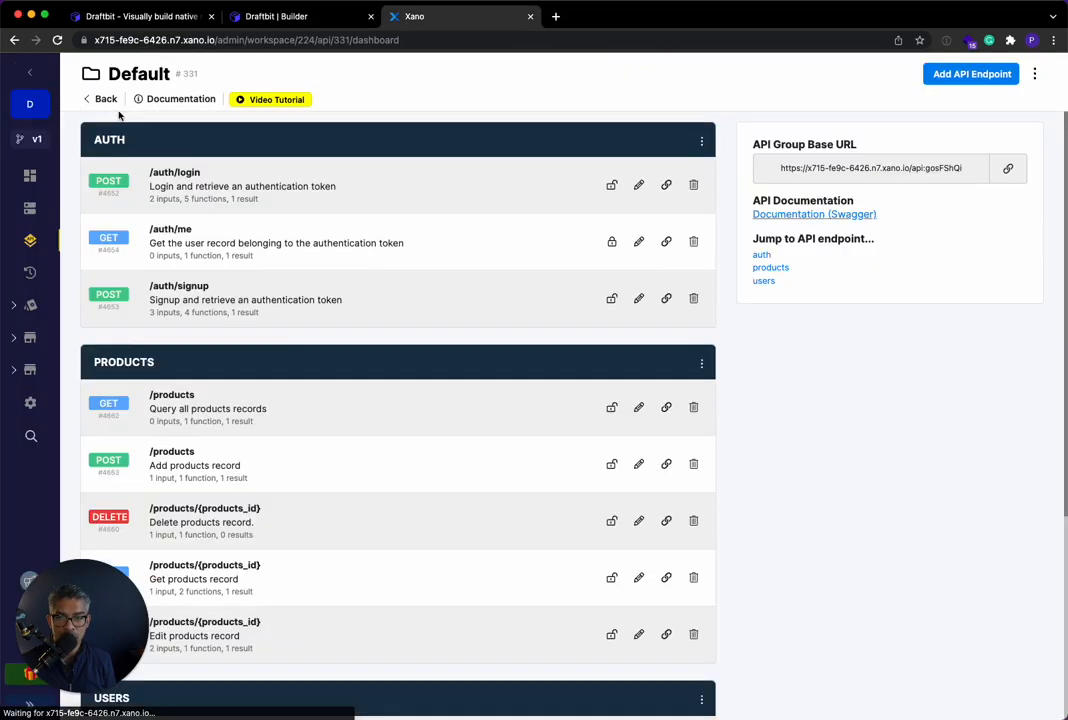
Lock GET /products under PRODUCTS in Xano so it requires authentication
scroll("down", 3)
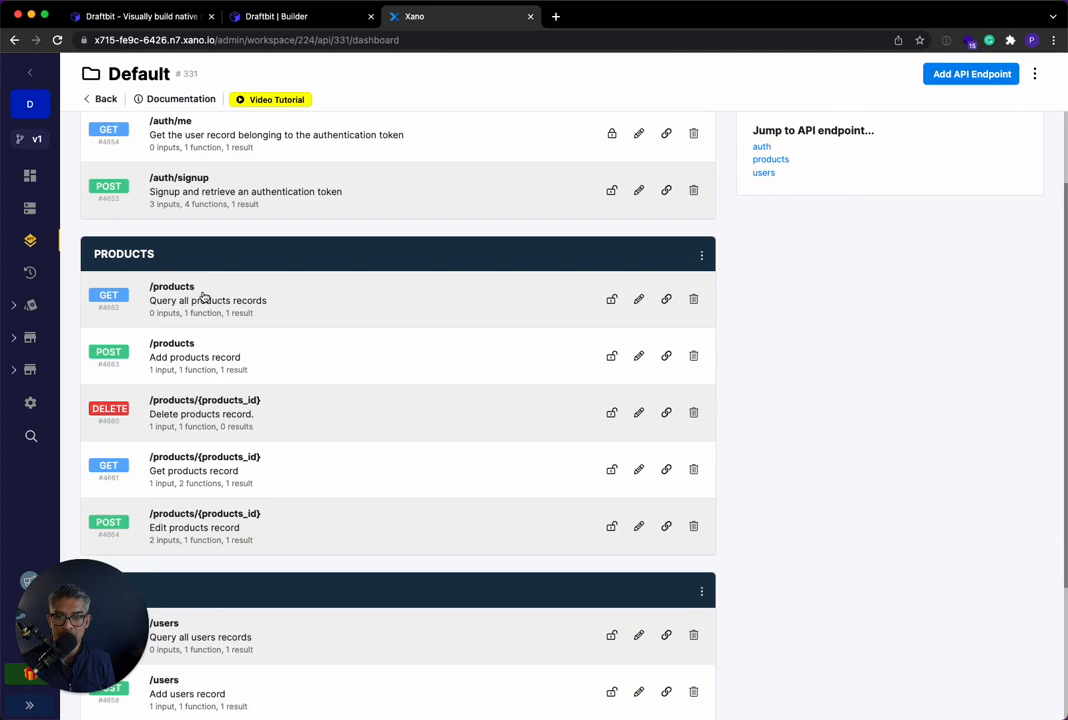
mouse_move(611, 300)
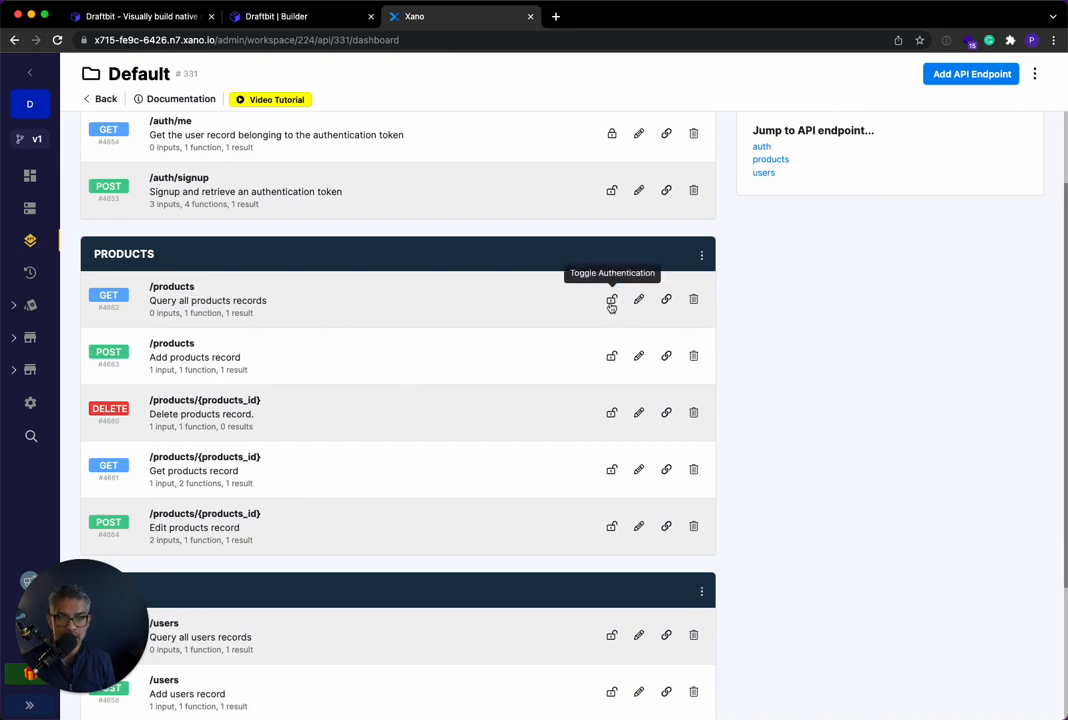
left_click(611, 299)
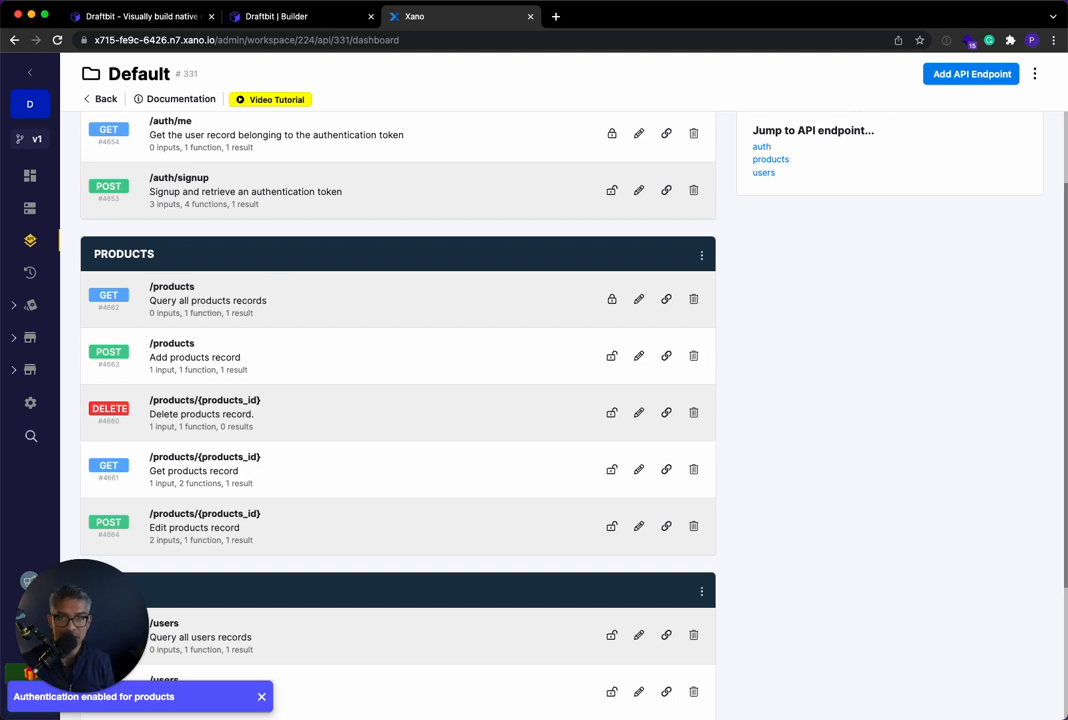
left_click(290, 16)
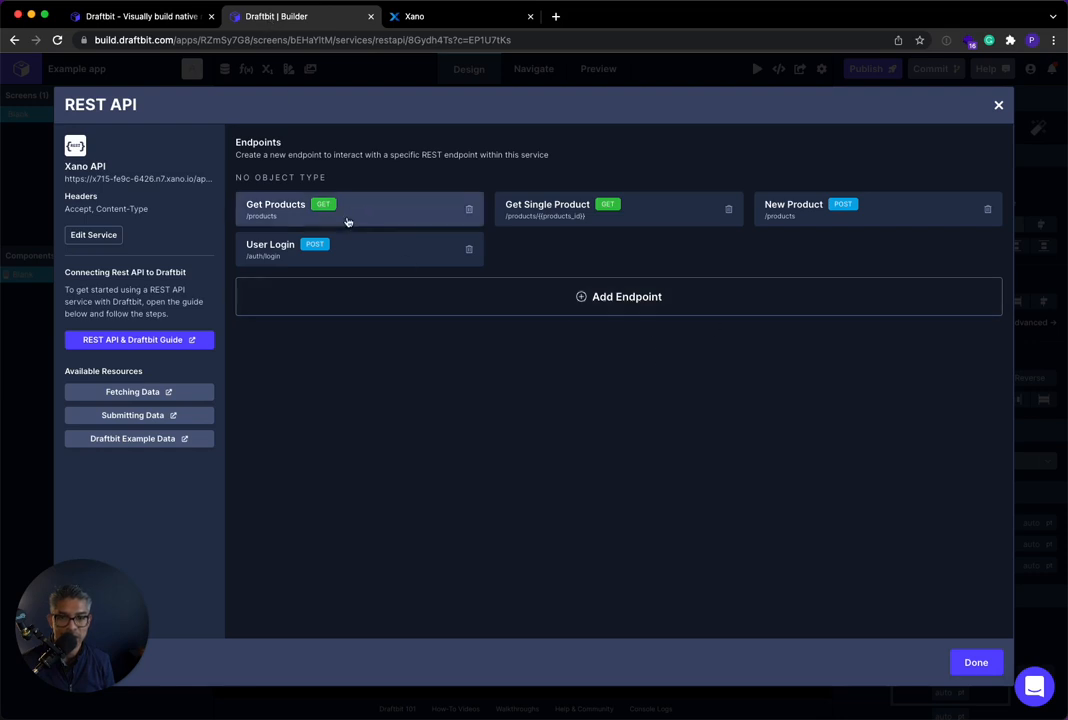
Give the Get Products endpoint an Authorization header with value 'Bearer <token>'
left_click(276, 209)
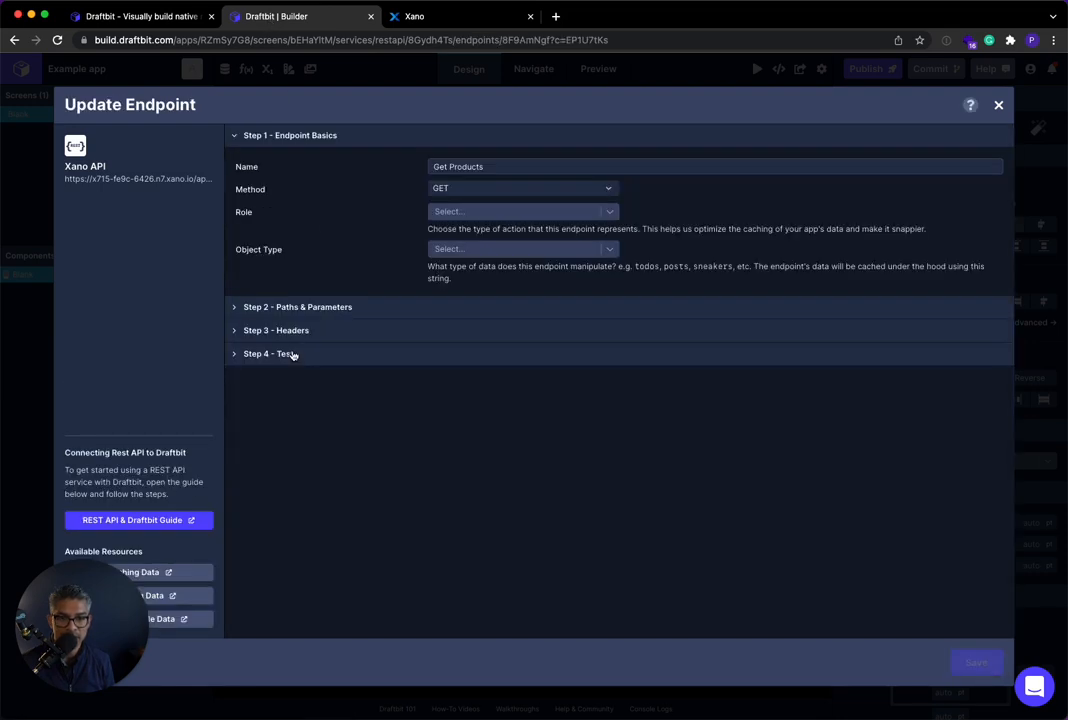
left_click(270, 353)
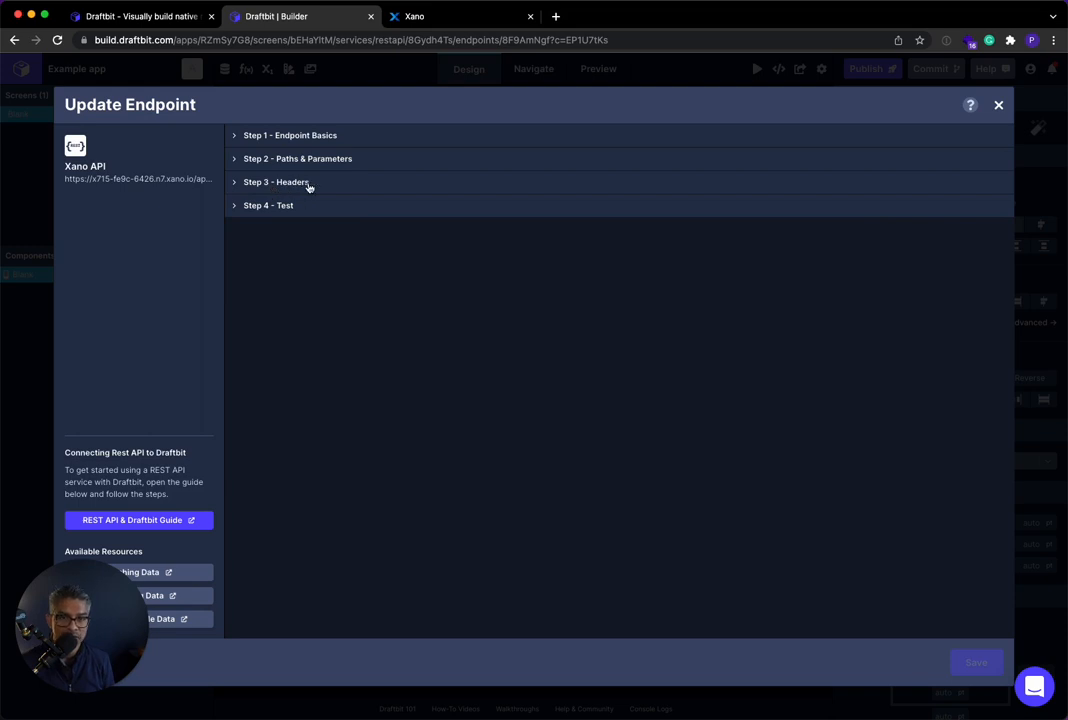
left_click(276, 181)
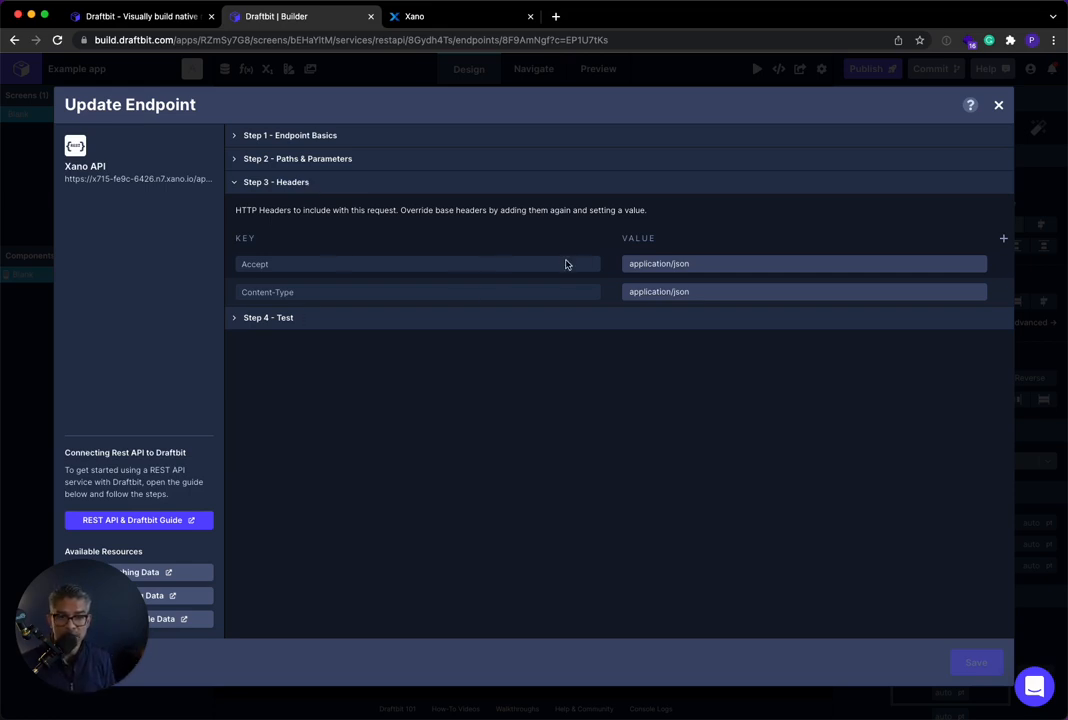
left_click(1004, 238)
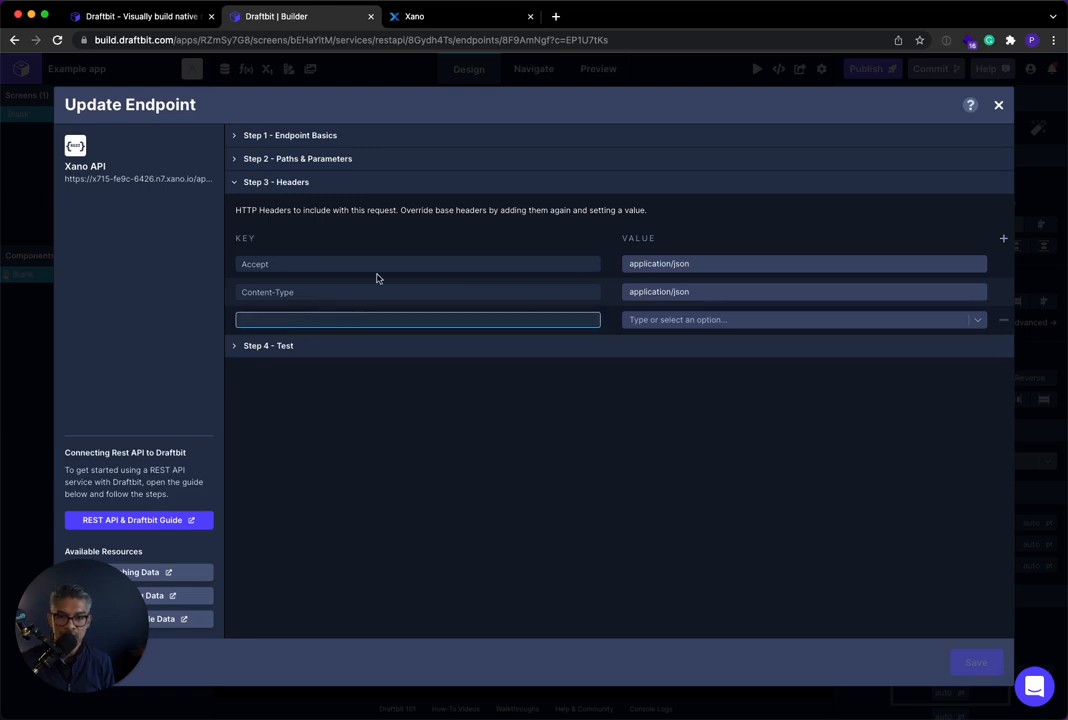
type("Authorization")
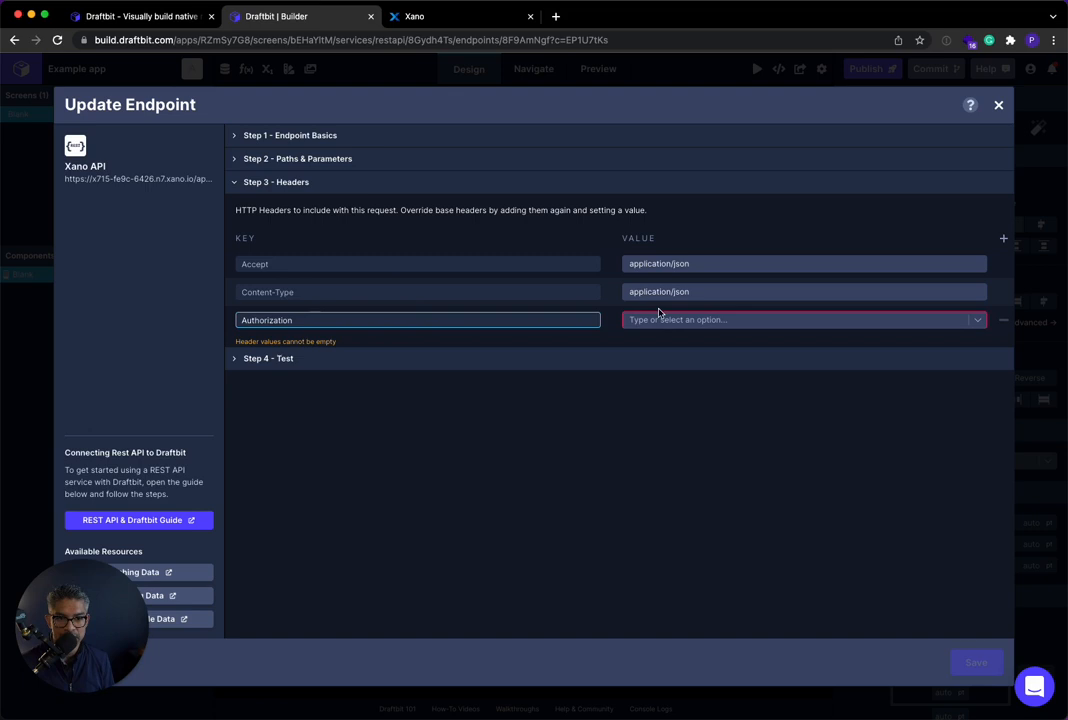
type("B")
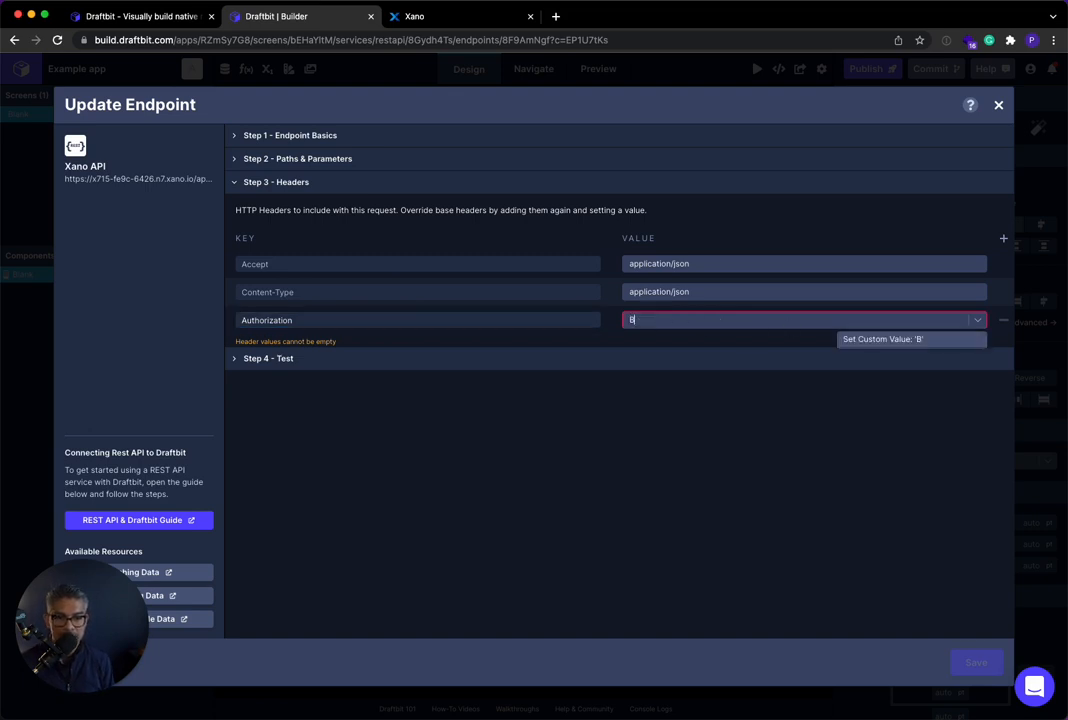
type("earer")
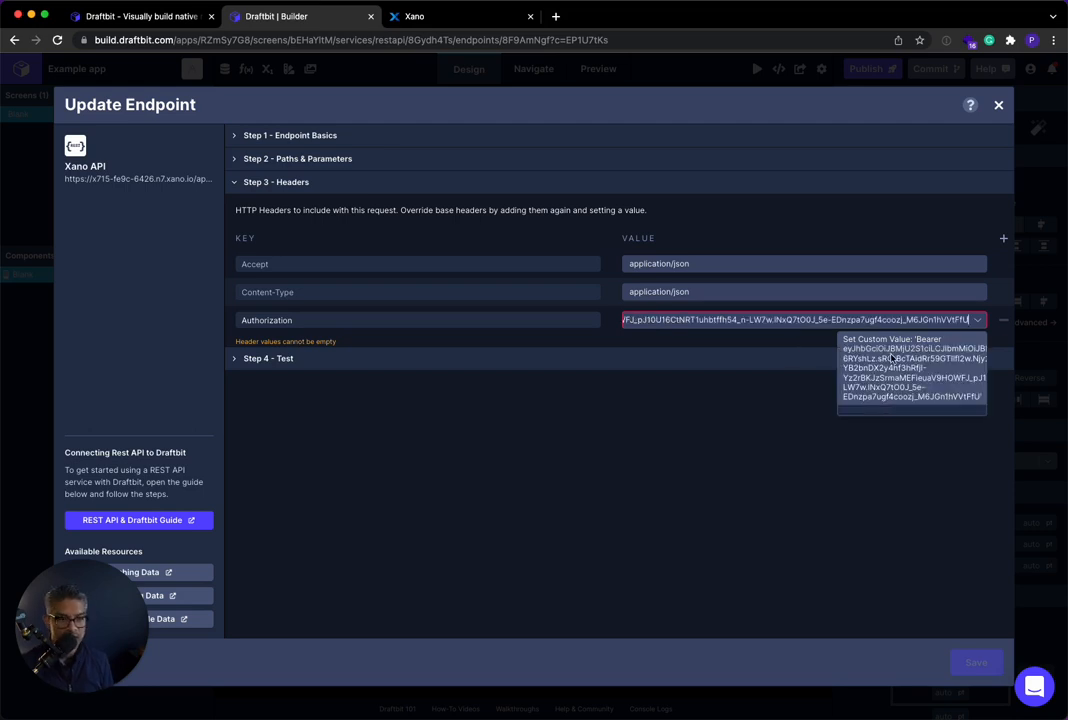
left_click(910, 367)
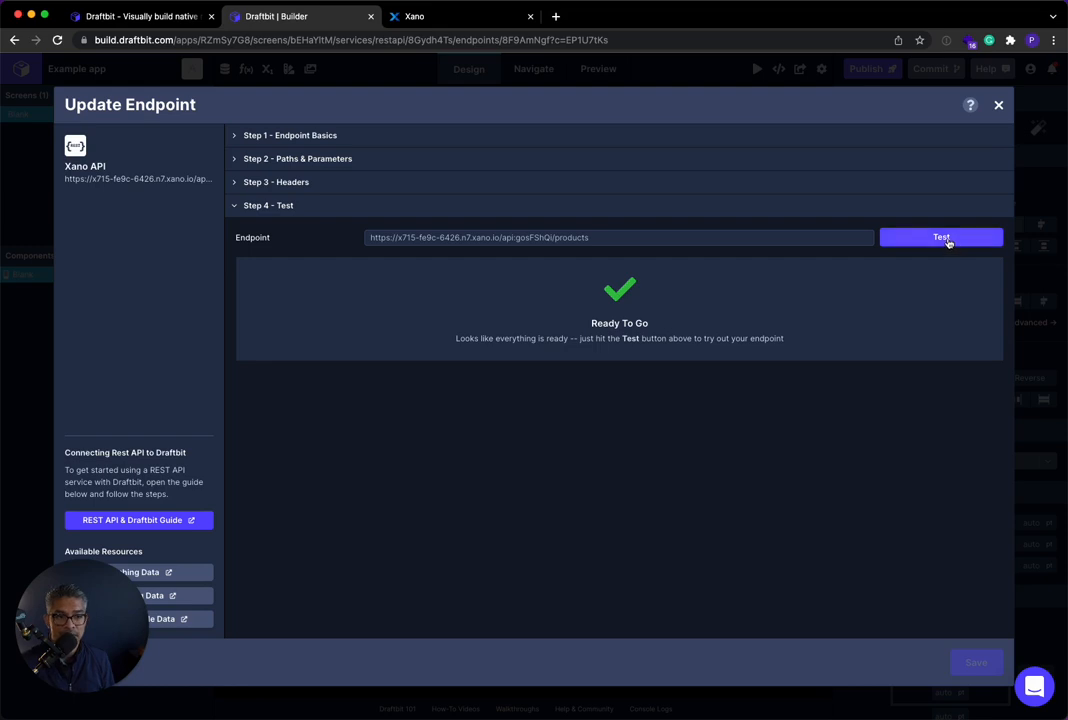
Test Get Products for a 200 OK with Jacket, Shoes and Watch, then save it
left_click(940, 237)
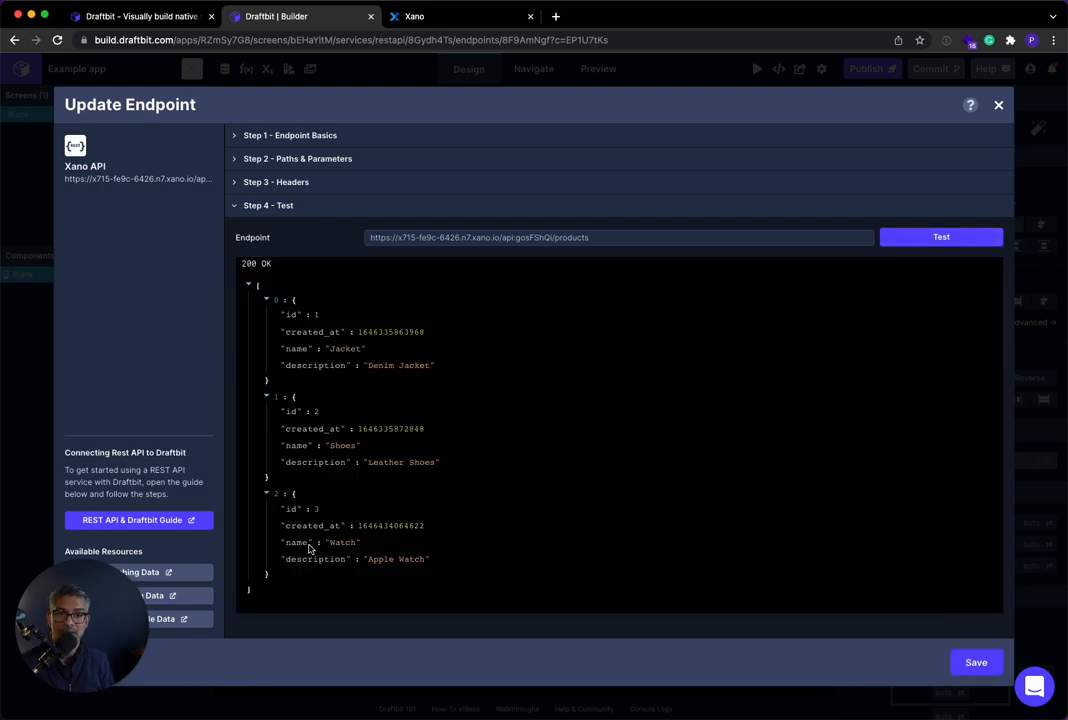
mouse_move(310, 385)
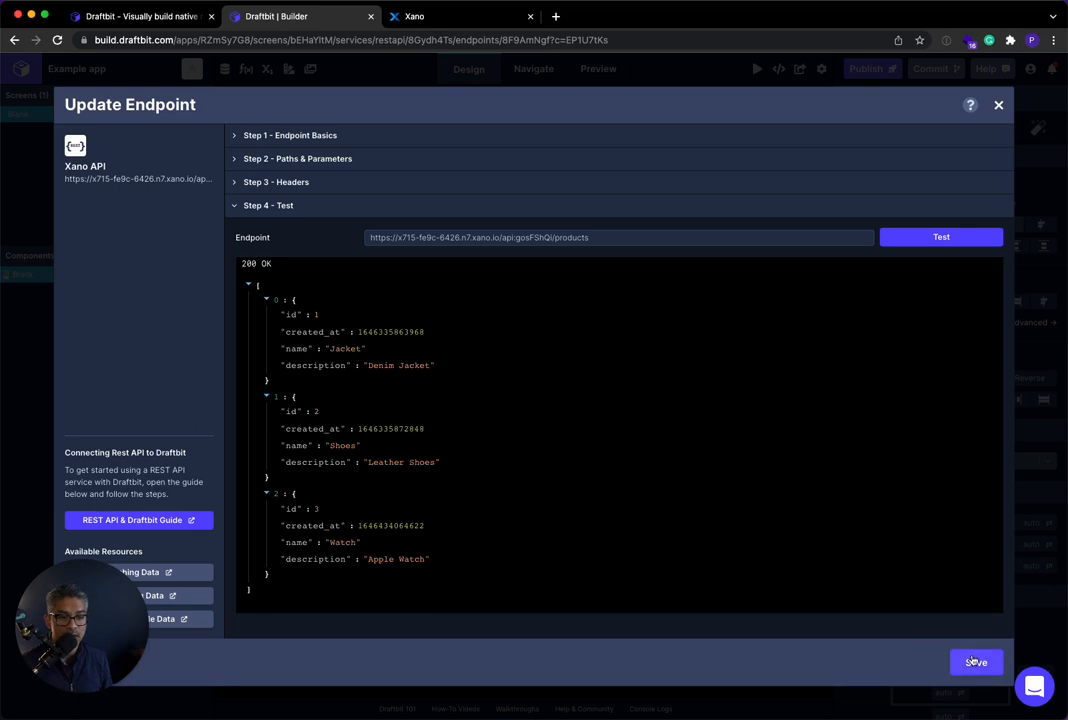
left_click(975, 662)
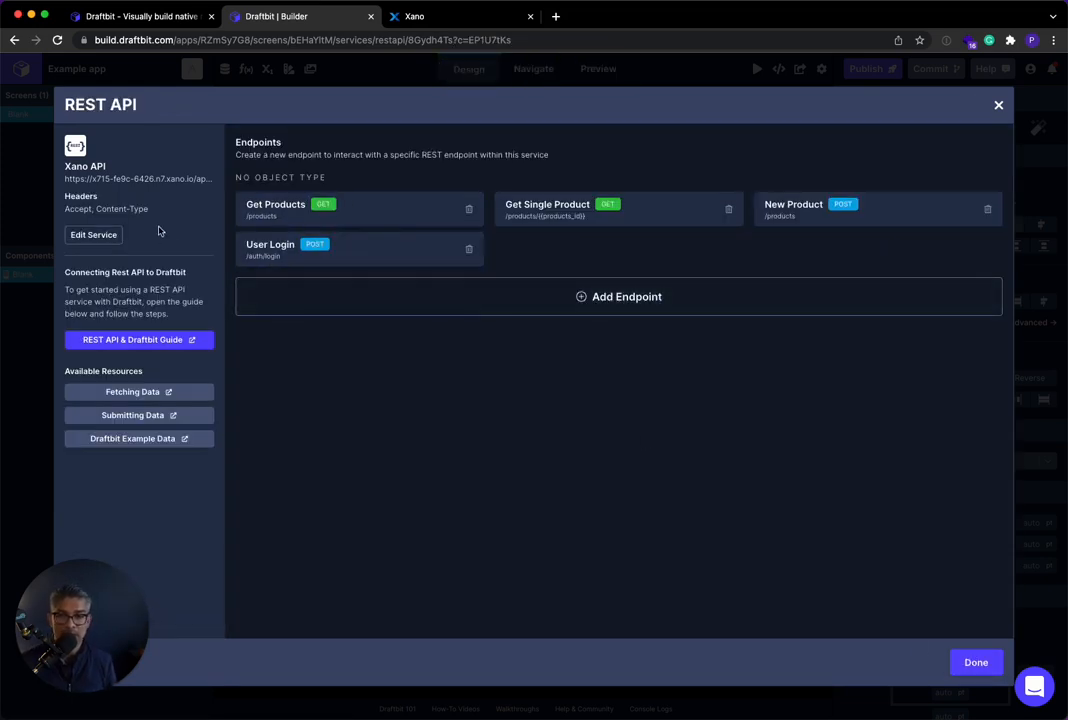
mouse_move(378, 233)
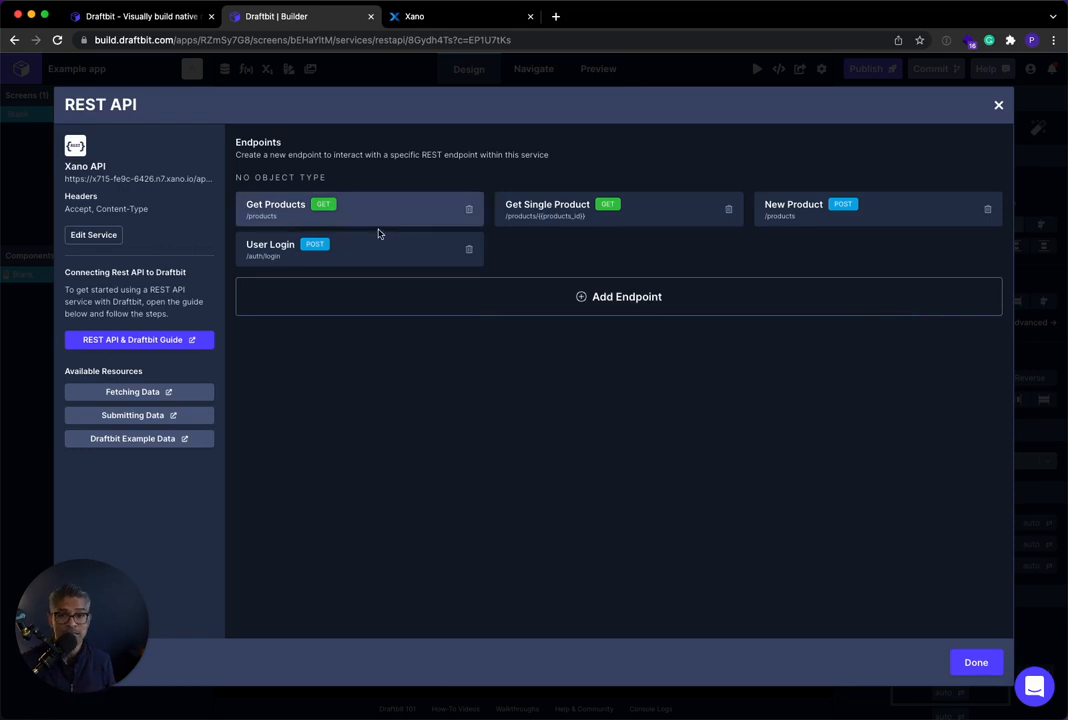
mouse_move(879, 172)
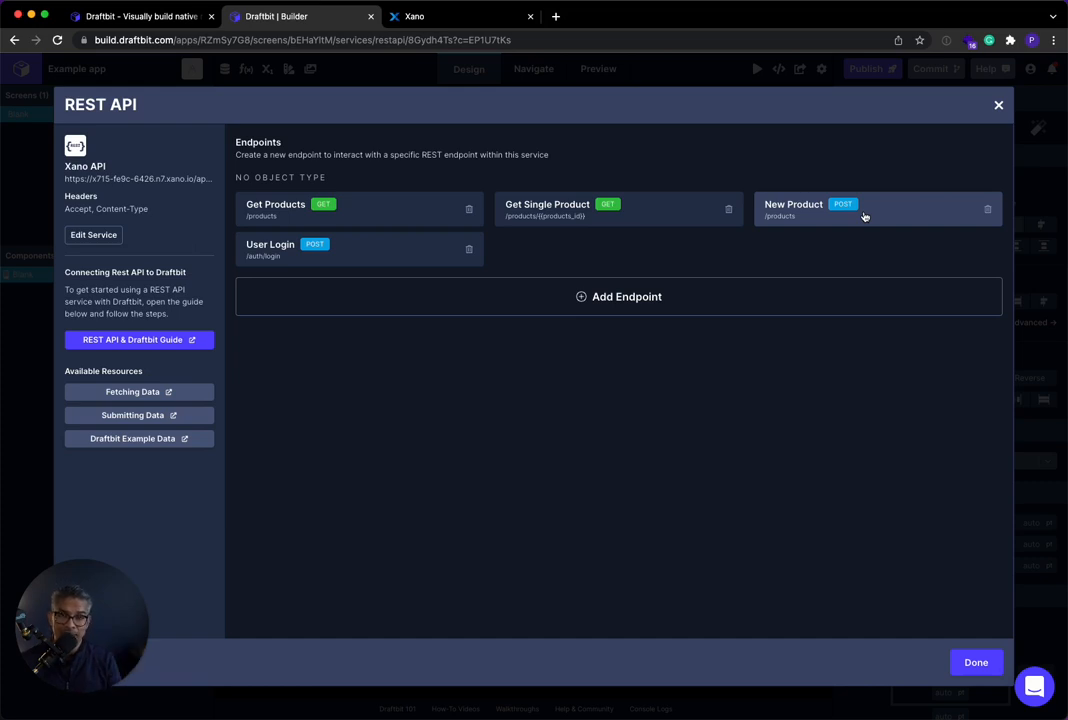
mouse_move(657, 63)
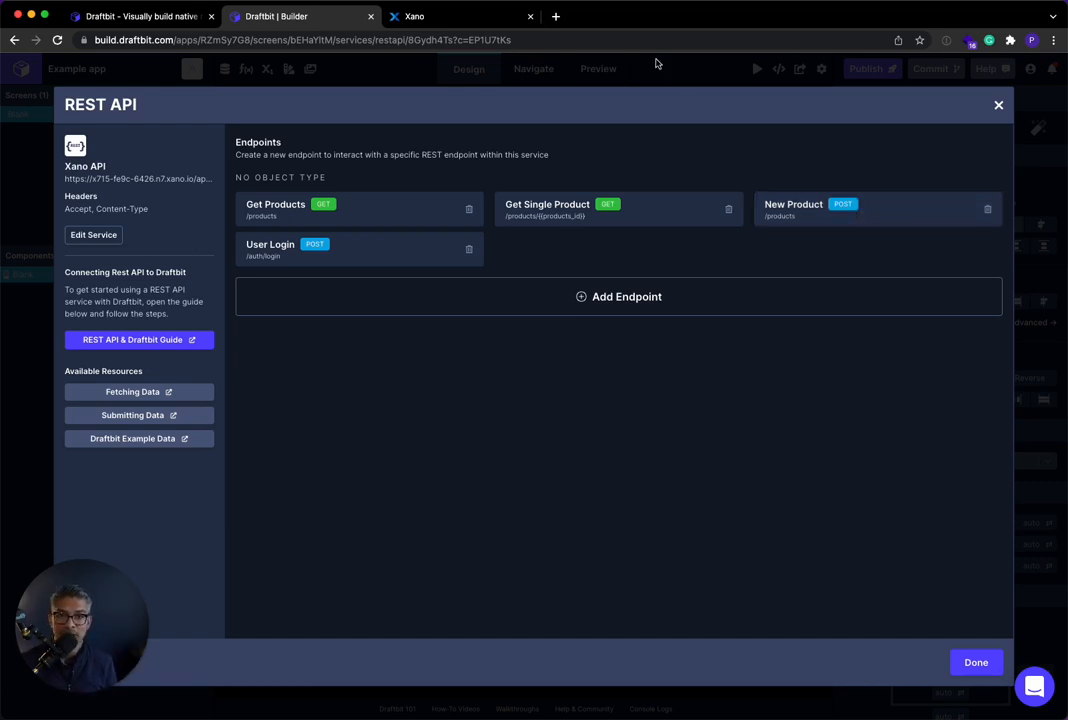